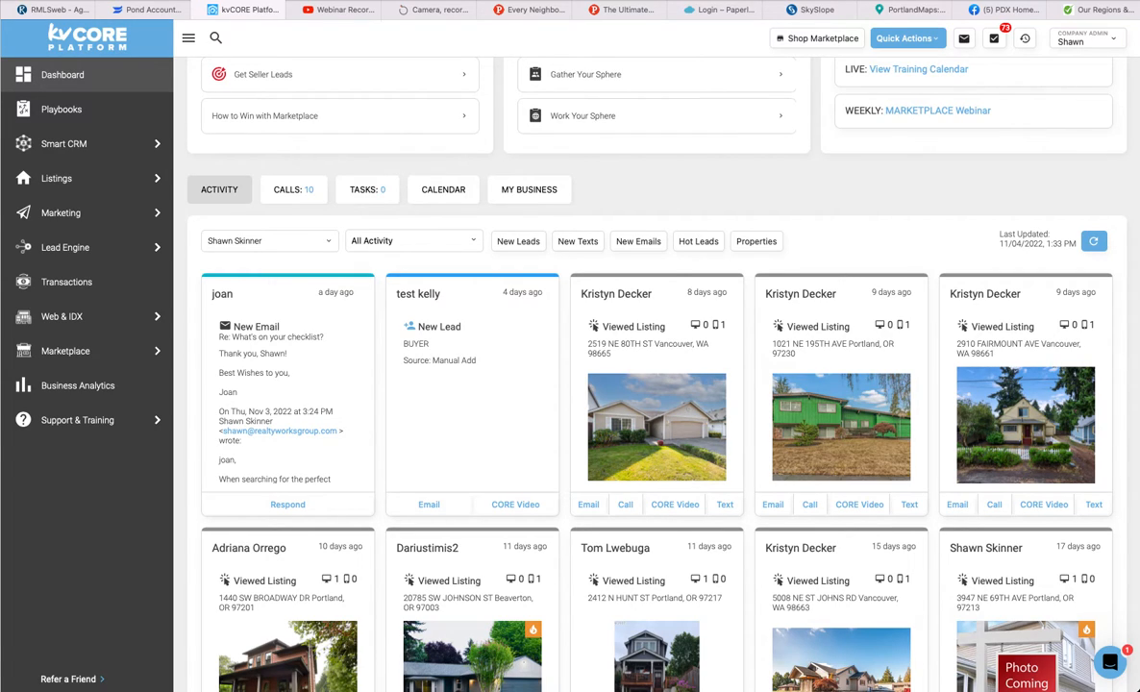
{"action": "mouse_move", "coordinate": [229, 161]}
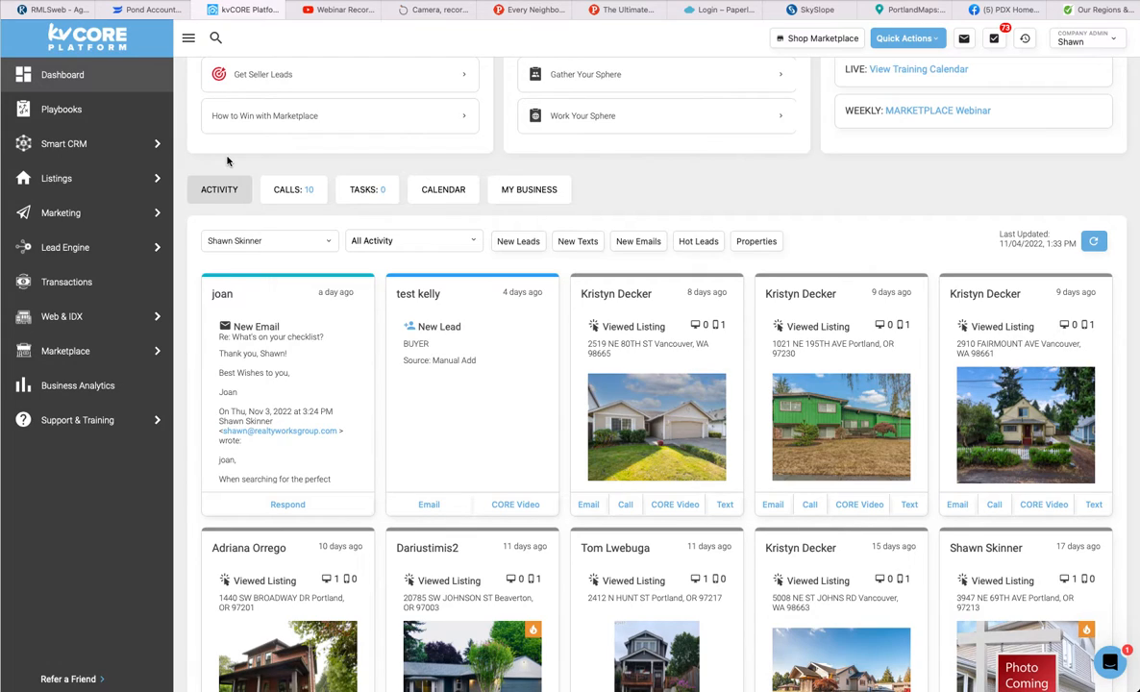
{"action": "mouse_move", "coordinate": [88, 84]}
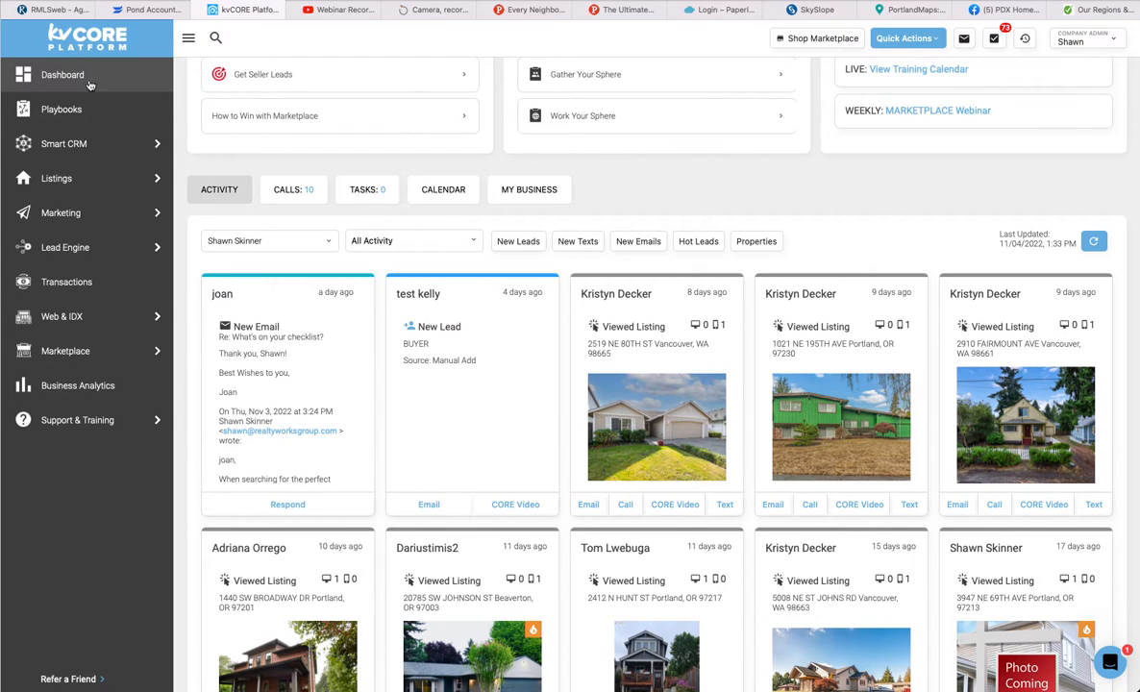
Go into Lead Engine's Build Squeeze Page tool, staying on the Multi-Property IDX builder
{"action": "left_click", "coordinate": [56, 177]}
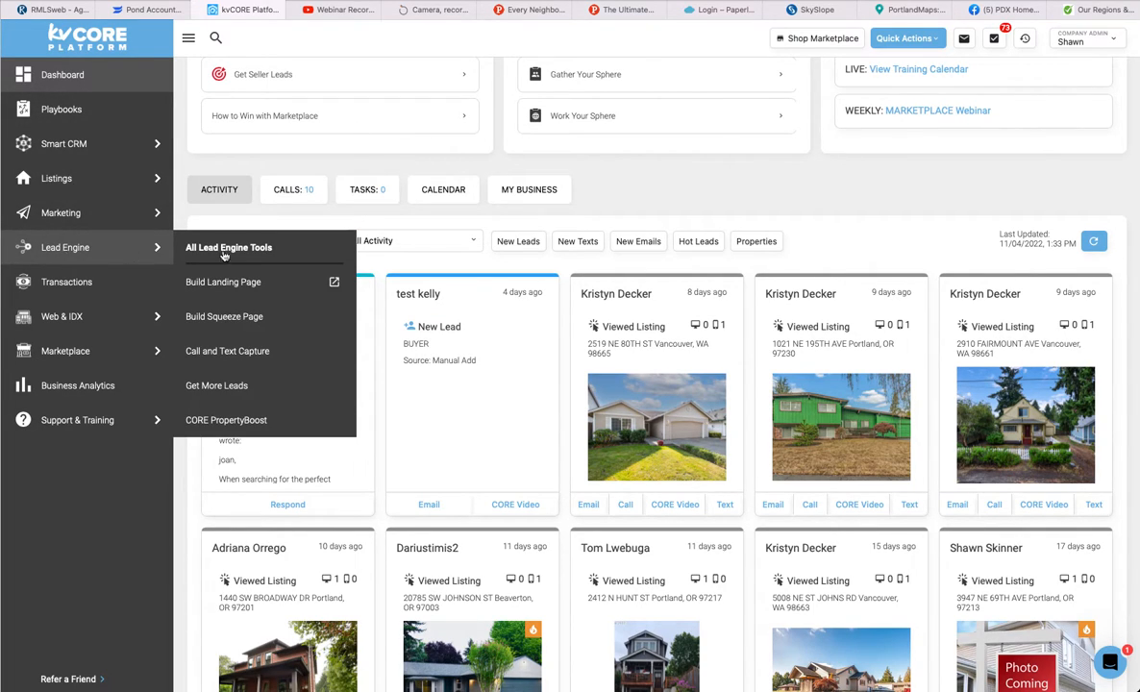
{"action": "mouse_move", "coordinate": [223, 315]}
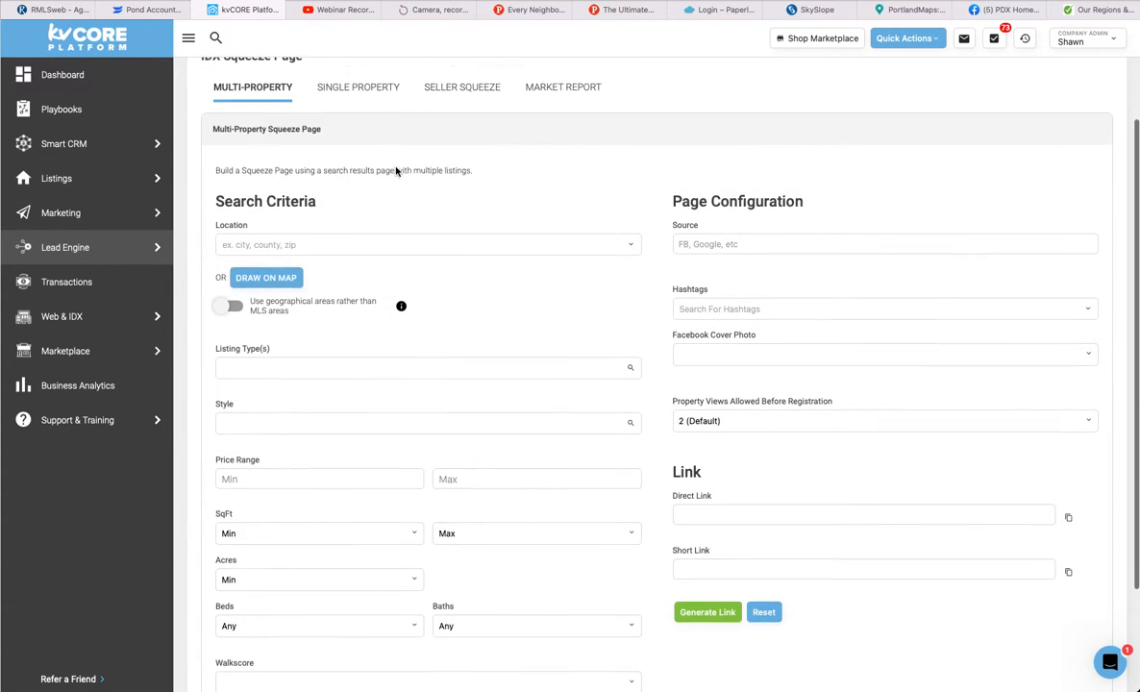
{"action": "scroll", "scroll_direction": "up", "scroll_amount": 3}
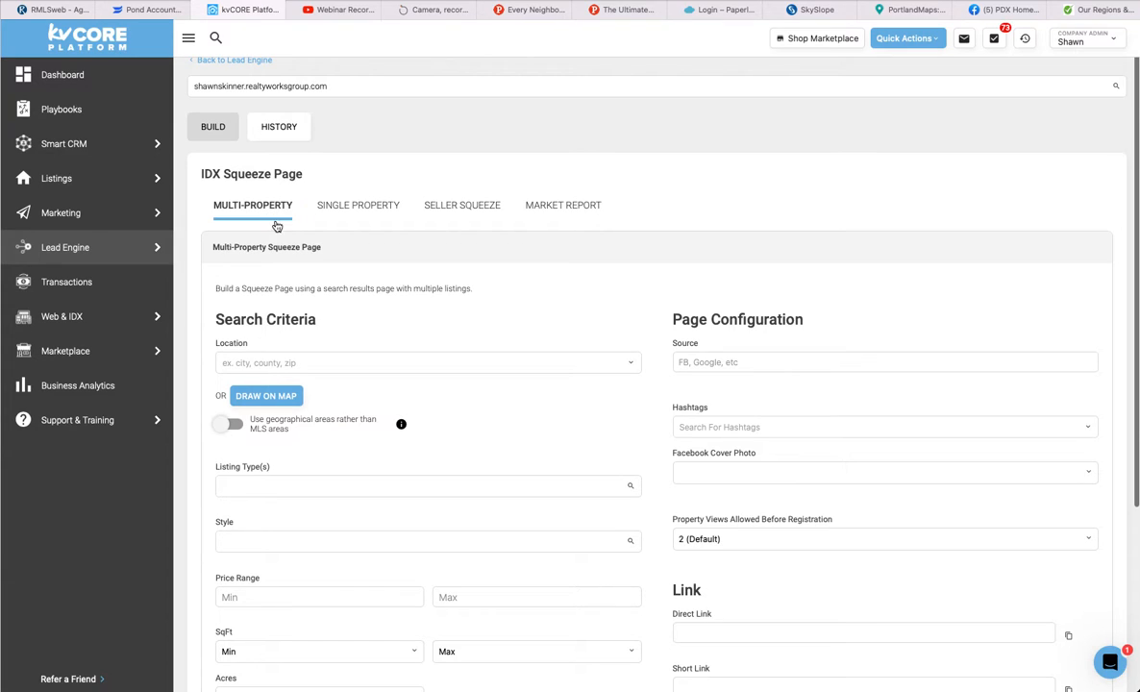
{"action": "mouse_move", "coordinate": [390, 229]}
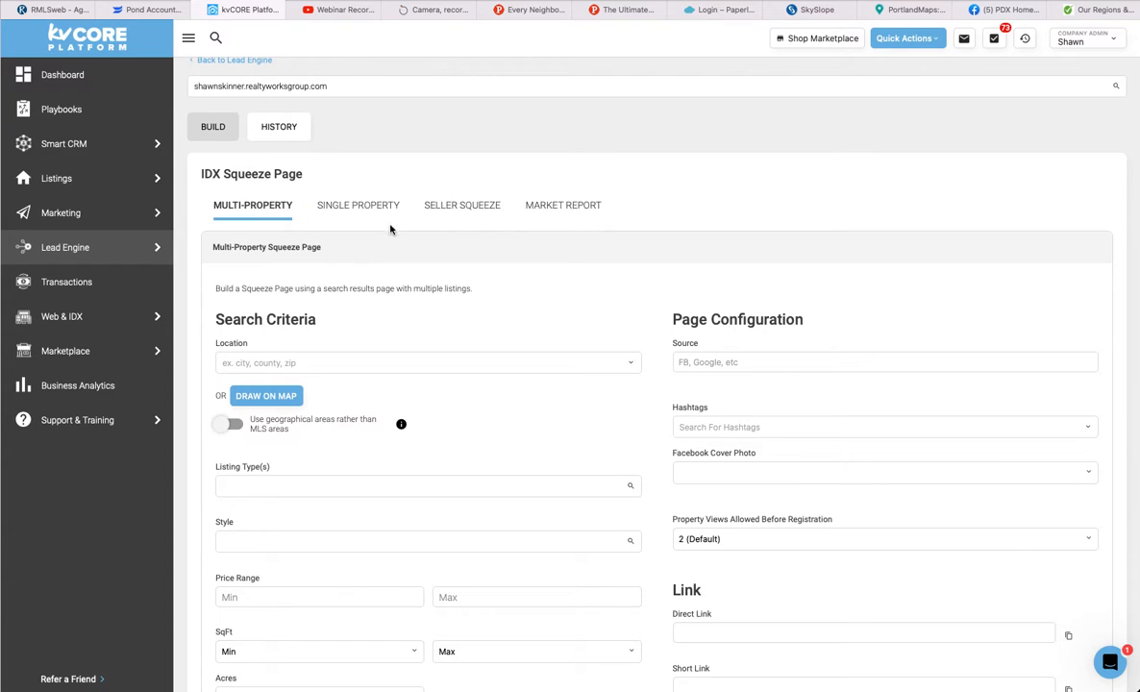
{"action": "mouse_move", "coordinate": [477, 239]}
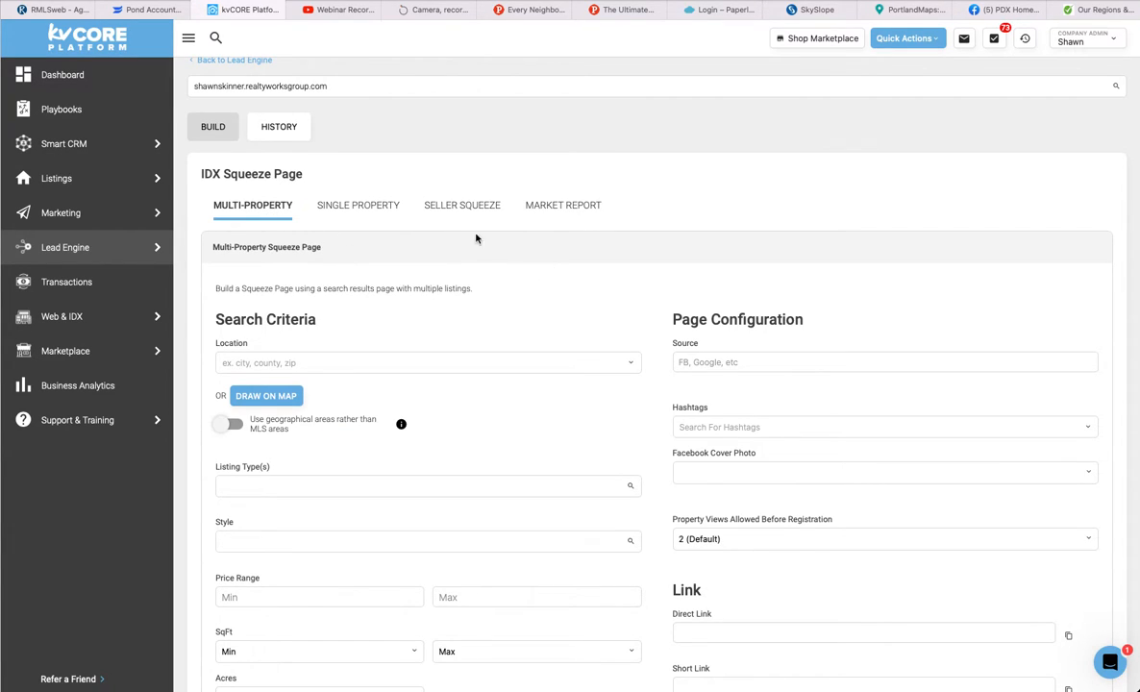
{"action": "mouse_move", "coordinate": [375, 239]}
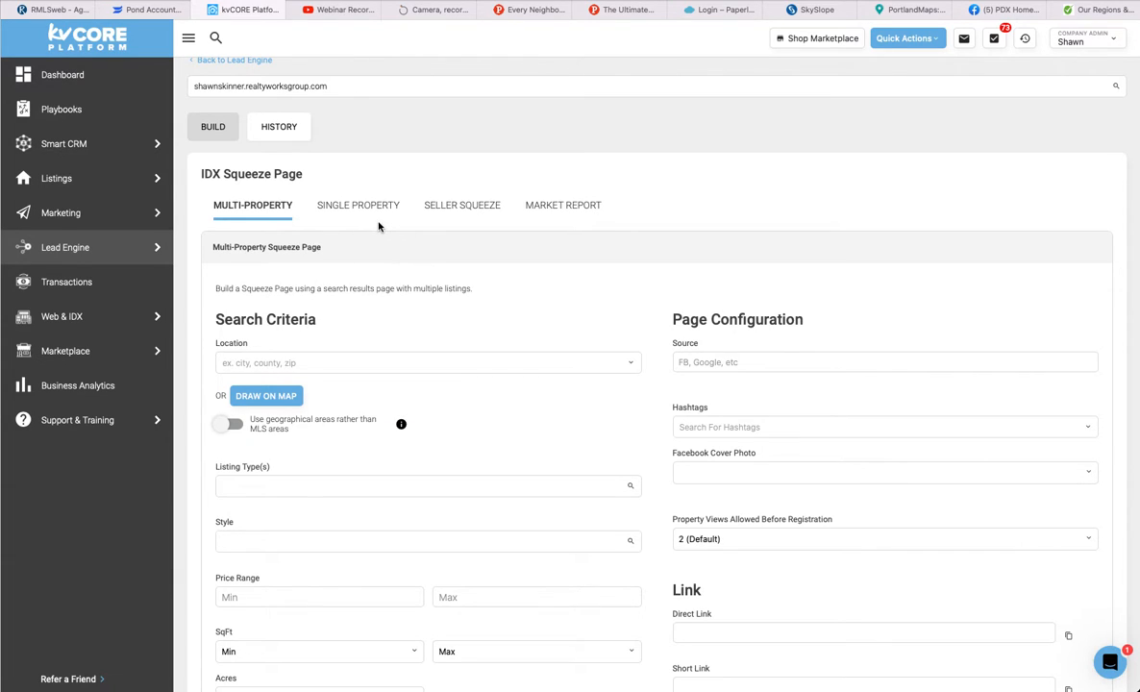
Add County: Multnomah, Clackamas and Washington, OR as the search locations
{"action": "left_click", "coordinate": [408, 361]}
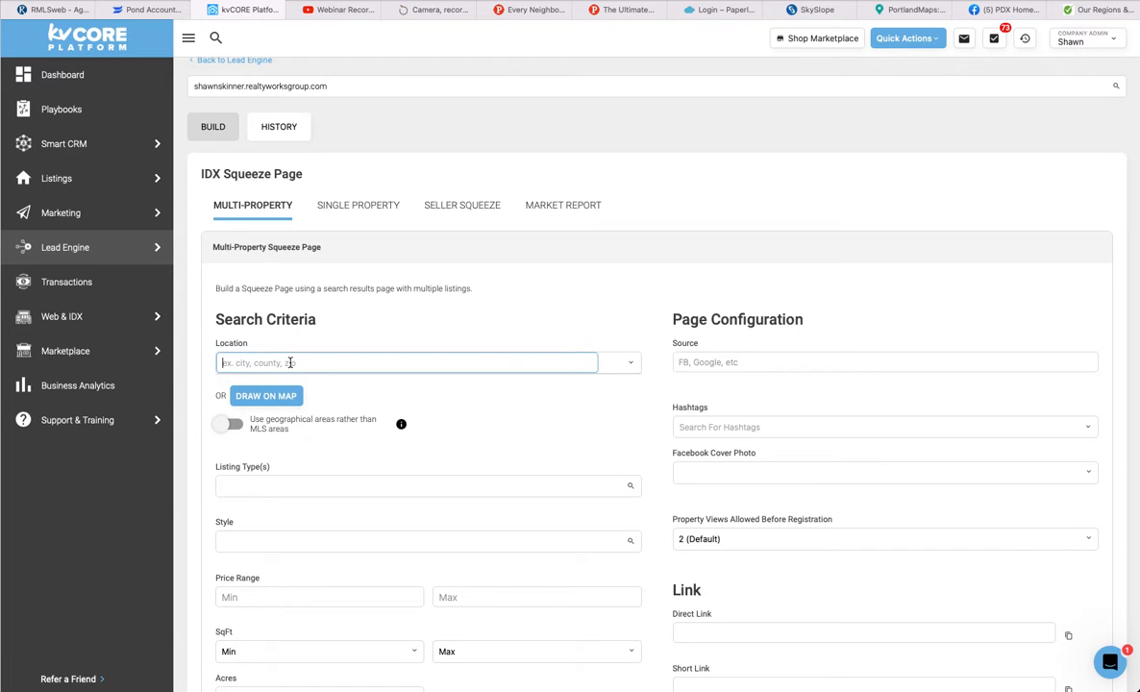
{"action": "type", "text": "M"}
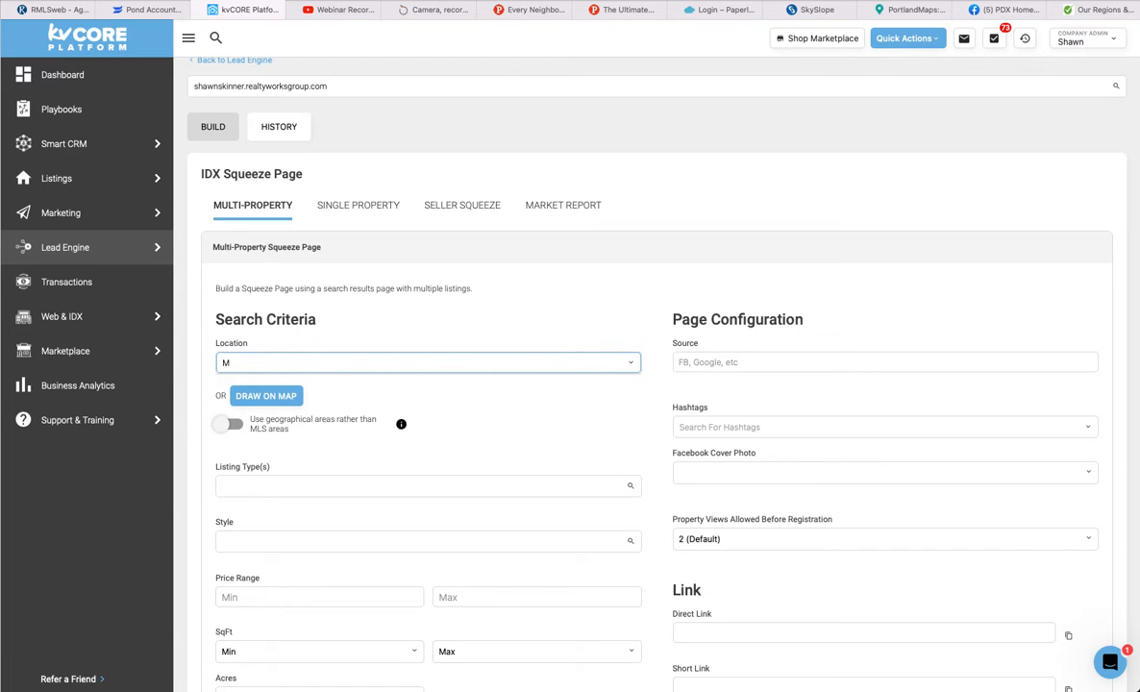
{"action": "type", "text": "ul"}
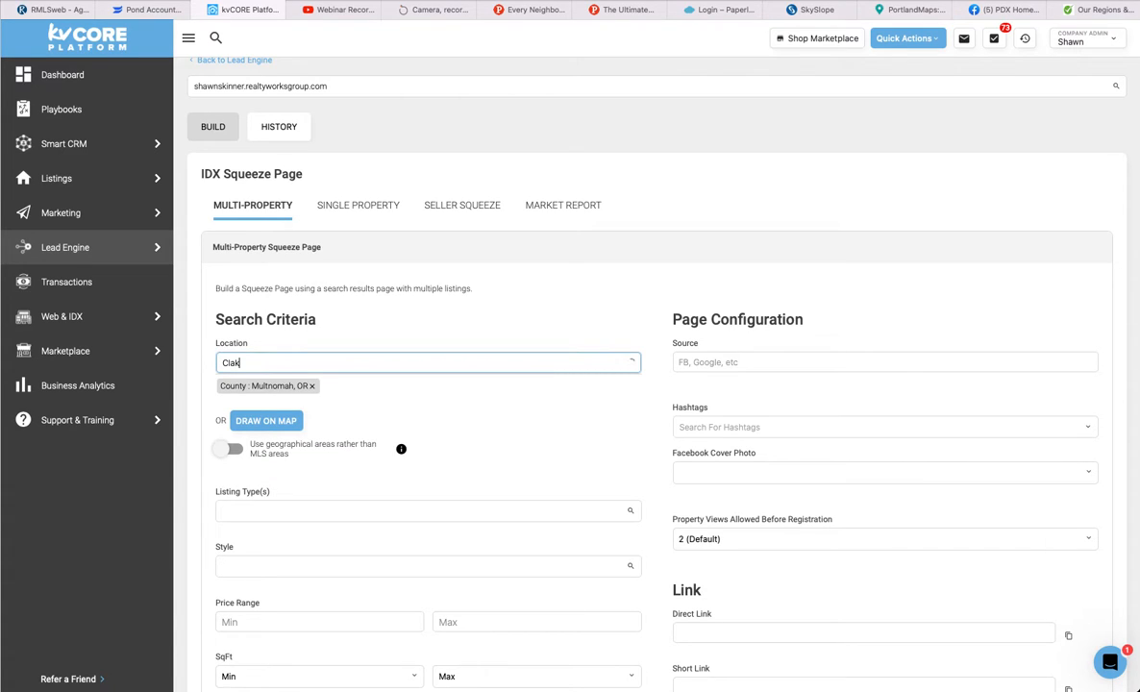
{"action": "type", "text": "k"}
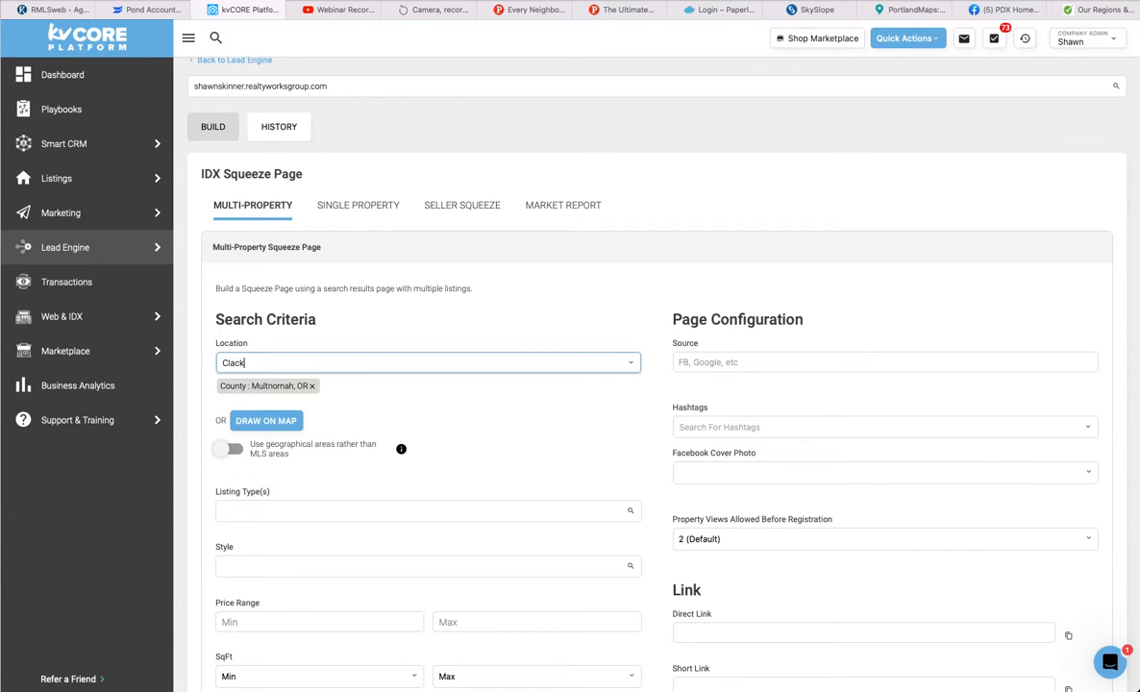
{"action": "type", "text": "Clack"}
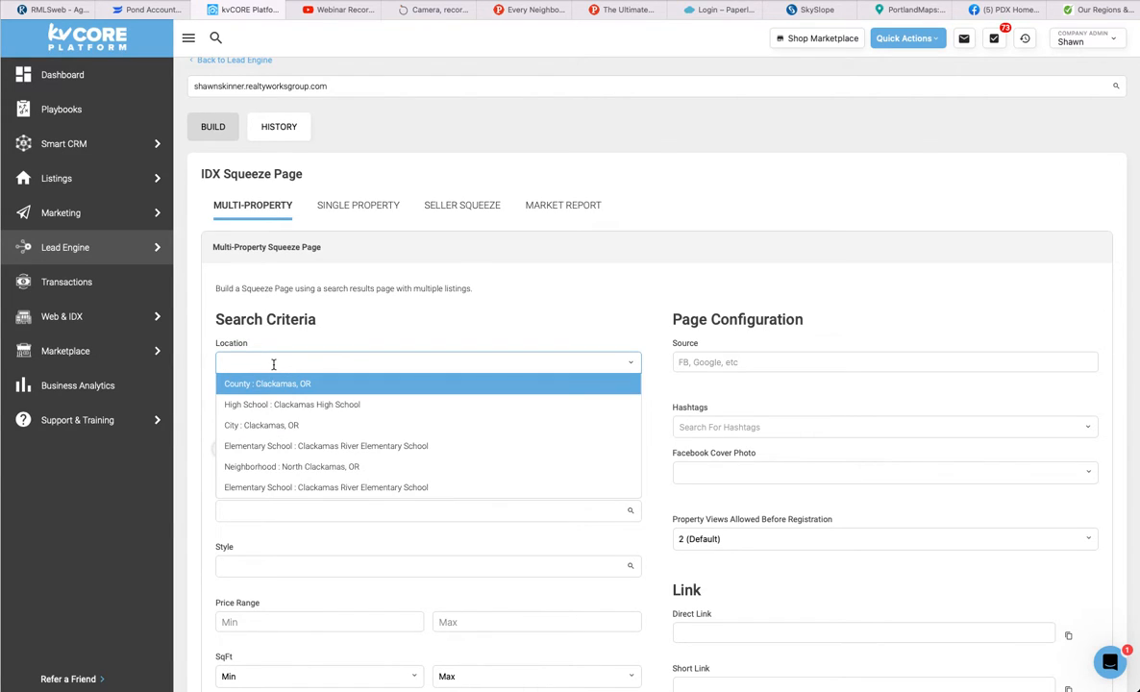
{"action": "type", "text": "Washing"}
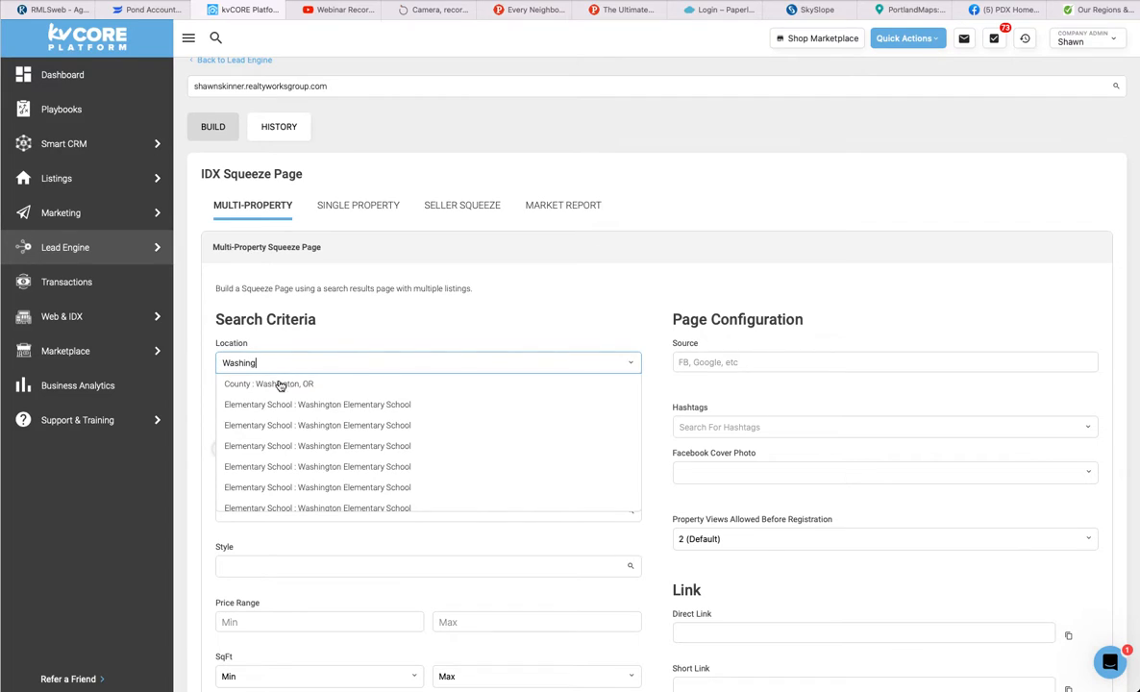
{"action": "left_click", "coordinate": [289, 384]}
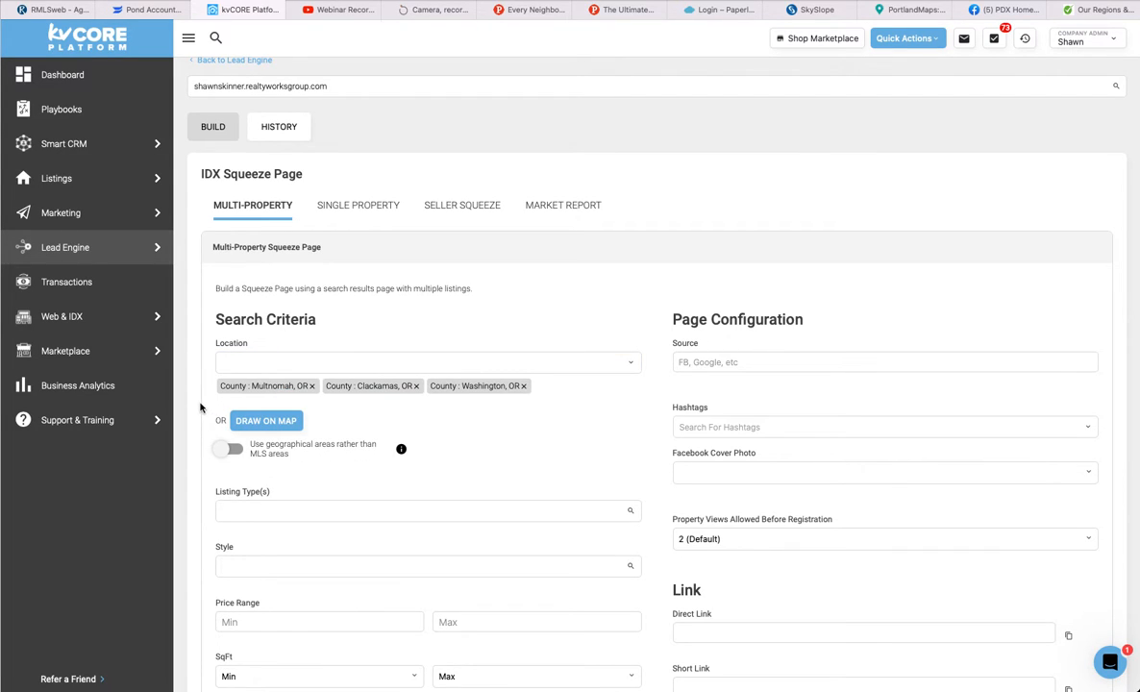
{"action": "mouse_move", "coordinate": [577, 481]}
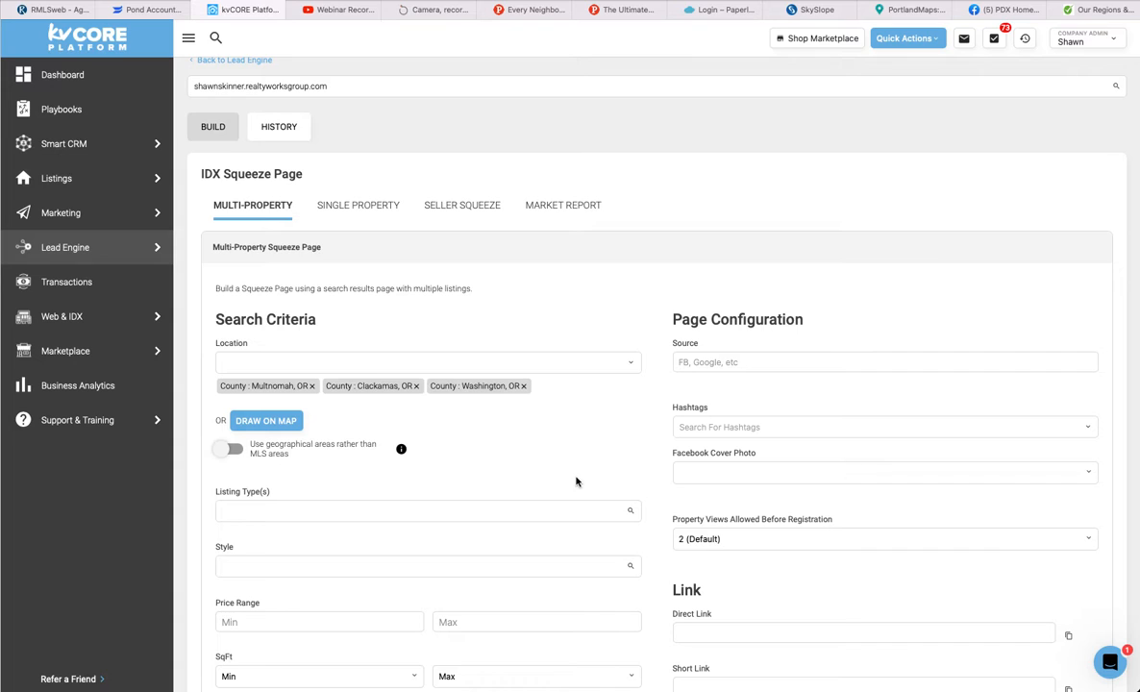
{"action": "mouse_move", "coordinate": [642, 444]}
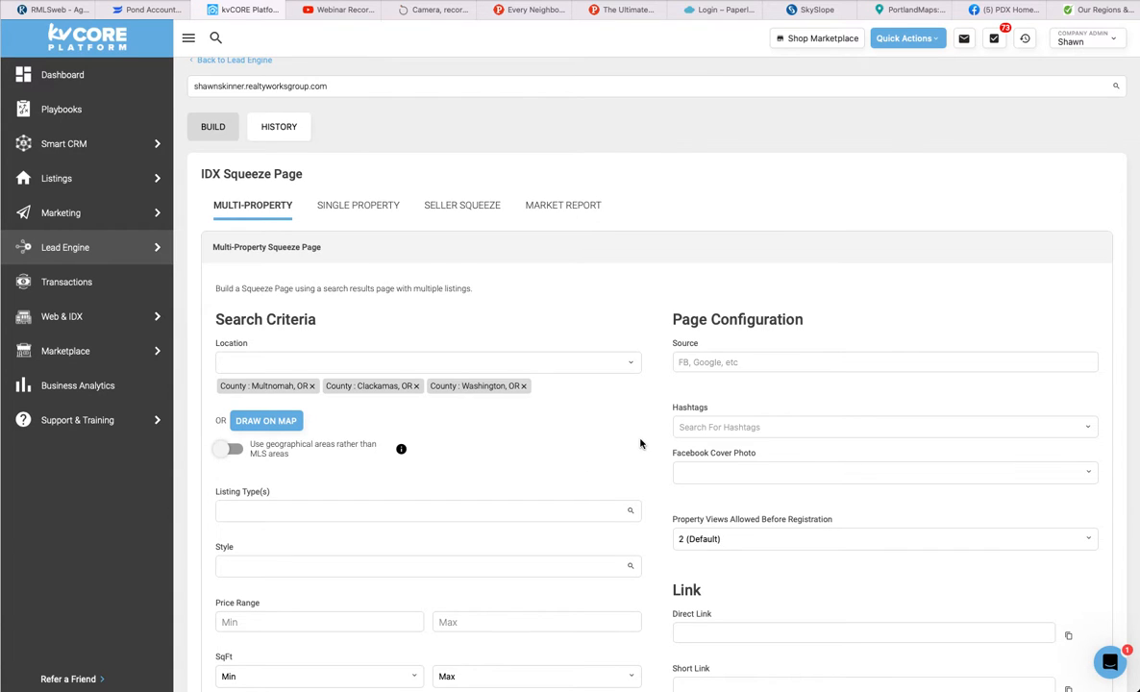
Add the Open House listing option to the search criteria alongside the three counties
{"action": "scroll", "scroll_direction": "down", "scroll_amount": 3}
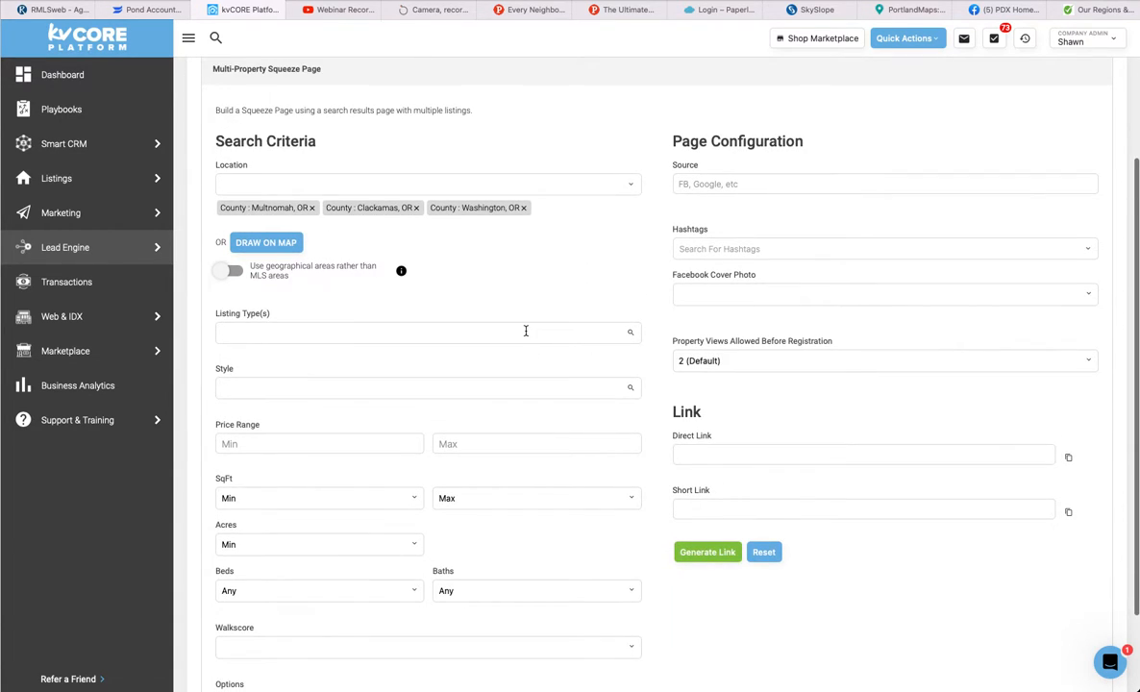
{"action": "left_click", "coordinate": [429, 330]}
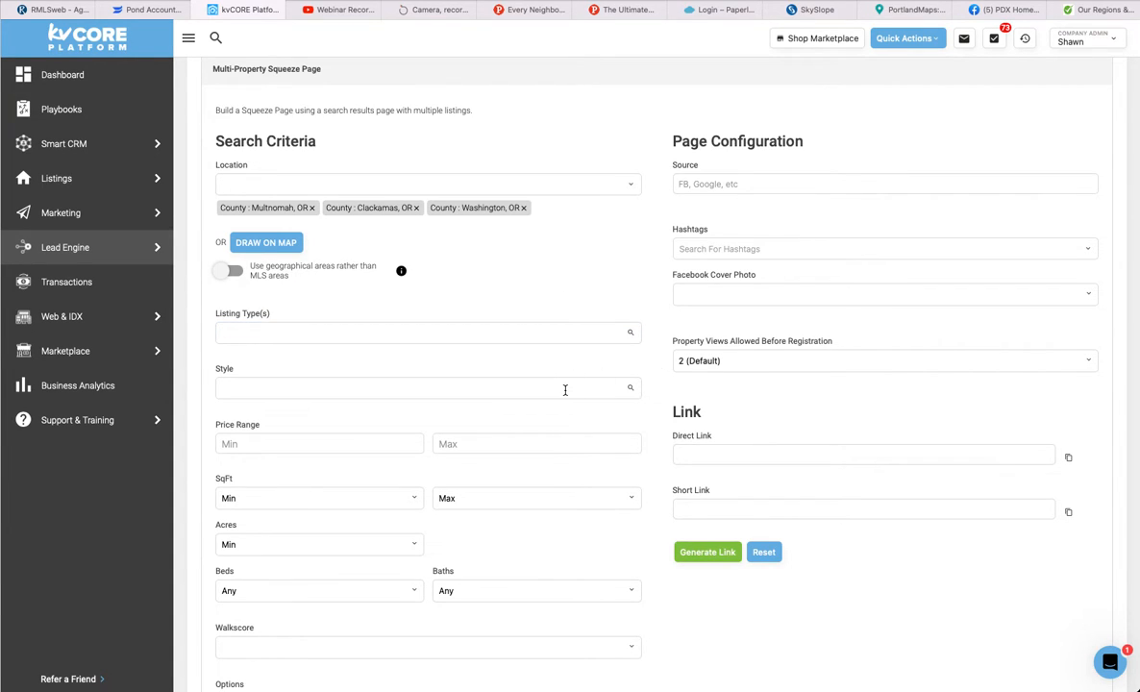
{"action": "left_click", "coordinate": [429, 388]}
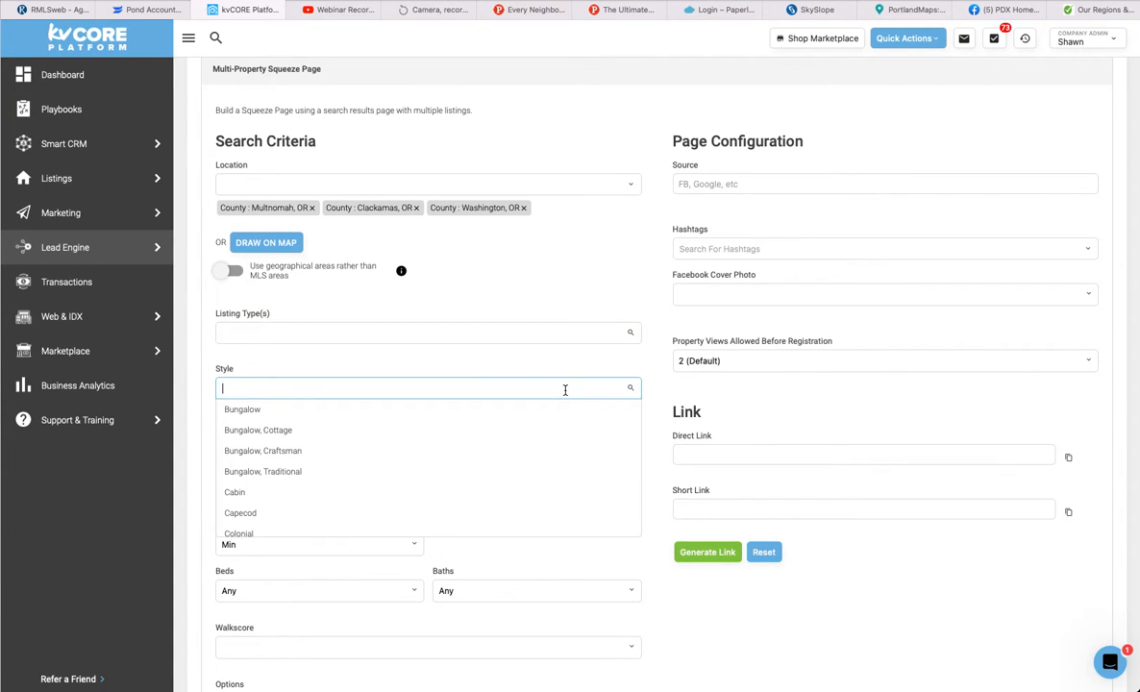
{"action": "scroll", "scroll_direction": "down", "scroll_amount": 3}
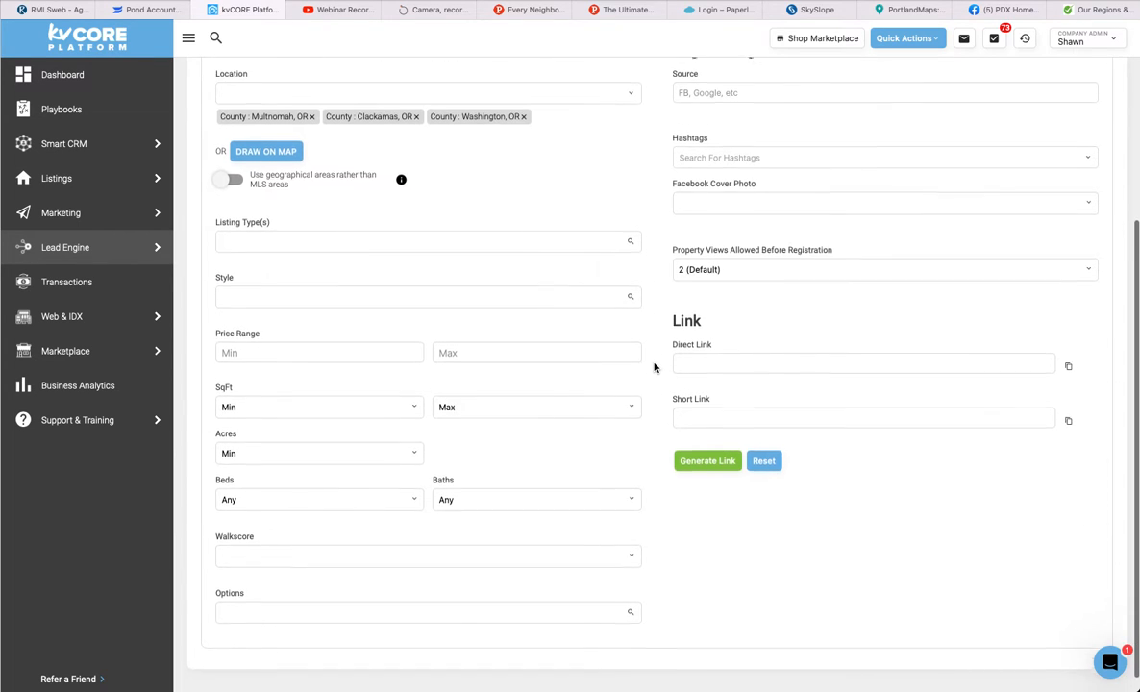
{"action": "scroll", "scroll_direction": "down", "scroll_amount": 3}
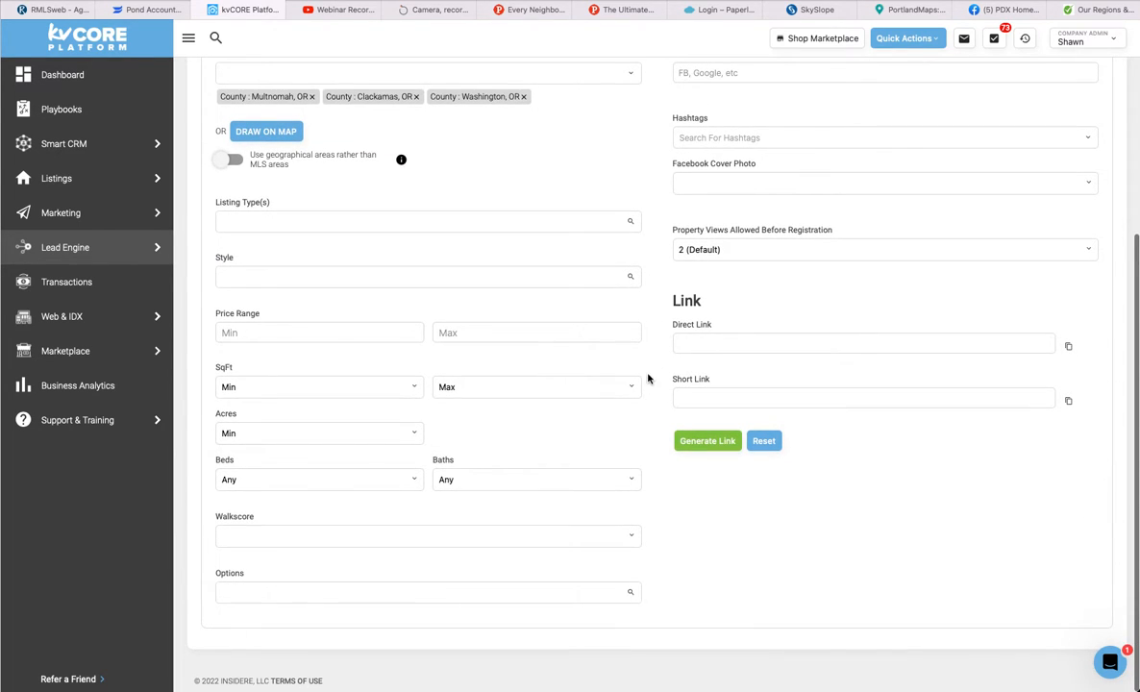
{"action": "mouse_move", "coordinate": [654, 483]}
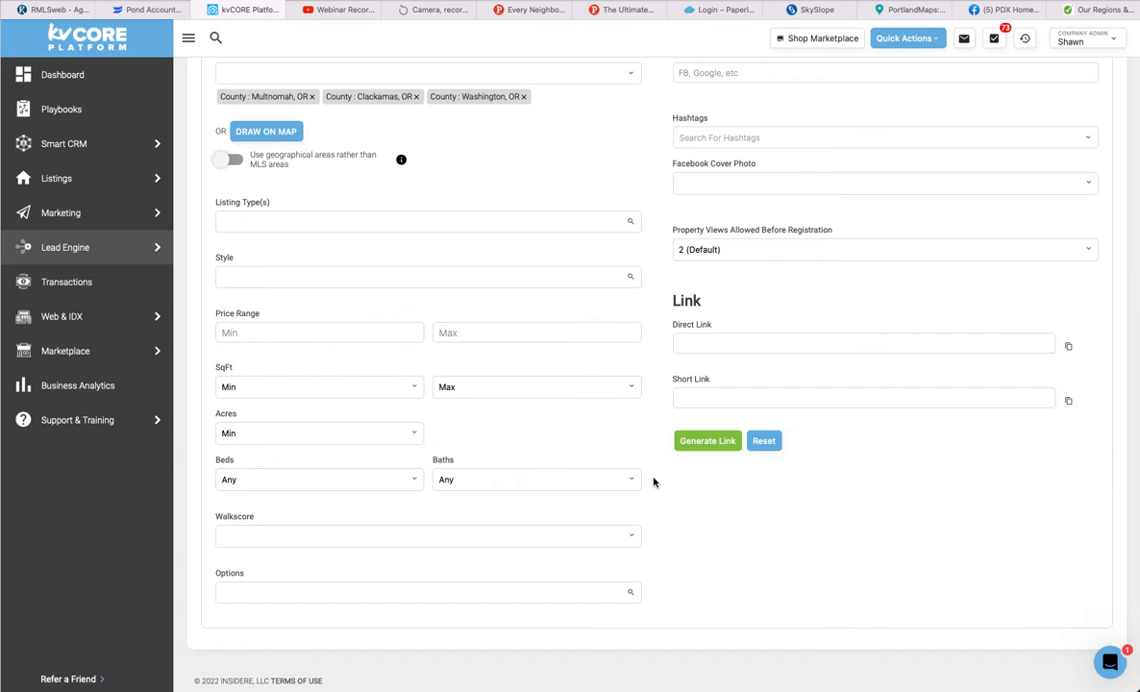
{"action": "mouse_move", "coordinate": [669, 557]}
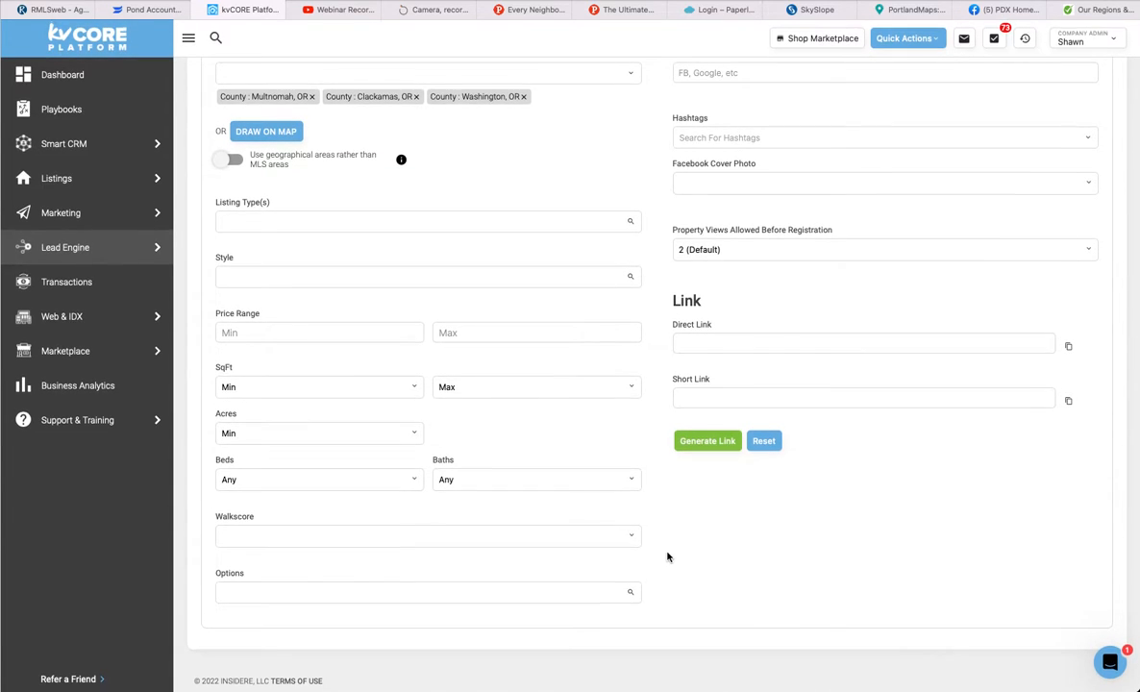
{"action": "left_click", "coordinate": [429, 592]}
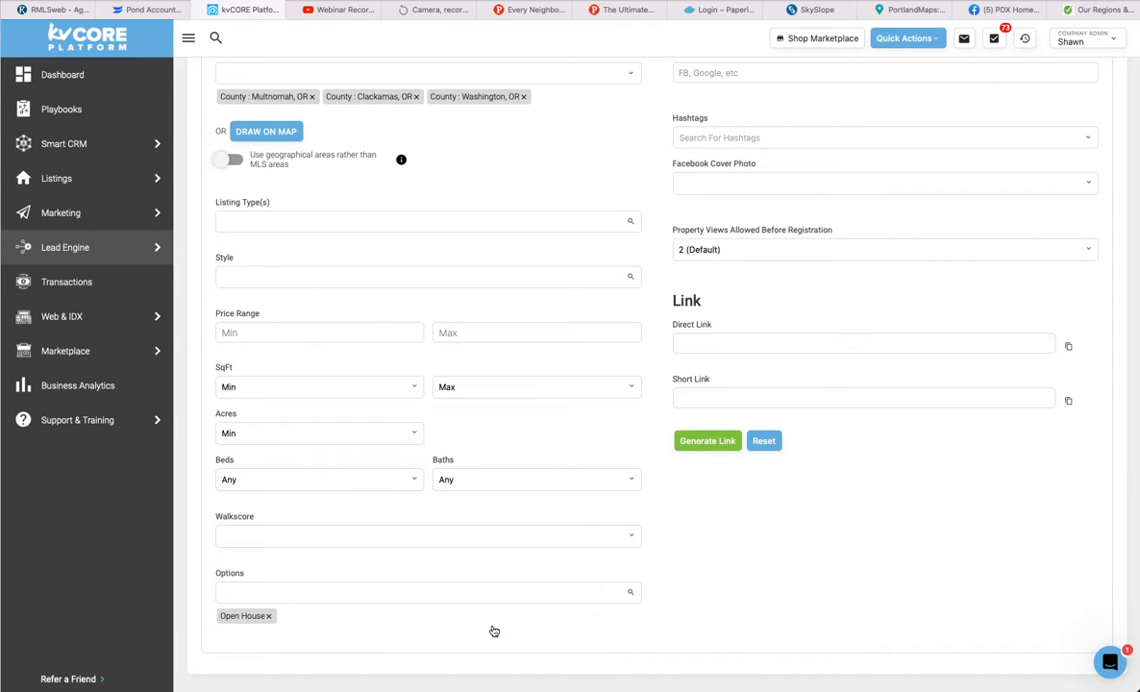
{"action": "scroll", "scroll_direction": "up", "scroll_amount": 3}
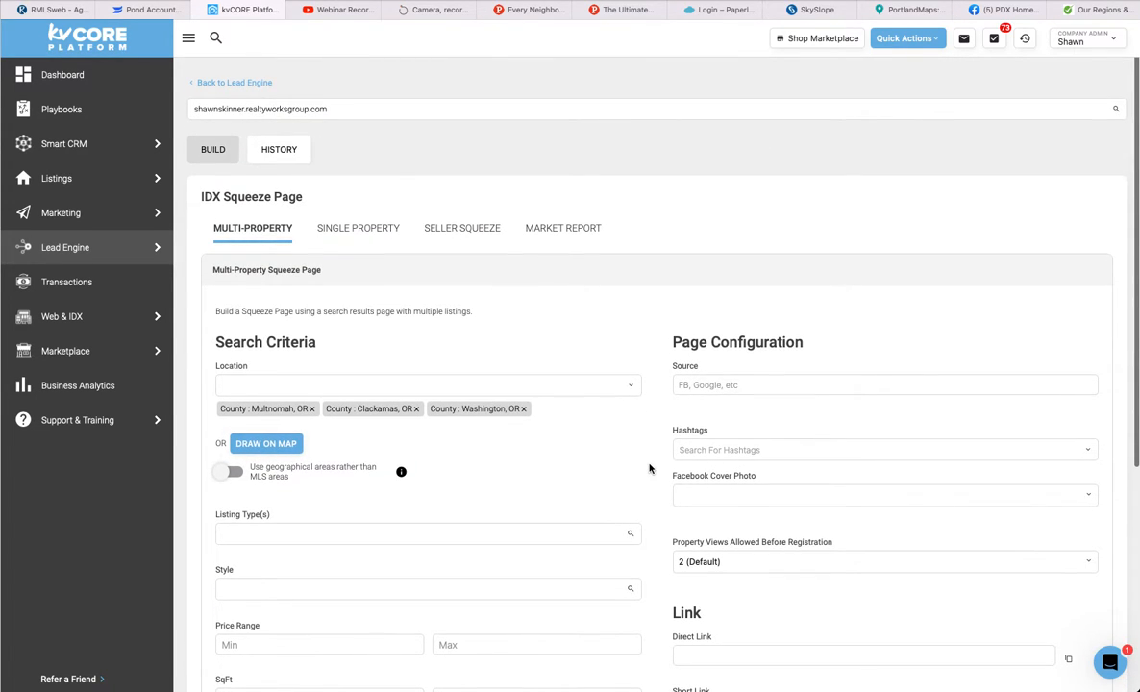
Enter FB as the lead source under Page Configuration
{"action": "left_click", "coordinate": [884, 384]}
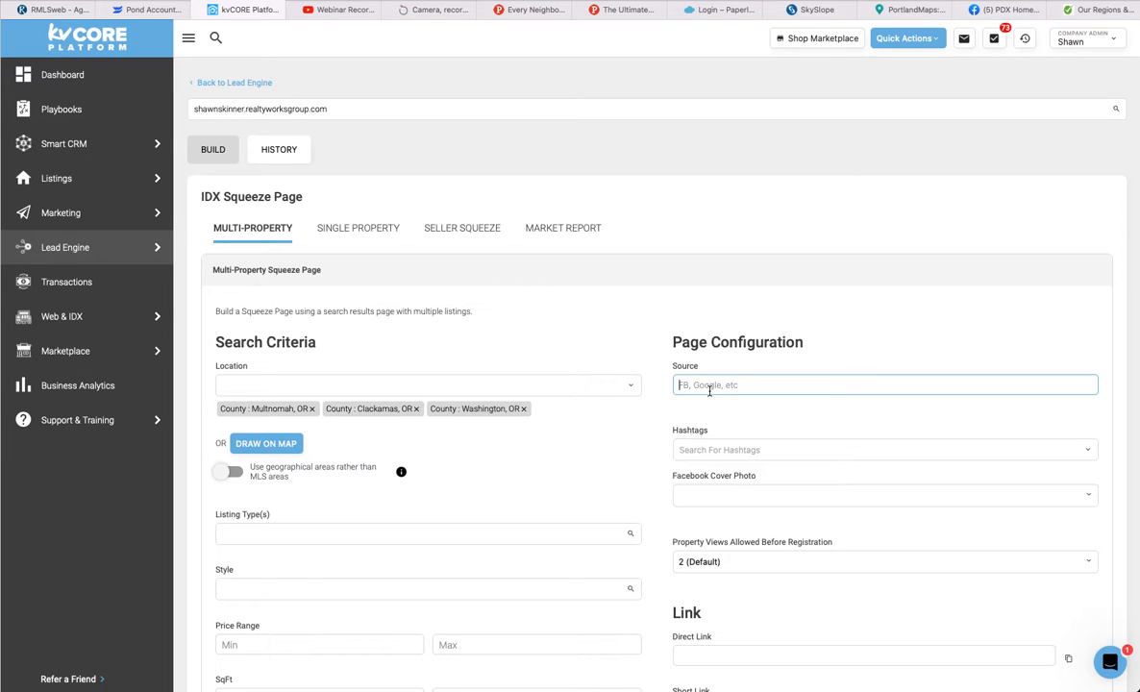
{"action": "type", "text": "FB"}
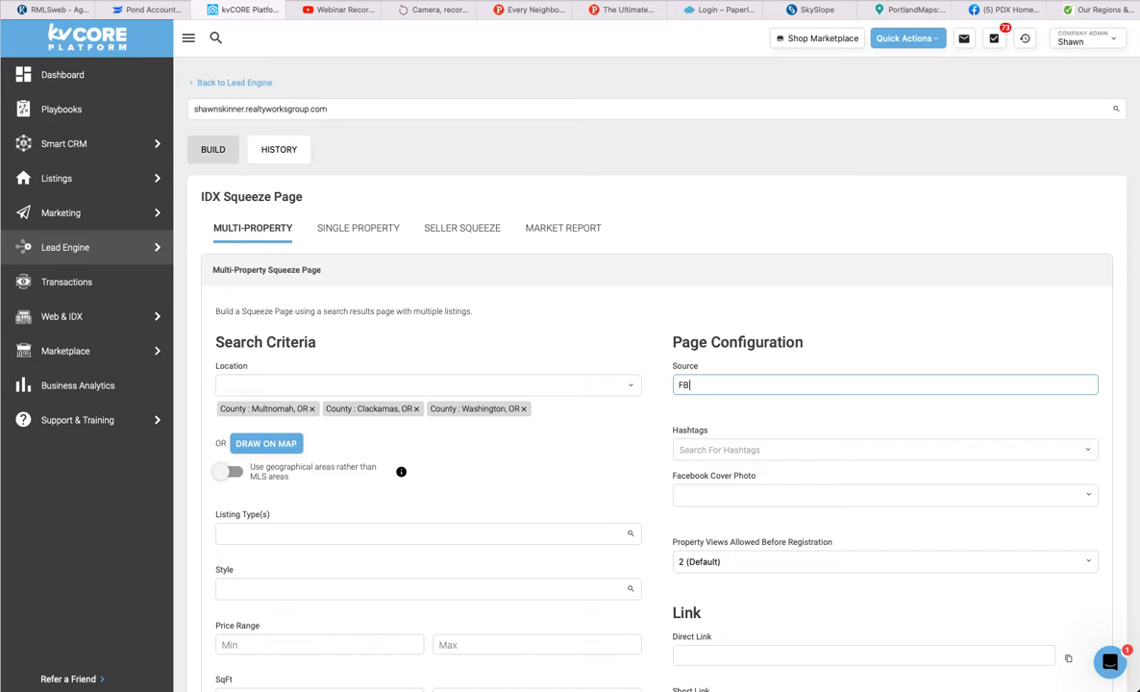
{"action": "mouse_move", "coordinate": [634, 434]}
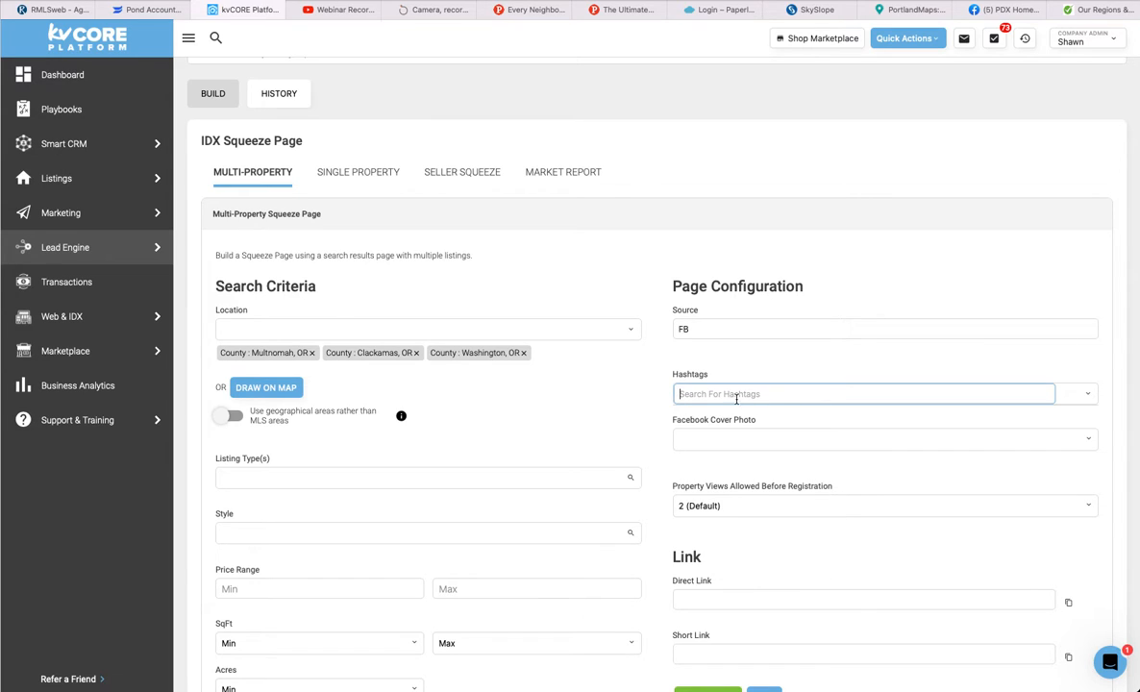
Add the open-house hashtag OH11-4-22, saved as OH11422
{"action": "type", "text": "OH"}
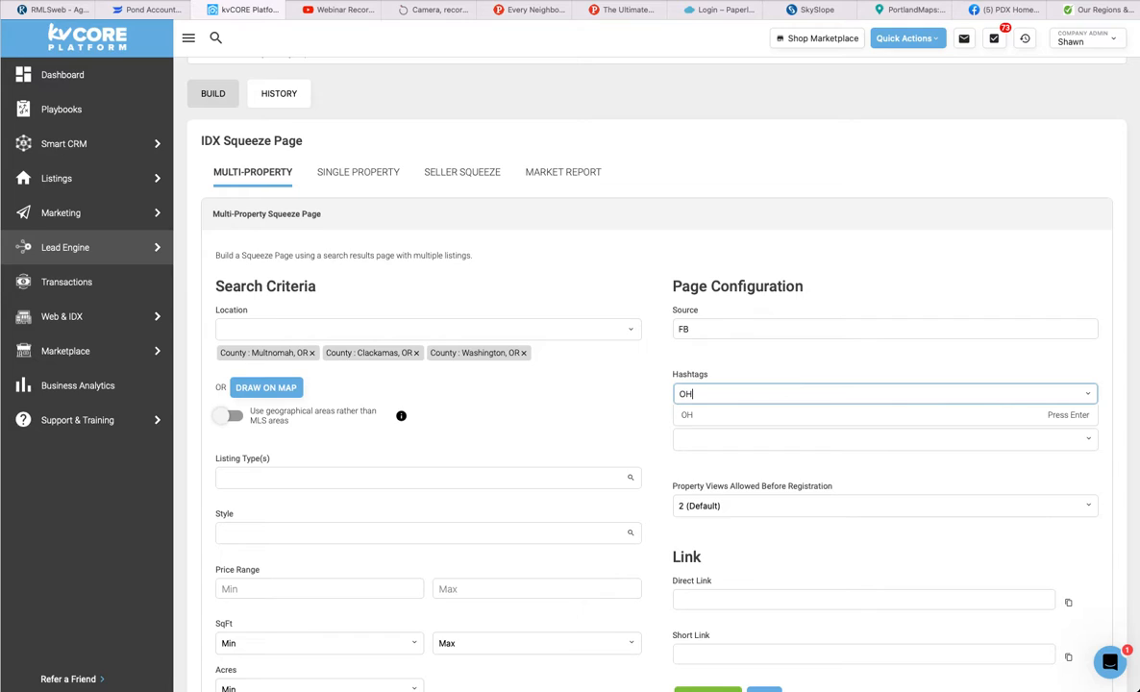
{"action": "type", "text": "11-"}
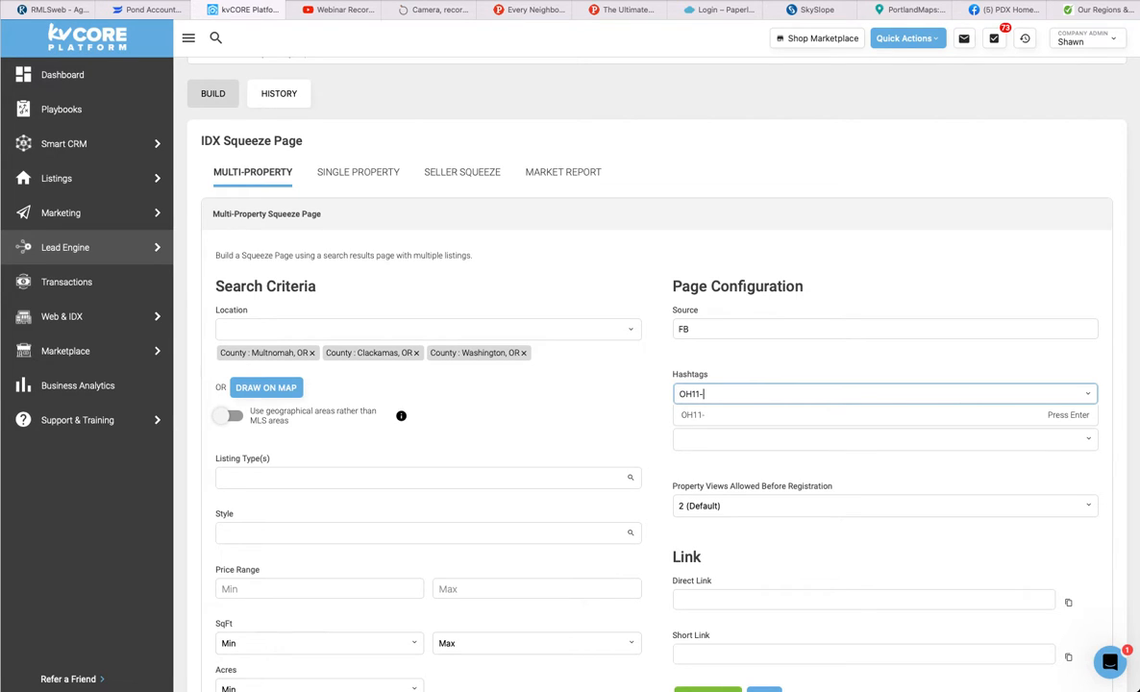
{"action": "type", "text": "4-22"}
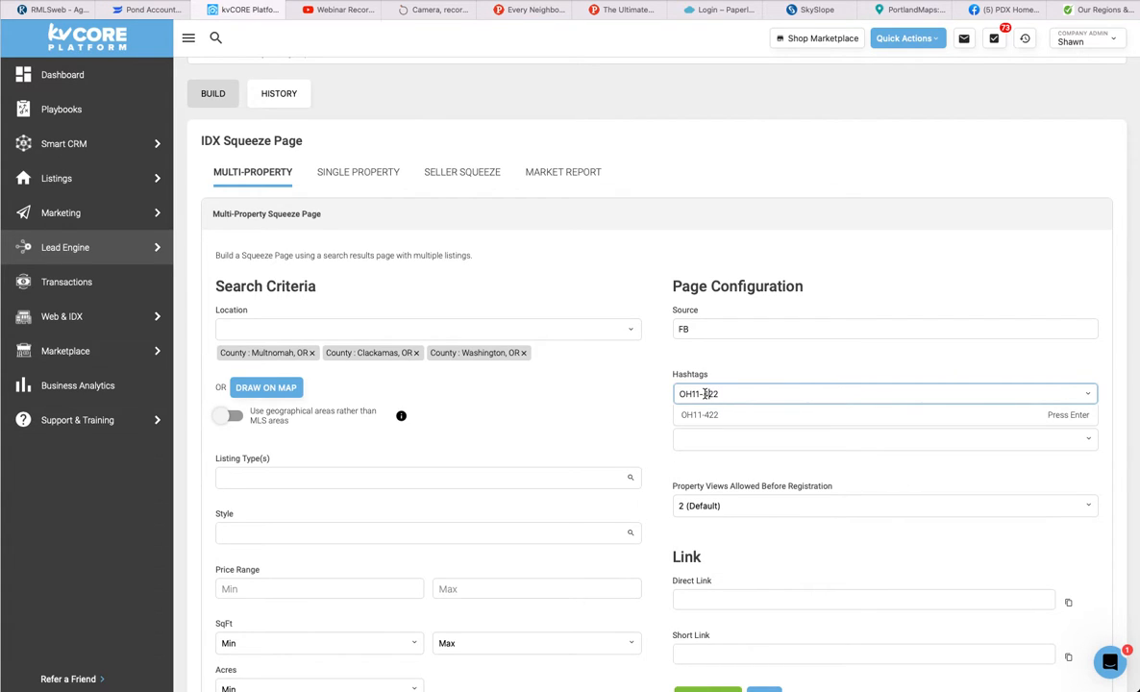
{"action": "key", "text": "Backspace"}
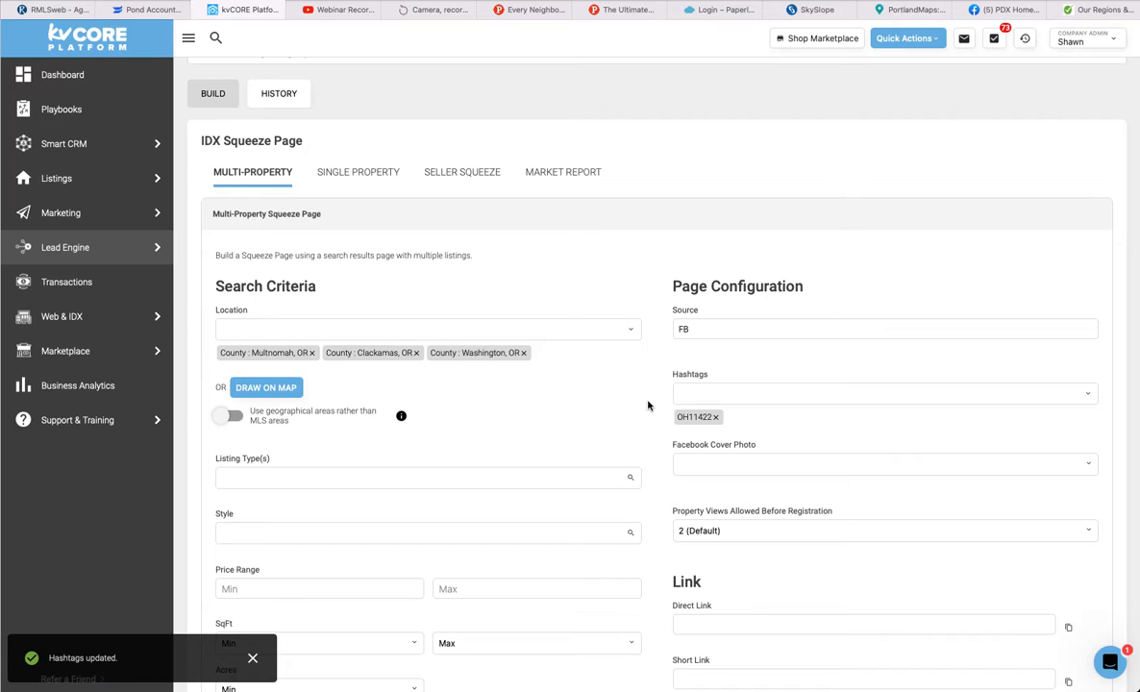
Set the Facebook cover photo to 'Use Low Priced Listings From Your Agency'
{"action": "scroll", "scroll_direction": "down", "scroll_amount": 3}
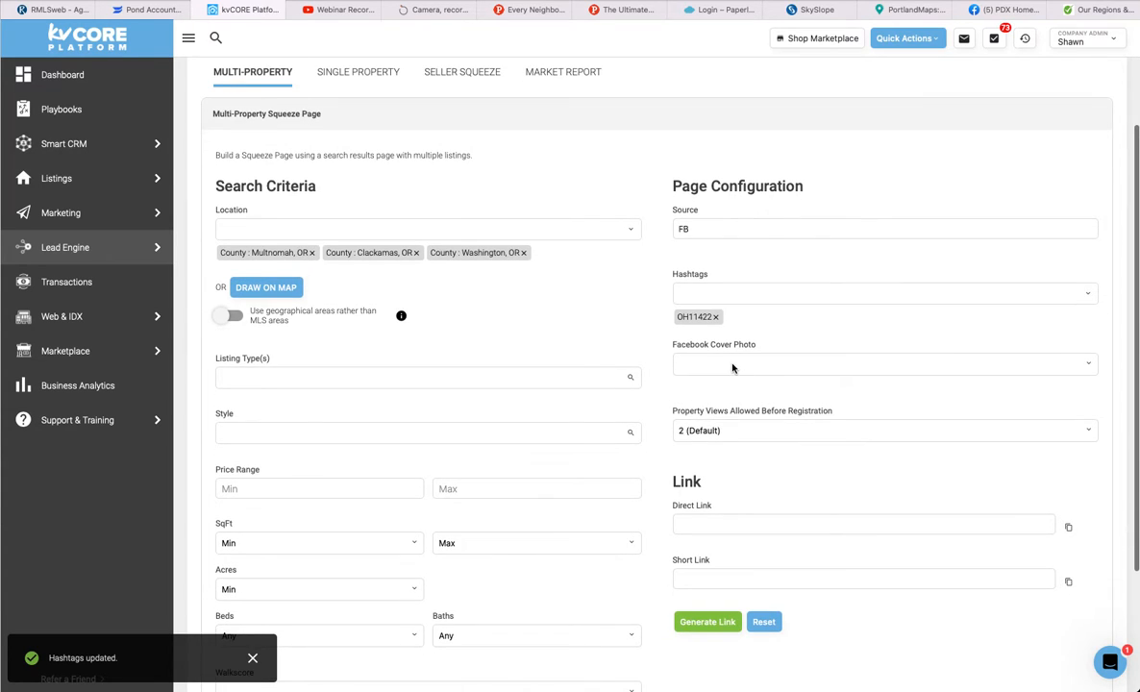
{"action": "left_click", "coordinate": [880, 363]}
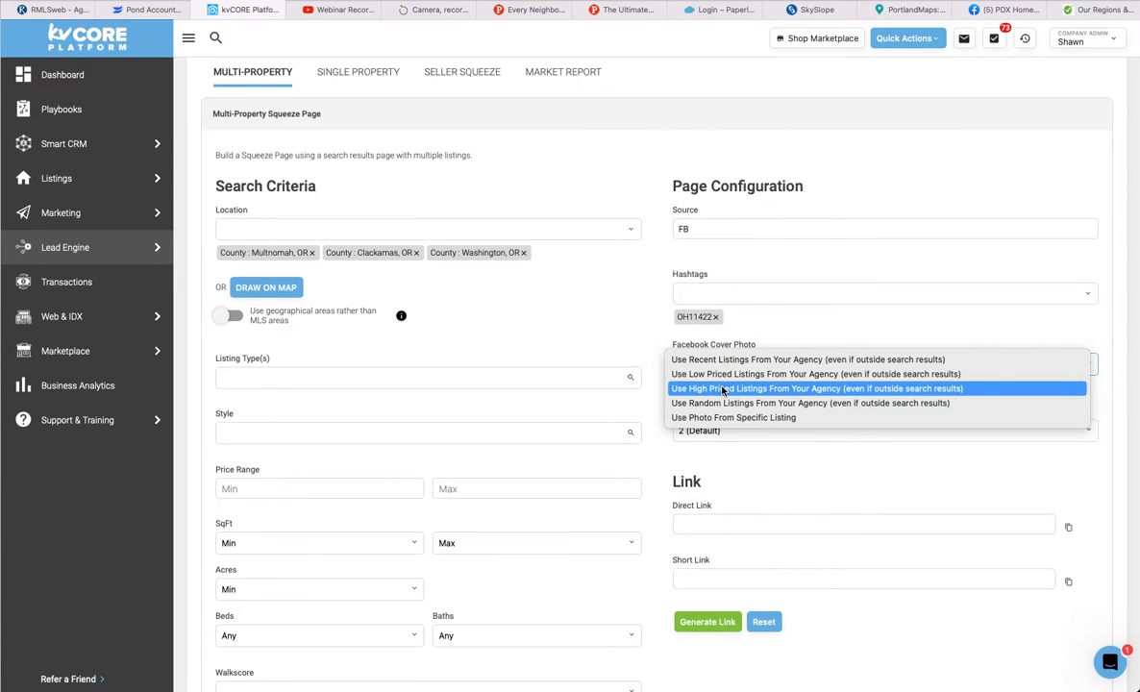
{"action": "left_click", "coordinate": [815, 372]}
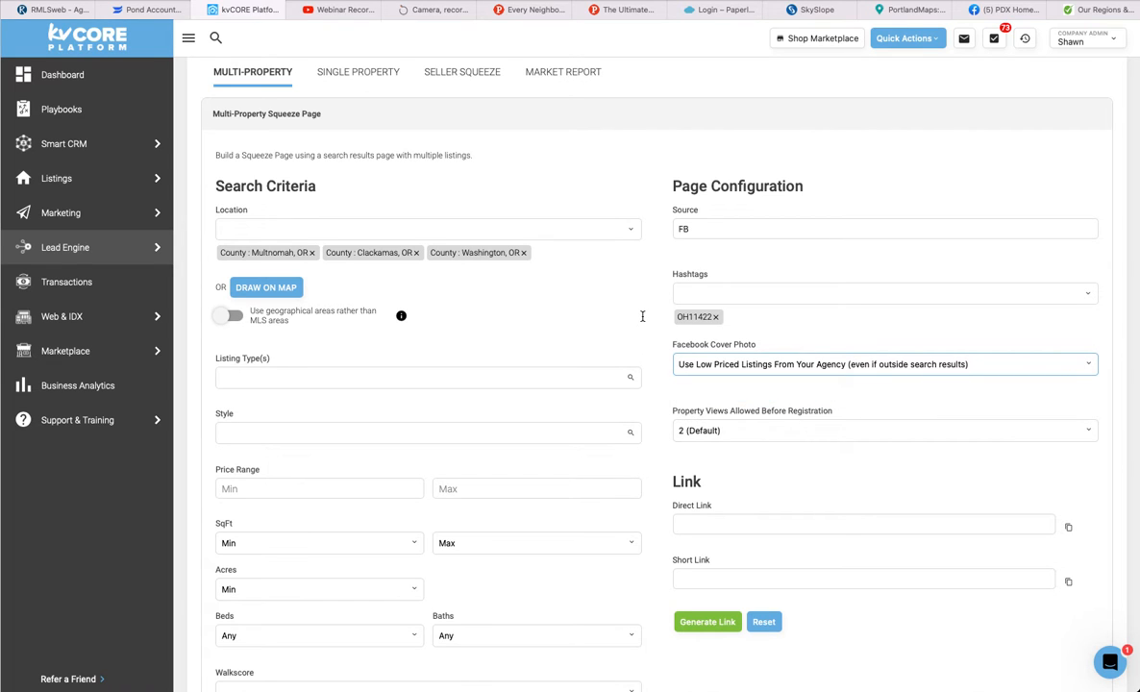
{"action": "scroll", "scroll_direction": "down", "scroll_amount": 3}
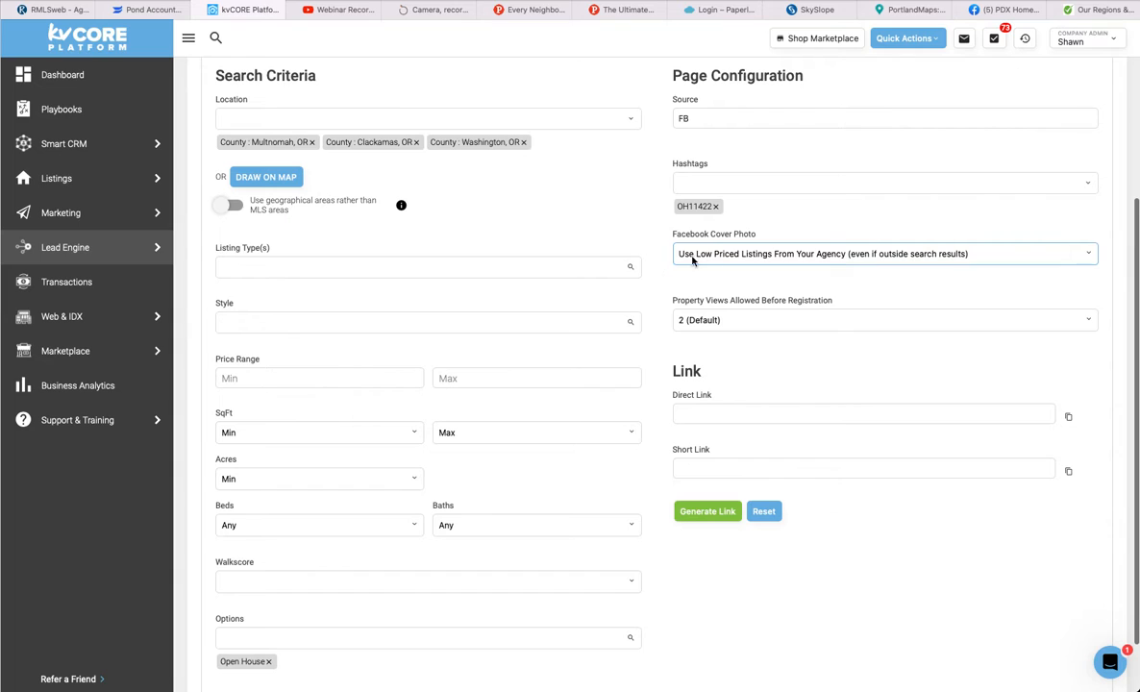
{"action": "left_click", "coordinate": [880, 253]}
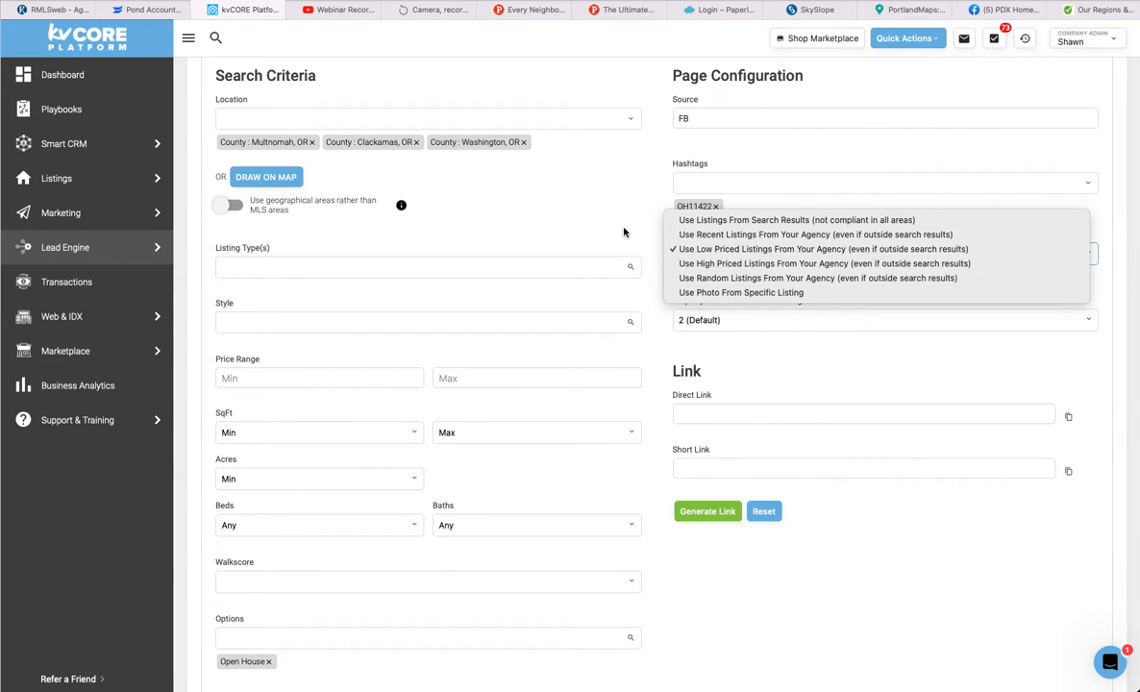
{"action": "left_click", "coordinate": [823, 249]}
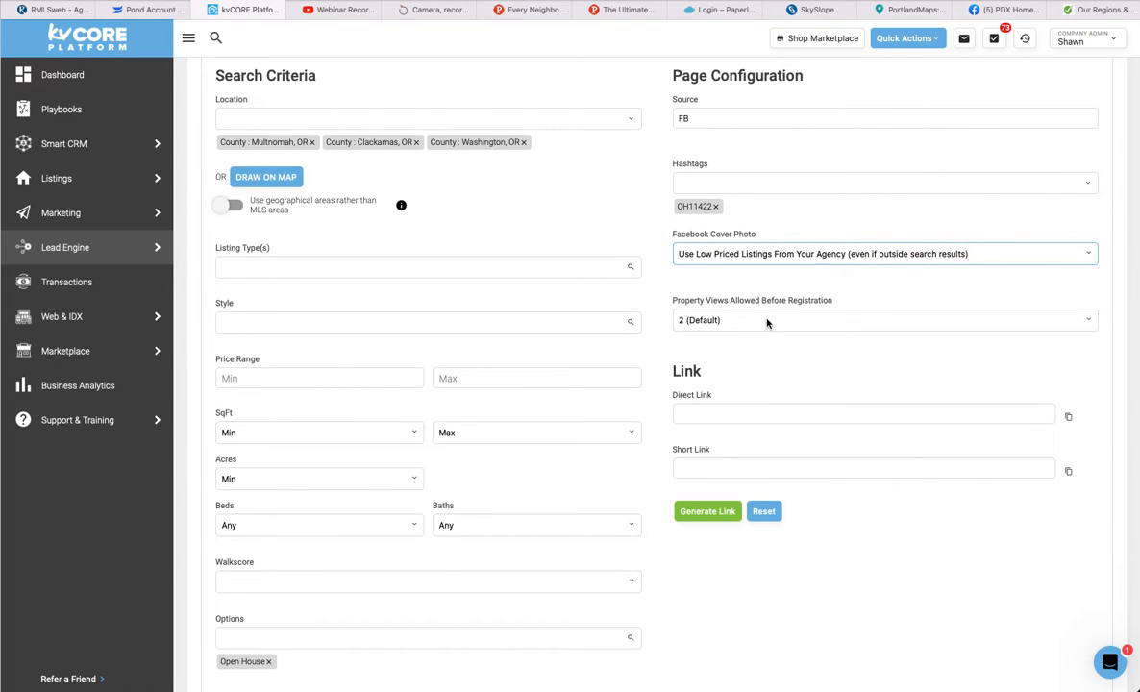
{"action": "left_click", "coordinate": [880, 319]}
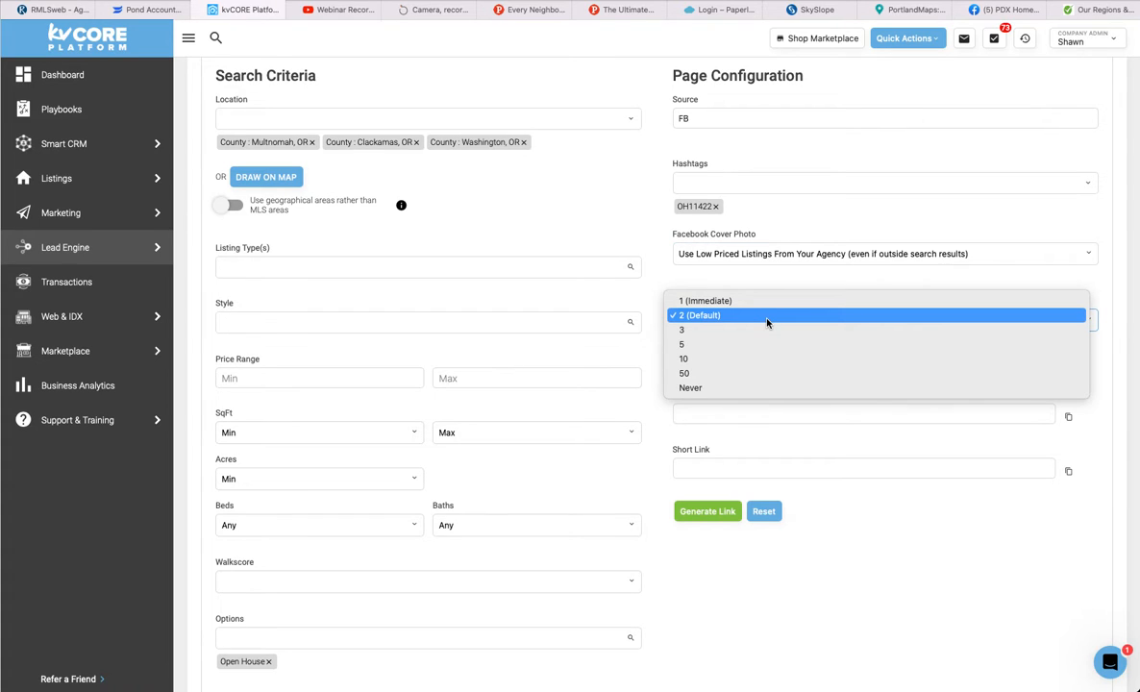
{"action": "mouse_move", "coordinate": [653, 260]}
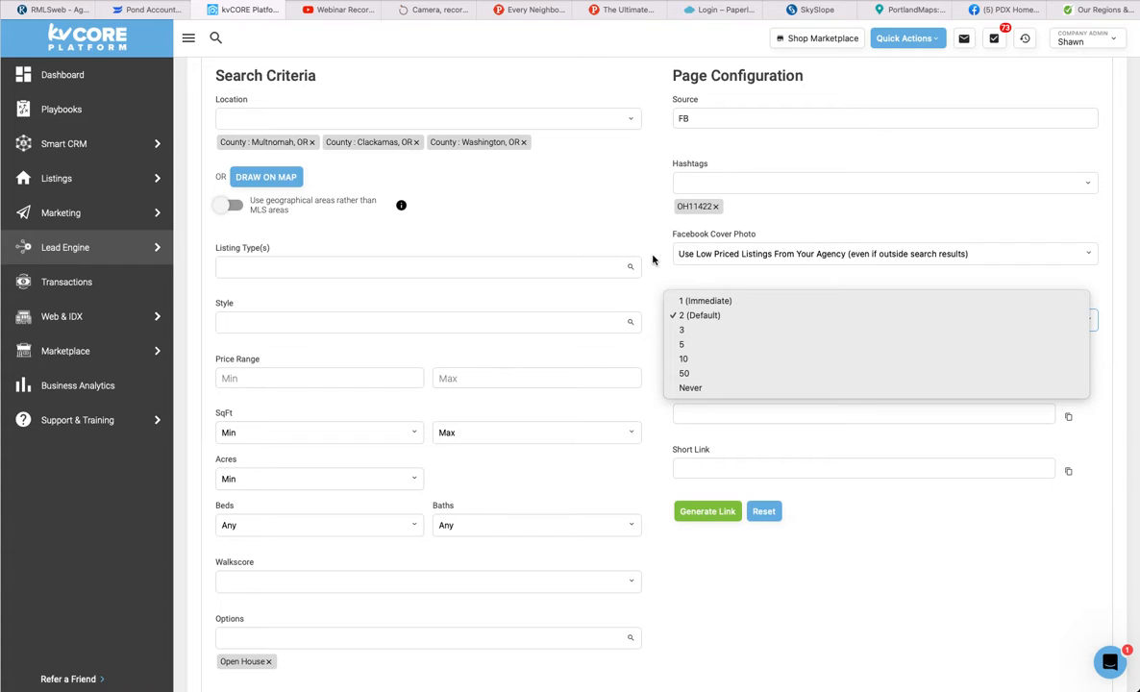
{"action": "mouse_move", "coordinate": [690, 389]}
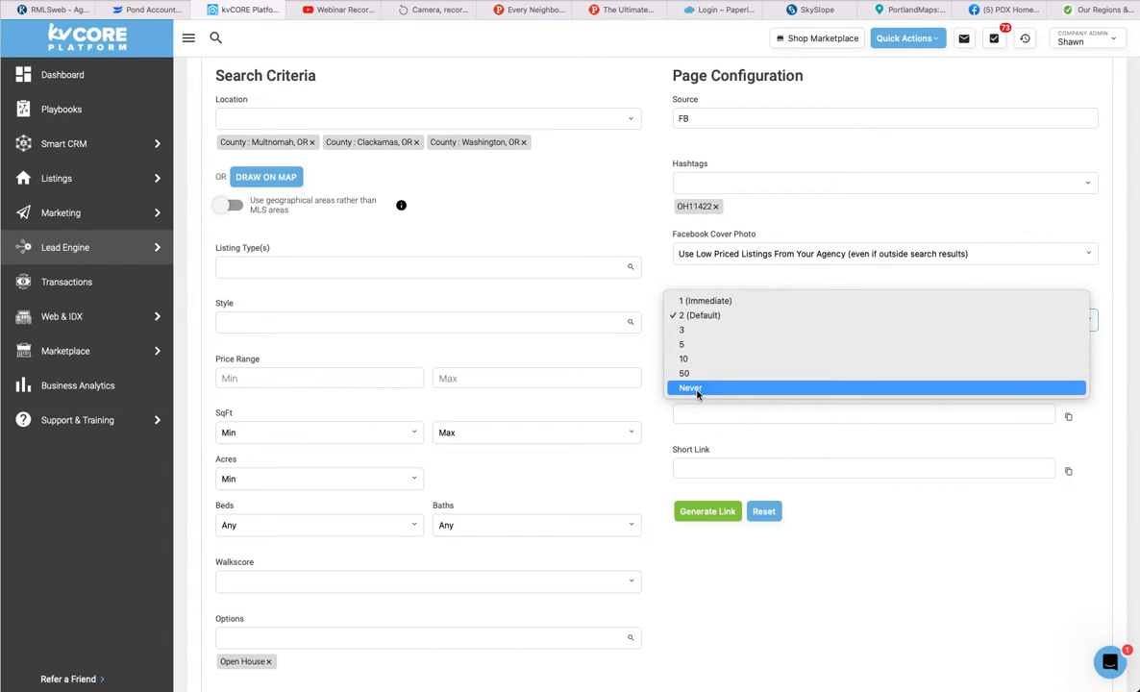
{"action": "mouse_move", "coordinate": [684, 373]}
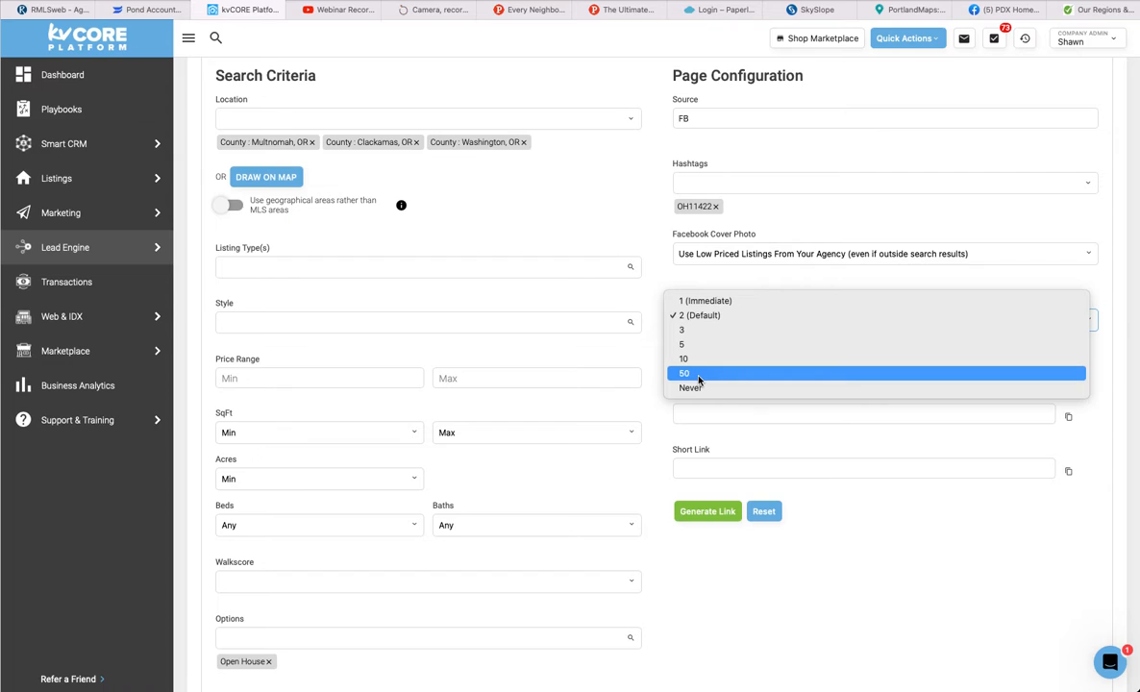
{"action": "mouse_move", "coordinate": [682, 330]}
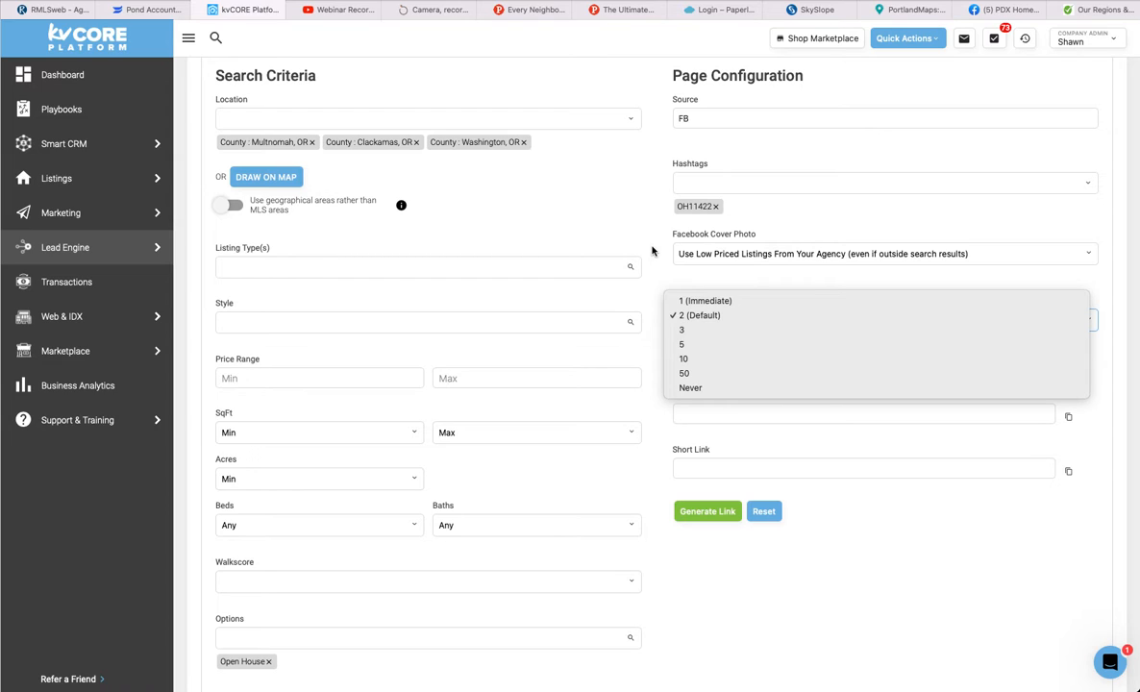
{"action": "left_click", "coordinate": [700, 315]}
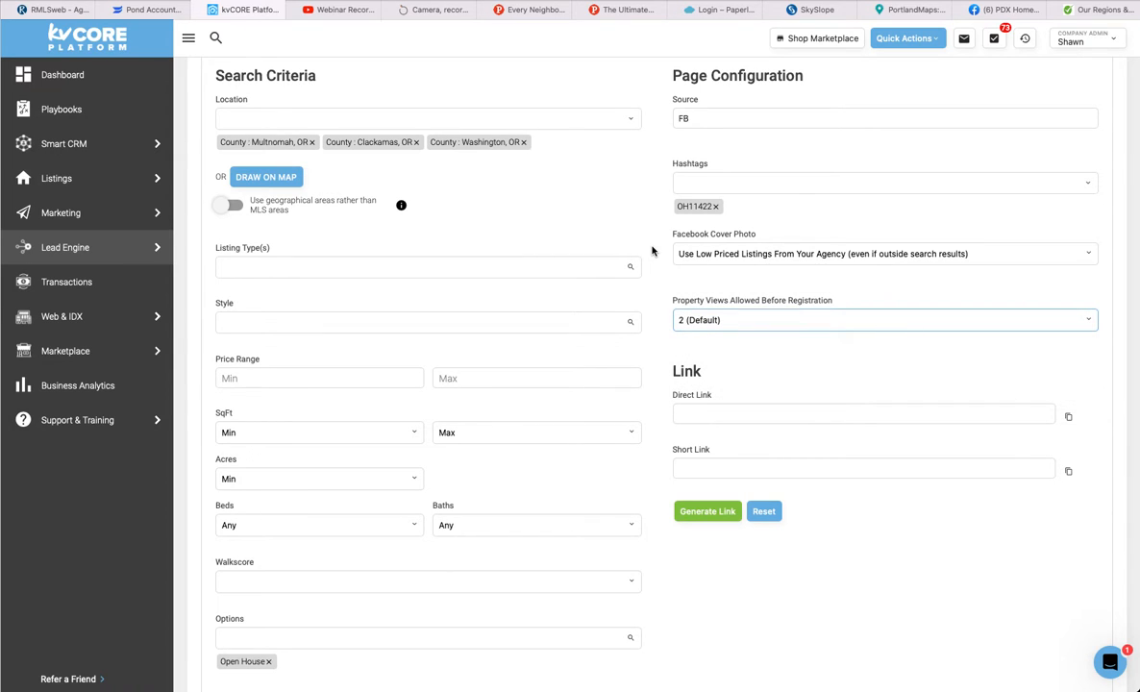
{"action": "mouse_move", "coordinate": [658, 356]}
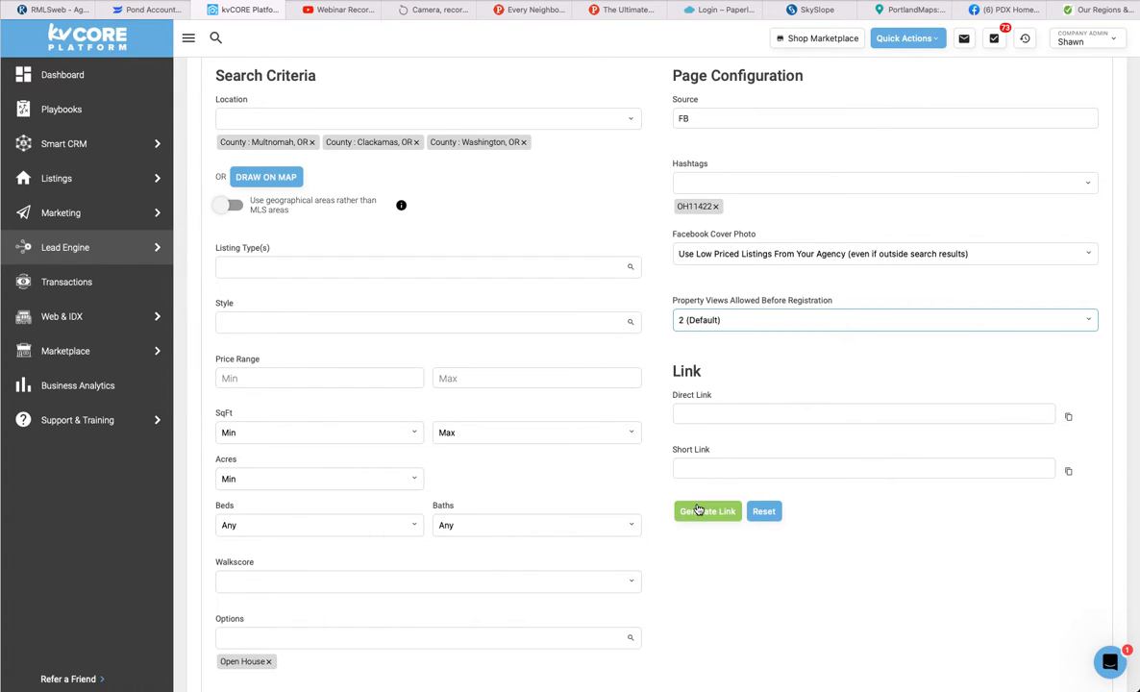
Generate the page's direct and short links and copy the direct link to the clipboard
{"action": "left_click", "coordinate": [708, 511]}
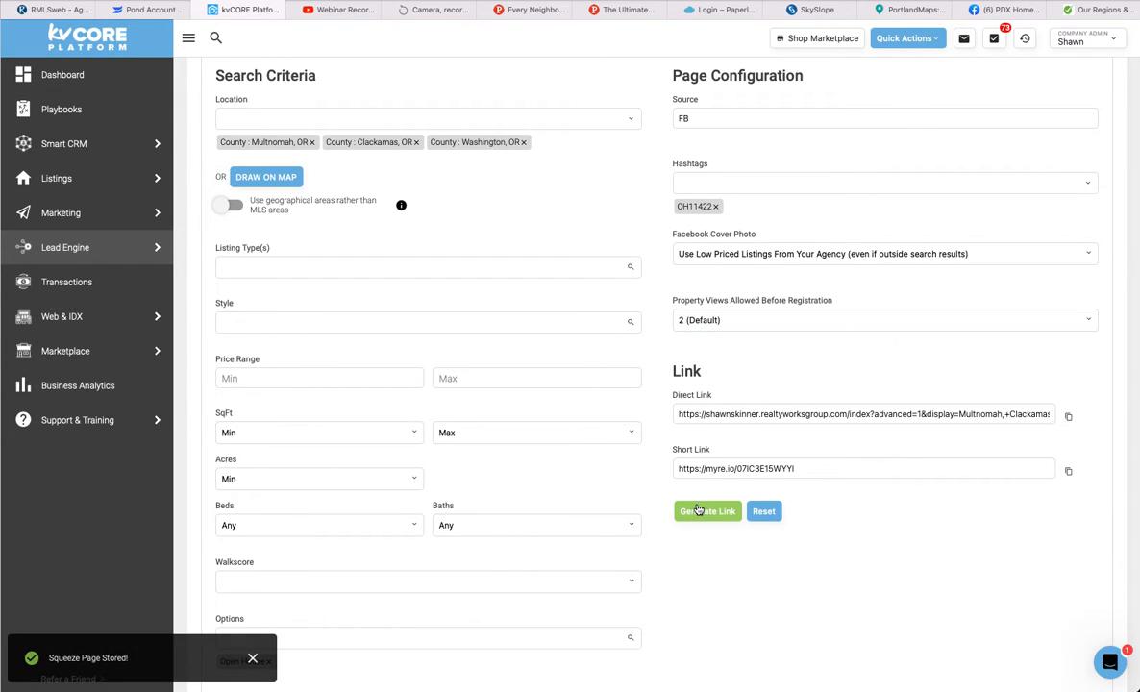
{"action": "left_click", "coordinate": [1069, 417]}
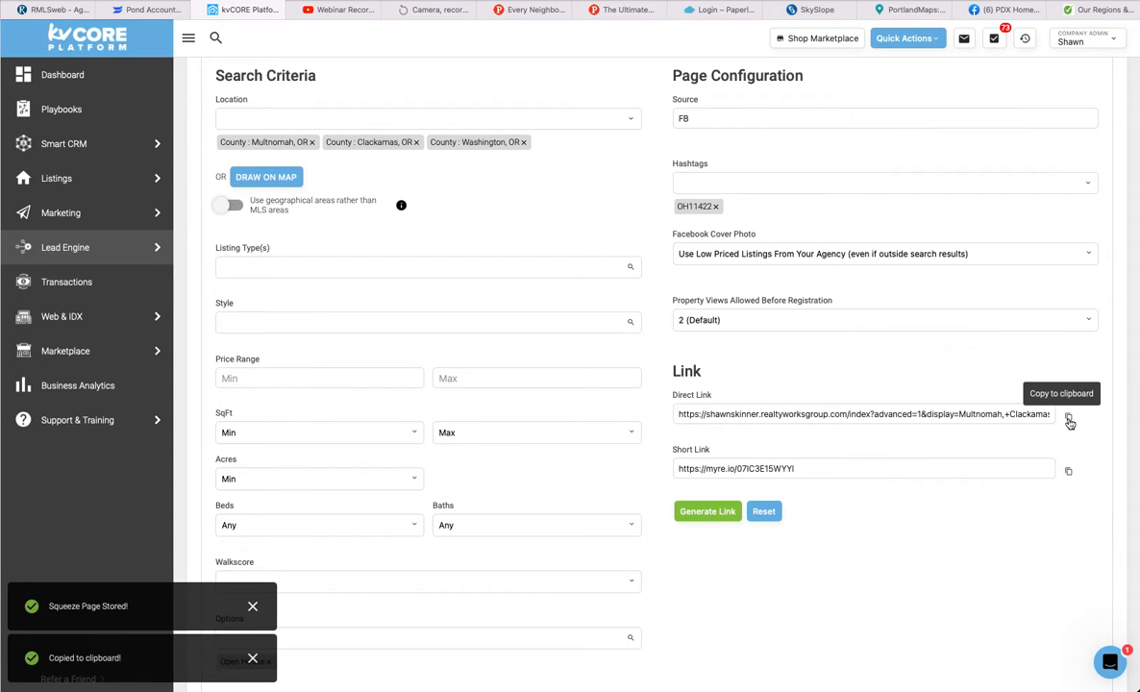
{"action": "mouse_move", "coordinate": [657, 338]}
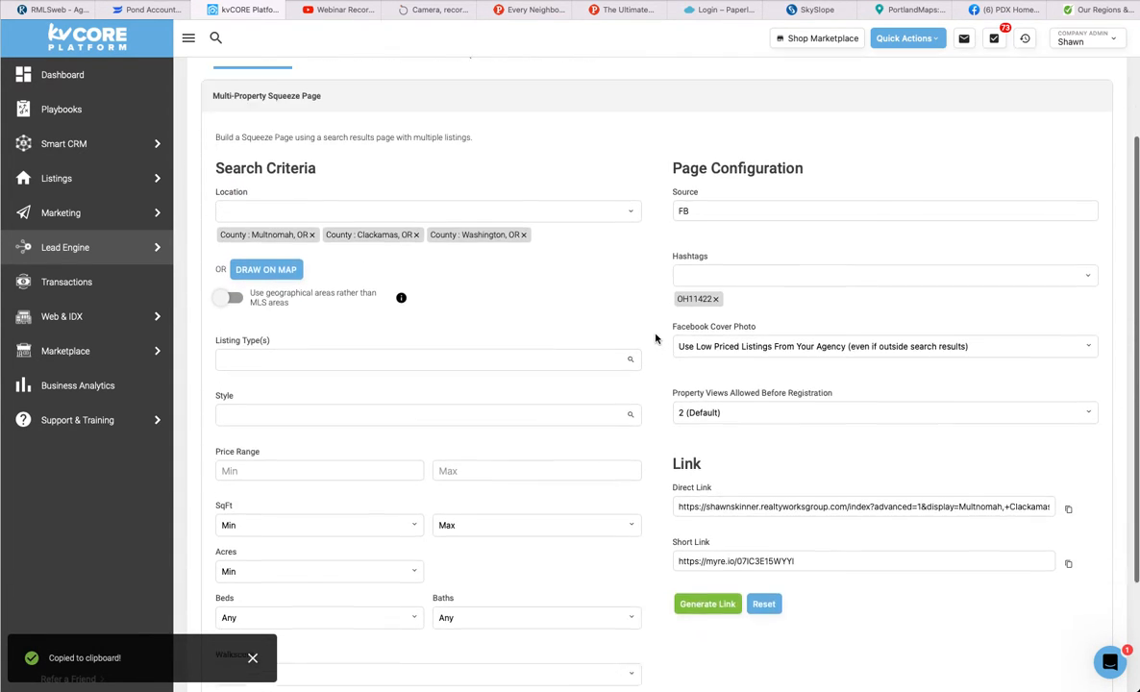
Review the history of saved squeeze pages, then return to the Build configuration
{"action": "scroll", "scroll_direction": "up", "scroll_amount": 3}
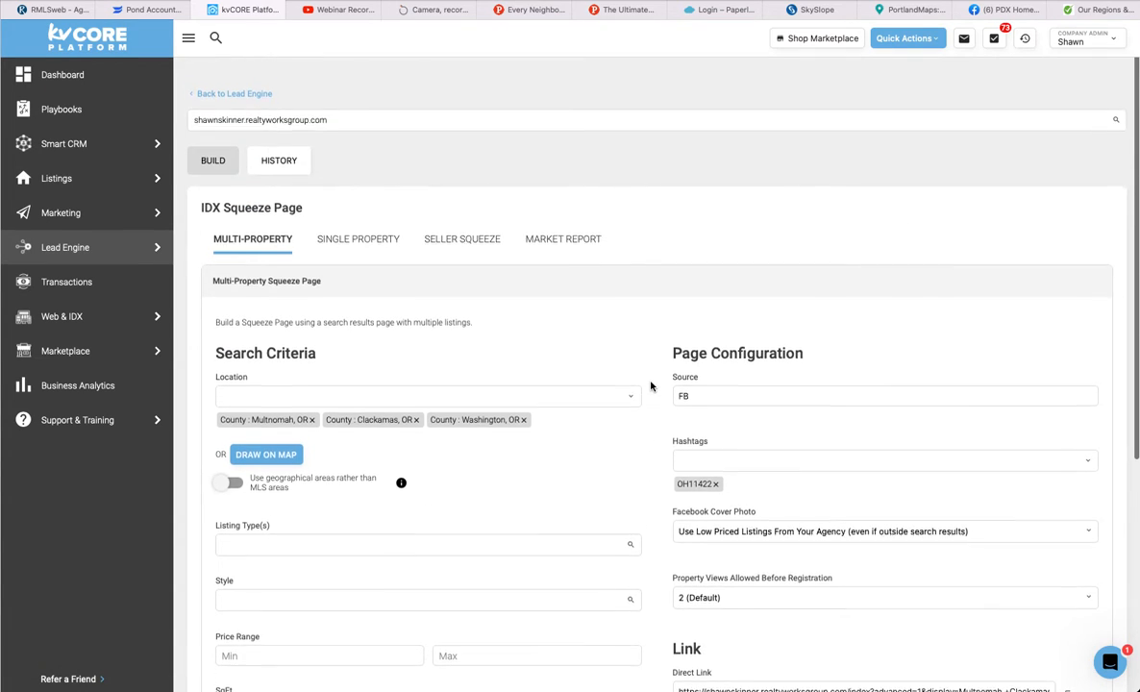
{"action": "scroll", "scroll_direction": "up", "scroll_amount": 3}
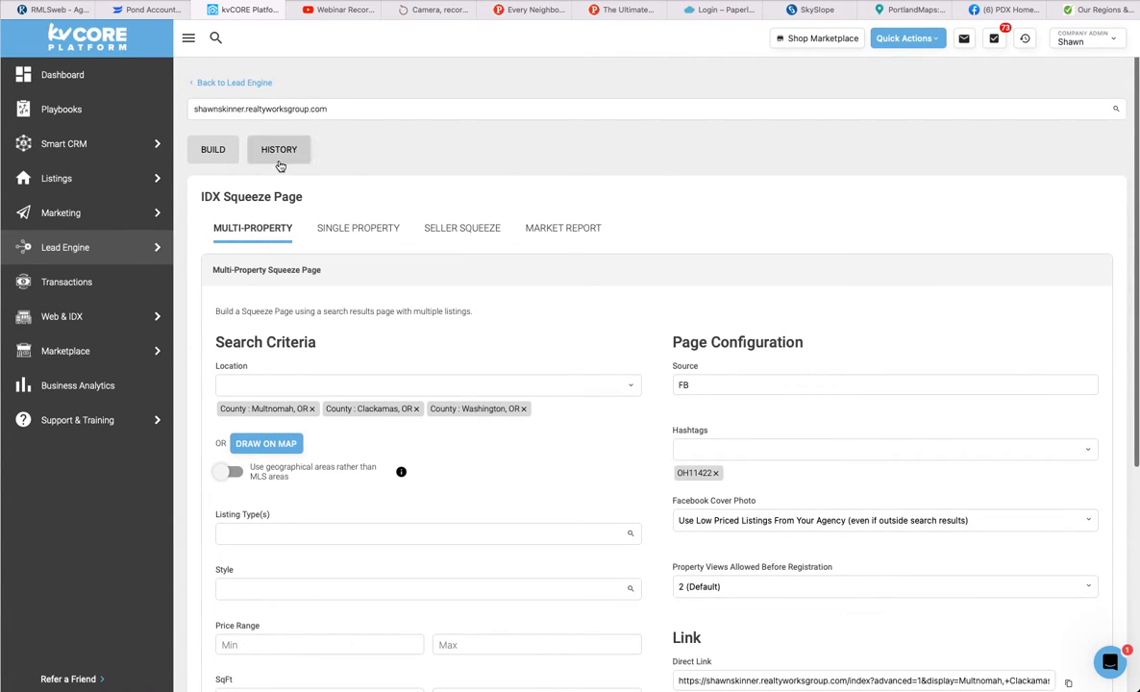
{"action": "left_click", "coordinate": [278, 150]}
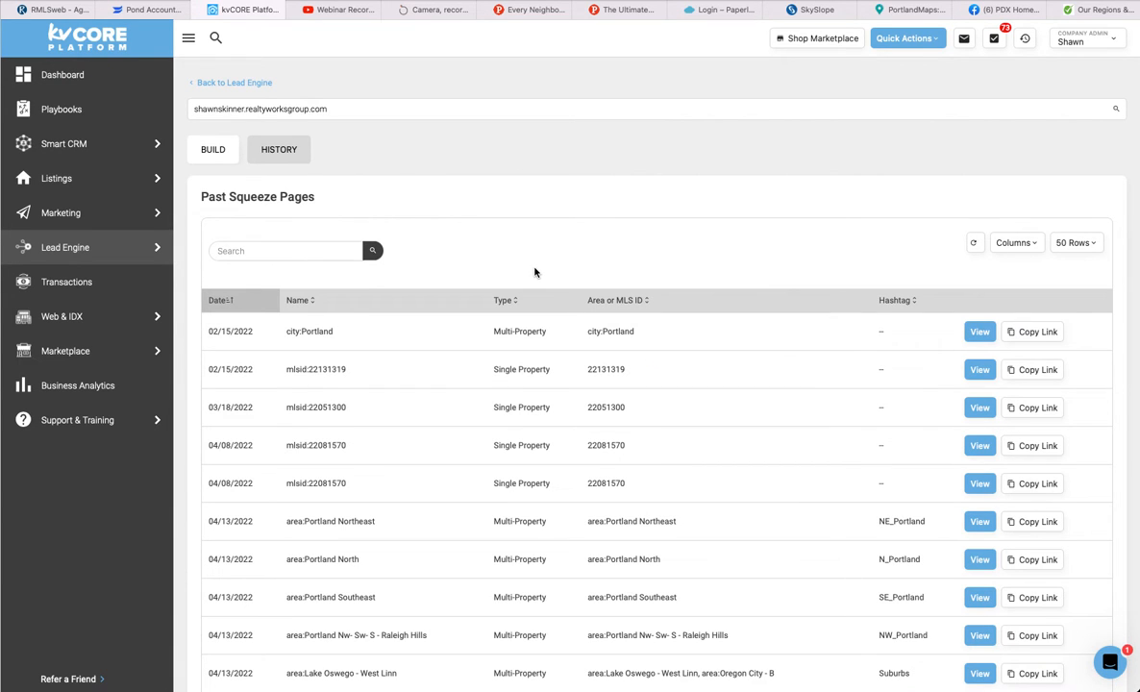
{"action": "scroll", "scroll_direction": "down", "scroll_amount": 3}
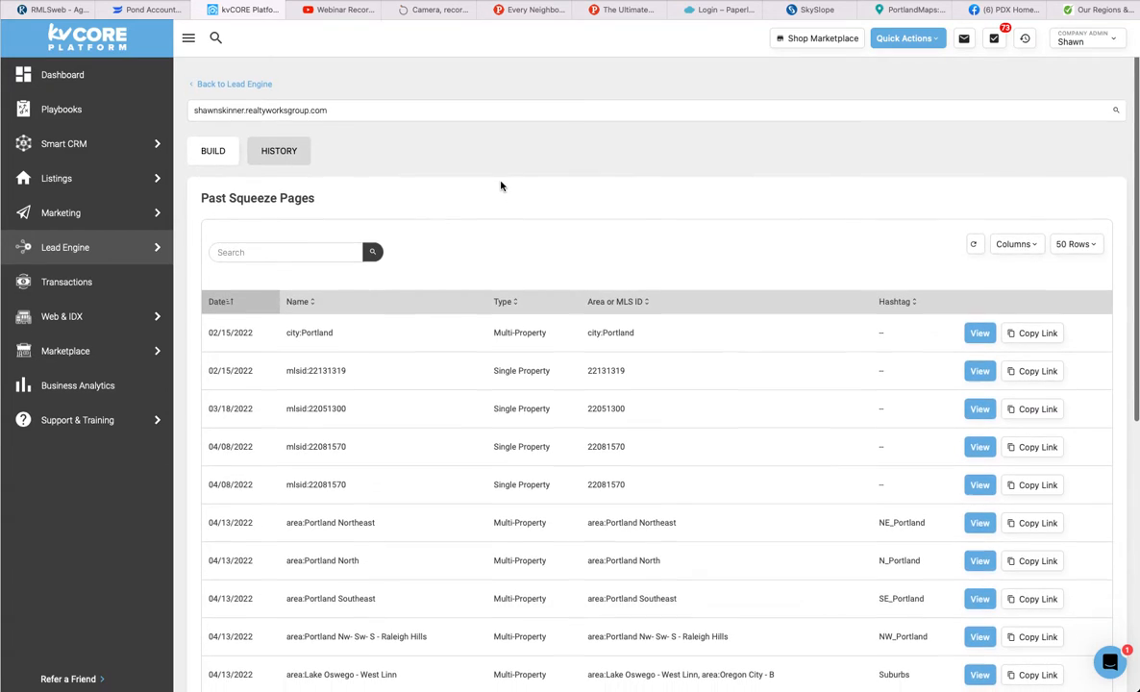
{"action": "left_click", "coordinate": [211, 150]}
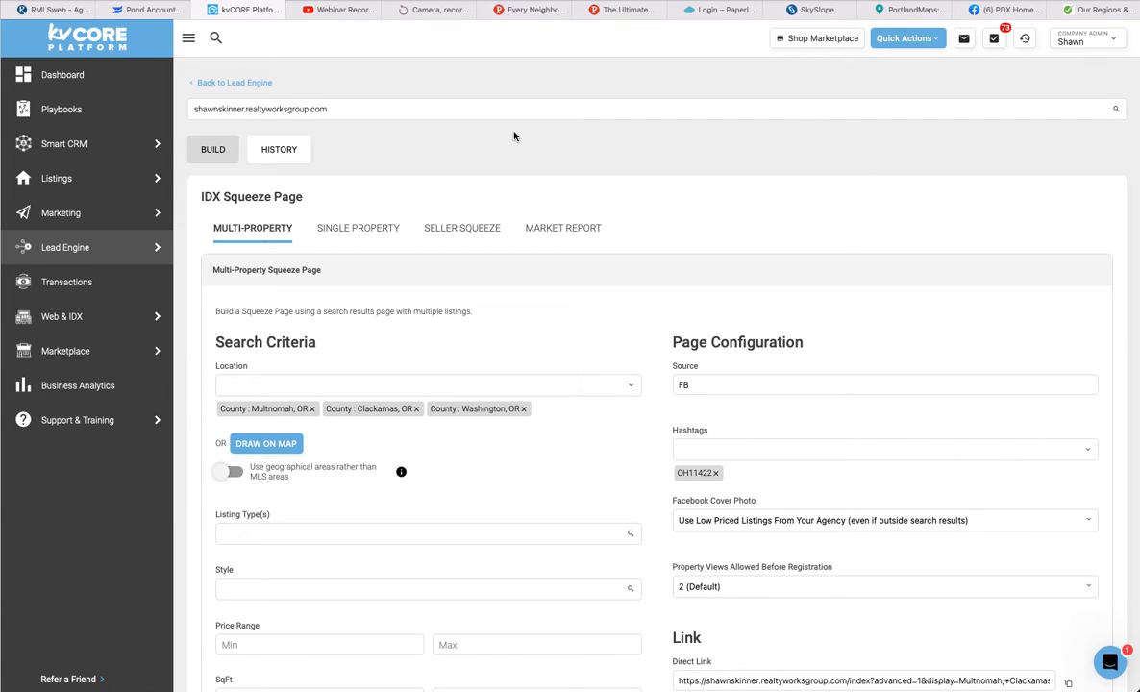
{"action": "mouse_move", "coordinate": [372, 173]}
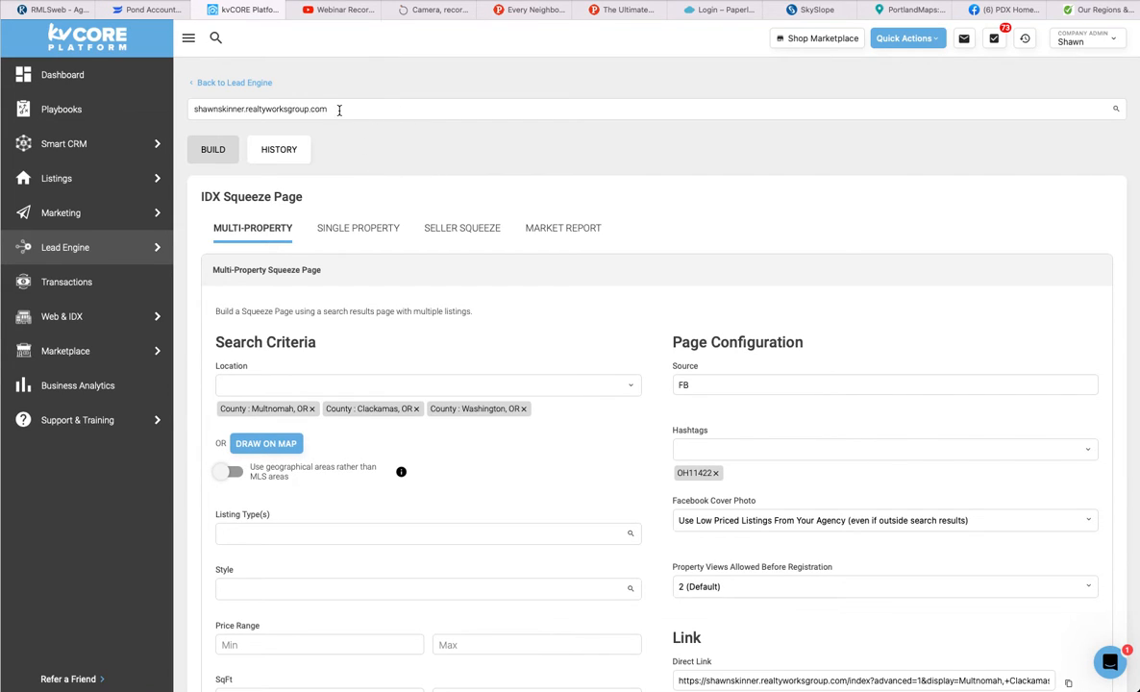
{"action": "mouse_move", "coordinate": [319, 121]}
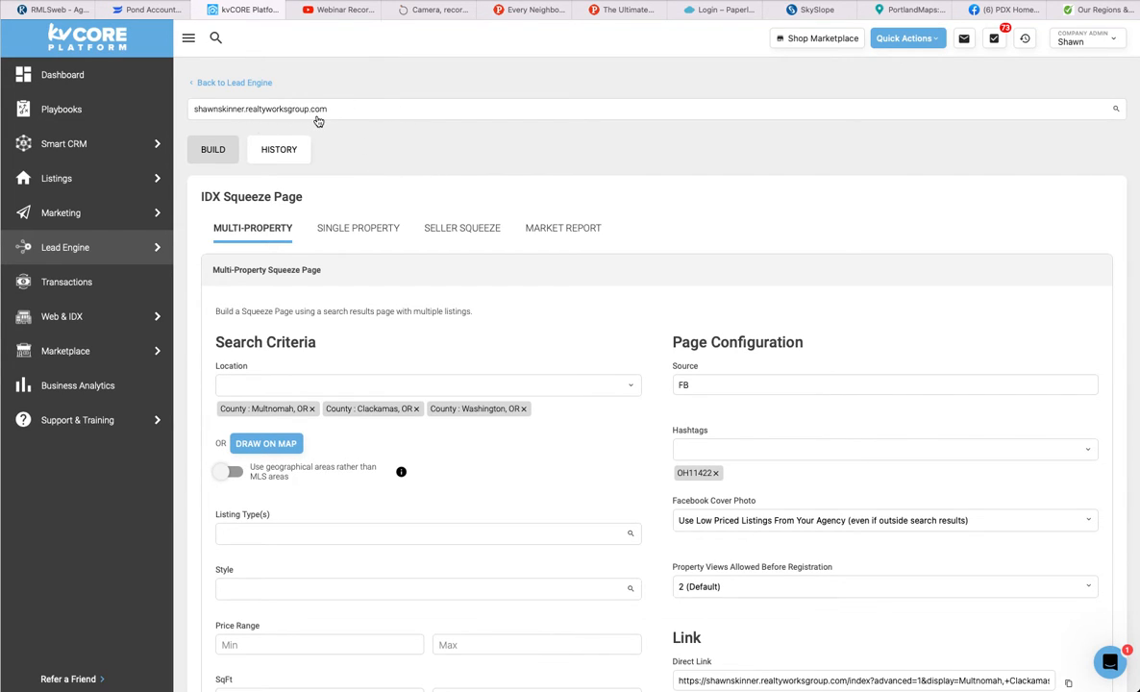
{"action": "mouse_move", "coordinate": [257, 119]}
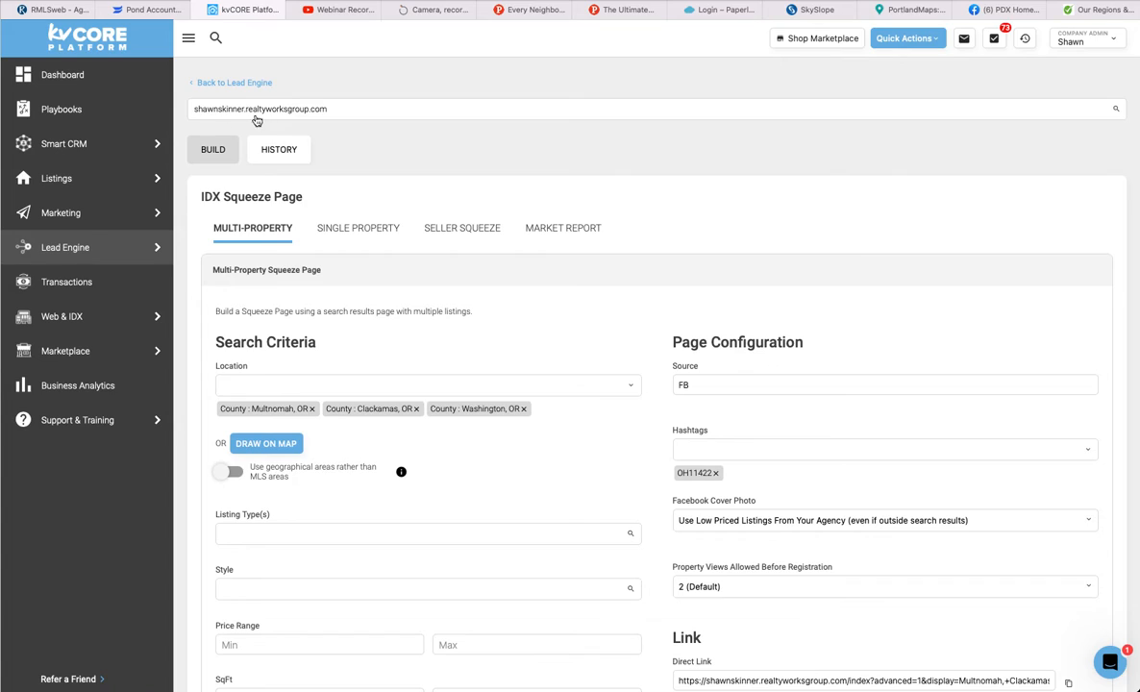
{"action": "mouse_move", "coordinate": [361, 150]}
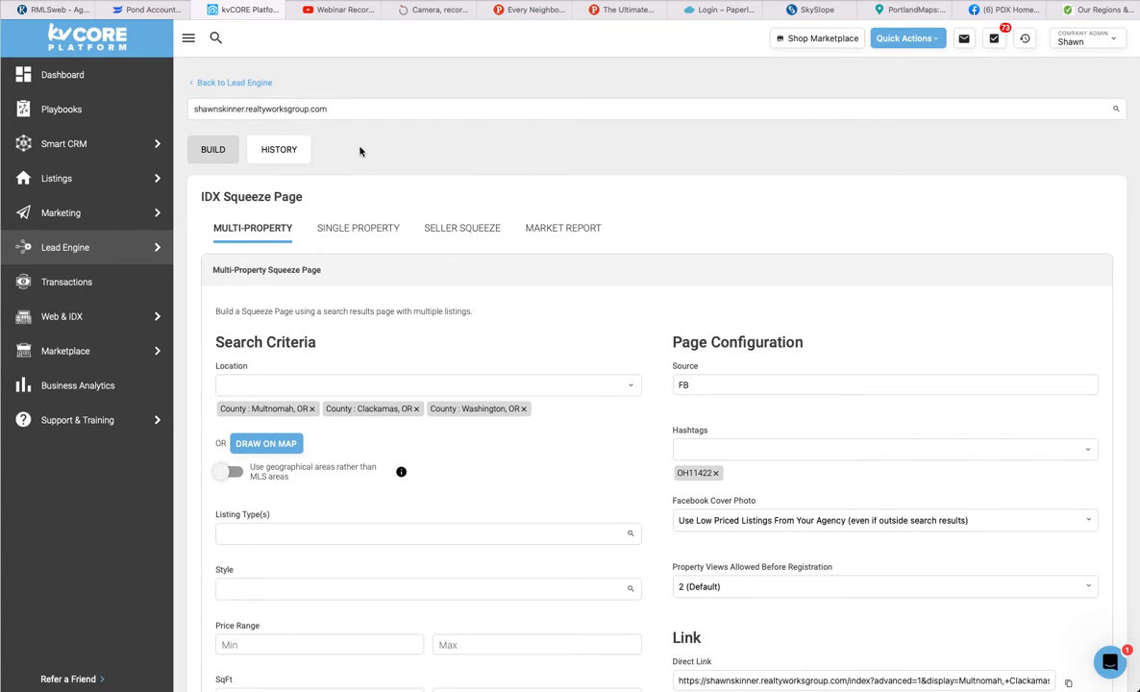
{"action": "mouse_move", "coordinate": [407, 144]}
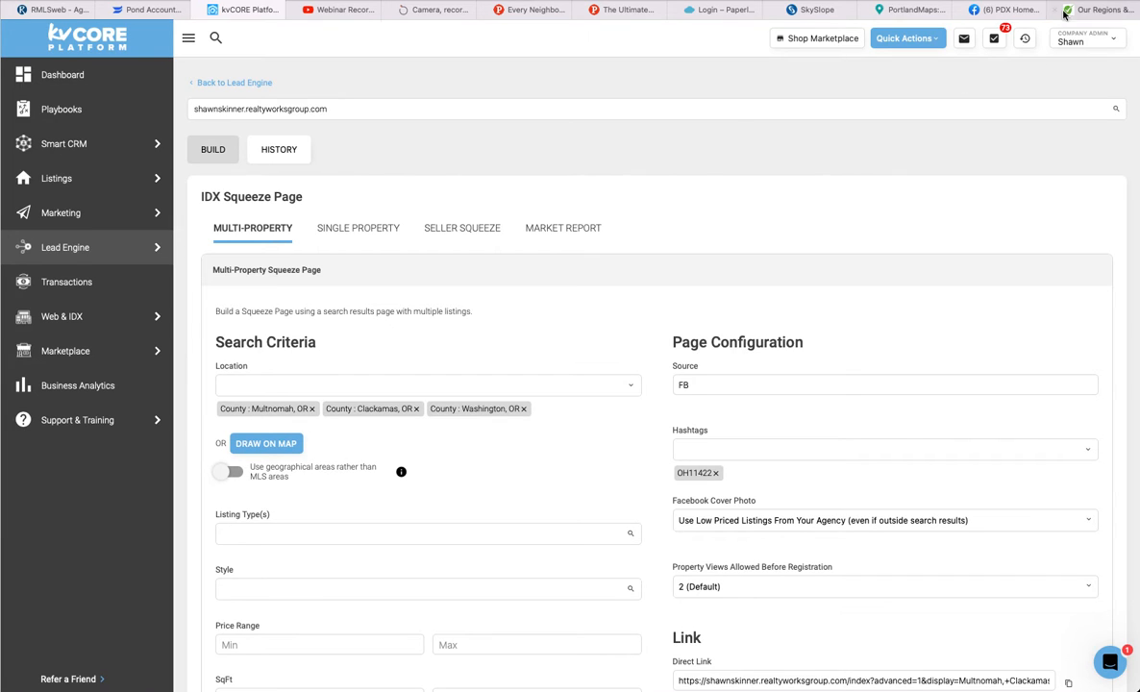
Switch to the Facebook tab with the PDX Homes for Rent or Sale group
{"action": "left_click", "coordinate": [1000, 10]}
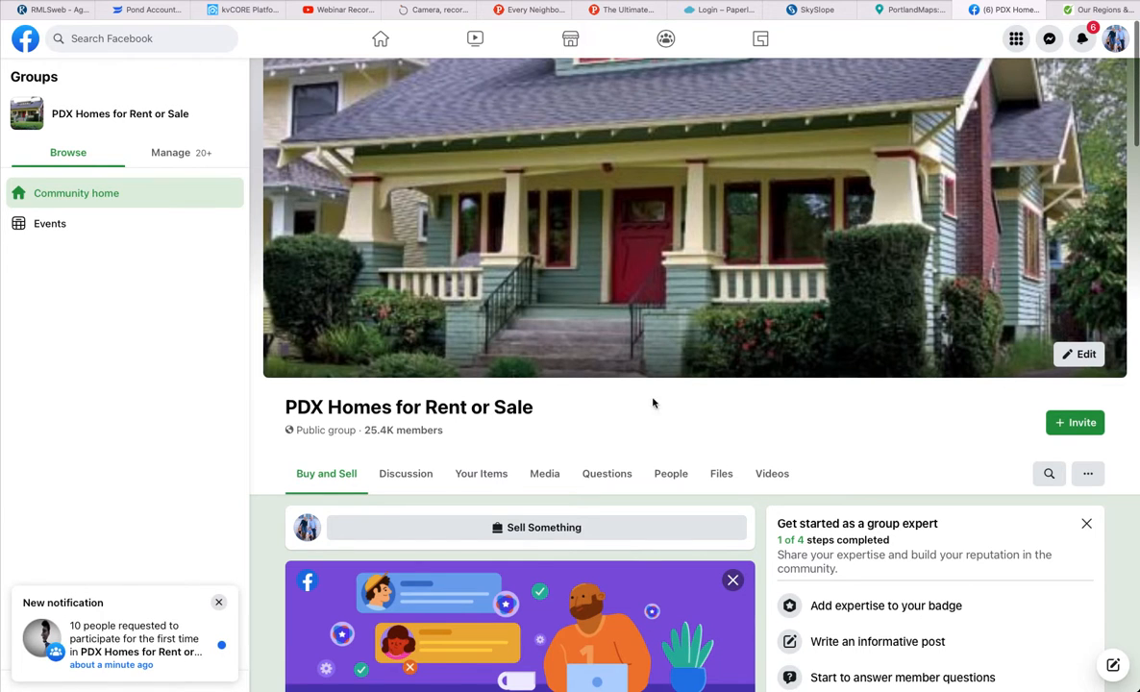
{"action": "mouse_move", "coordinate": [638, 415]}
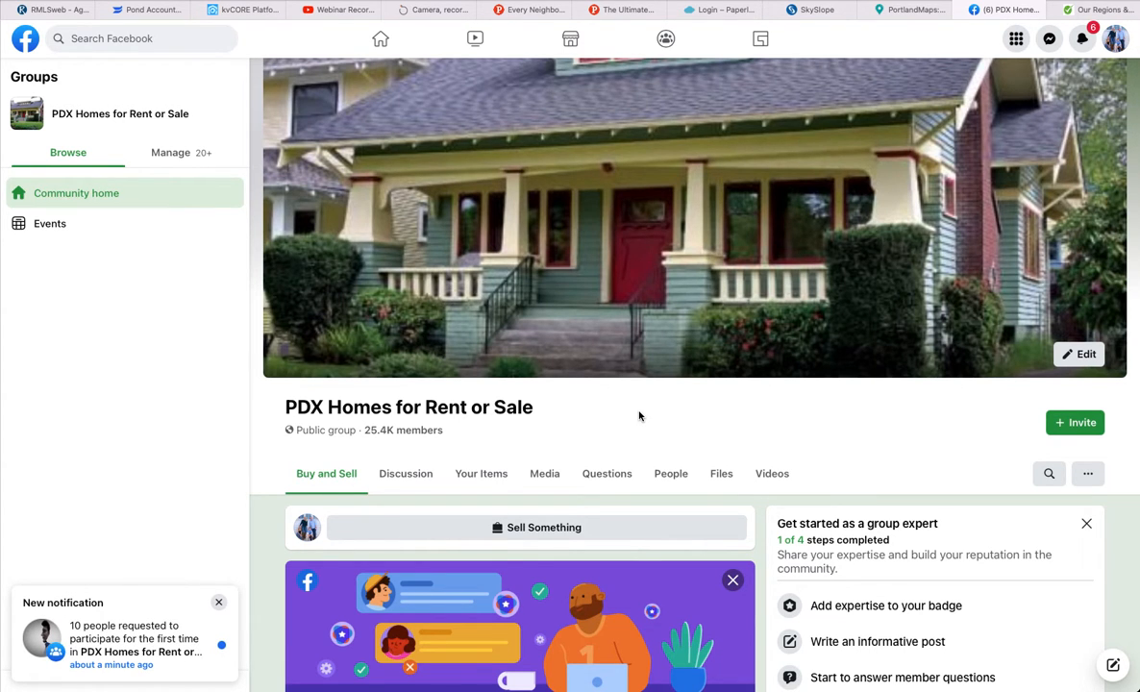
{"action": "scroll", "scroll_direction": "down", "scroll_amount": 3}
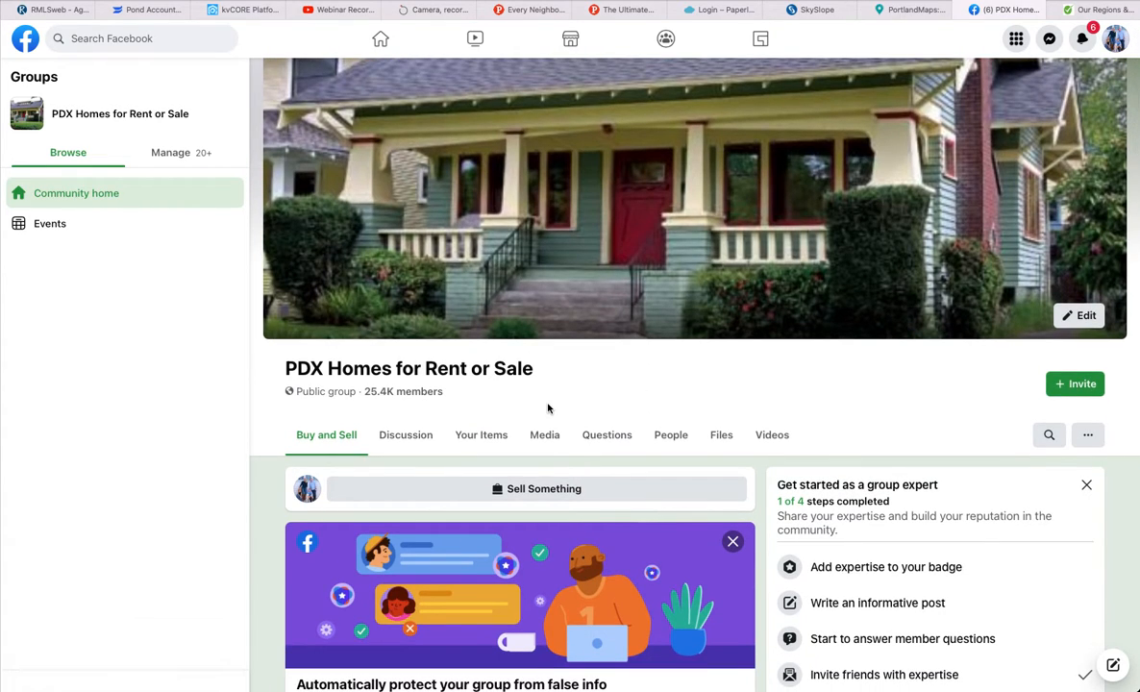
{"action": "mouse_move", "coordinate": [663, 394]}
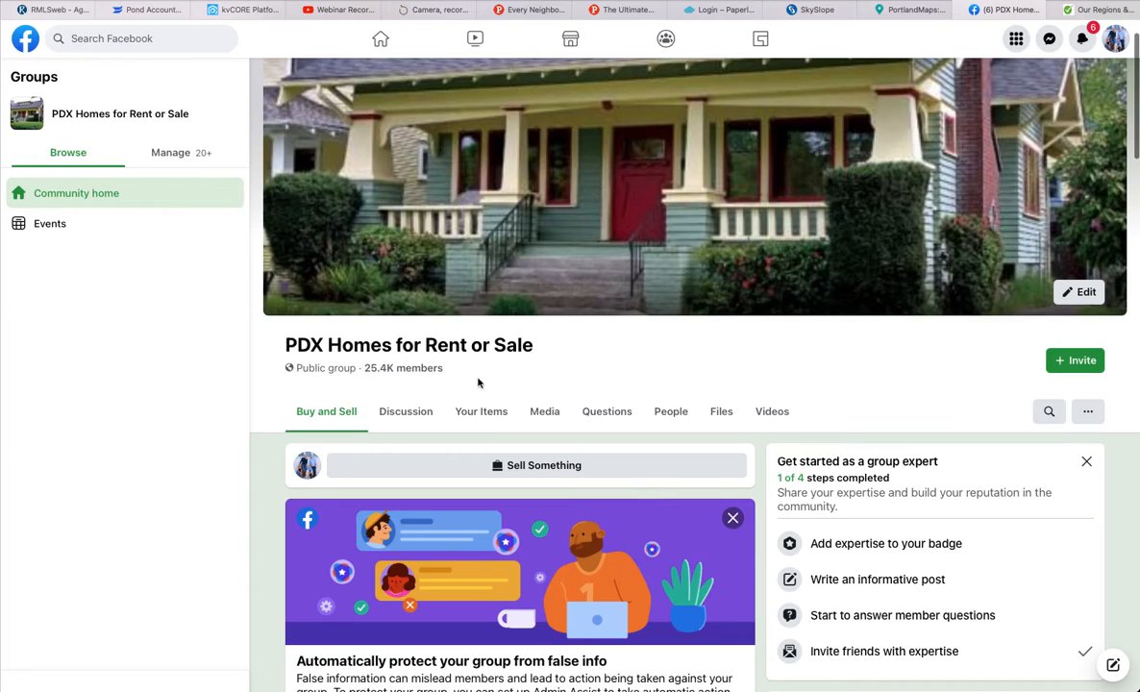
{"action": "mouse_move", "coordinate": [734, 372]}
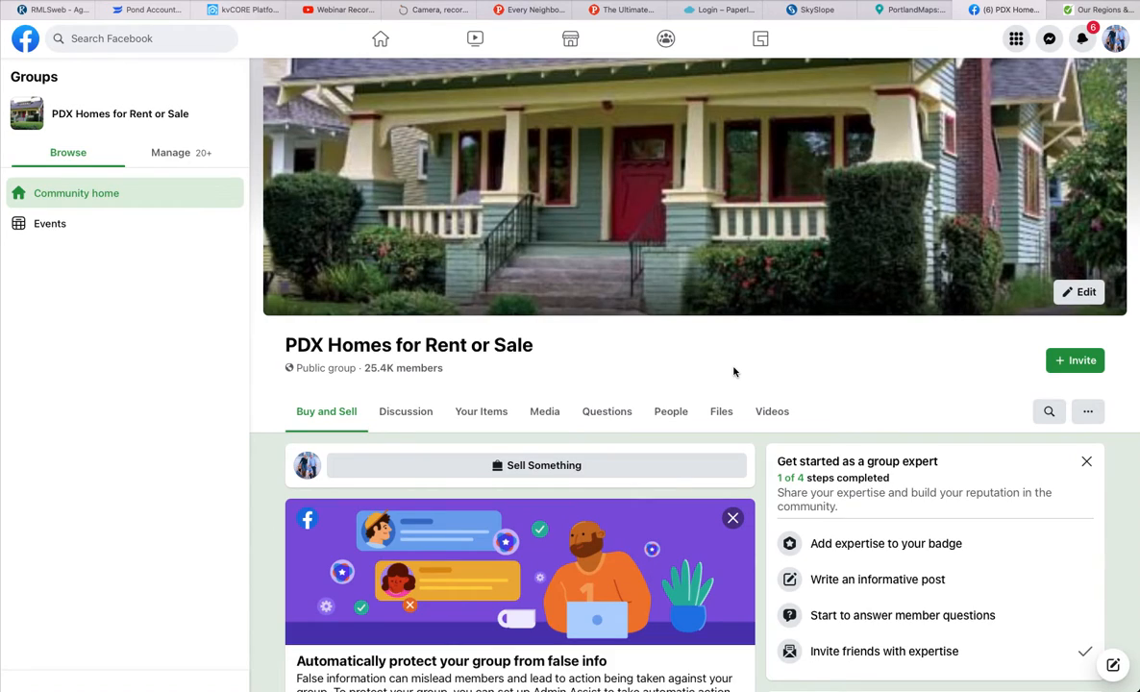
{"action": "mouse_move", "coordinate": [653, 355]}
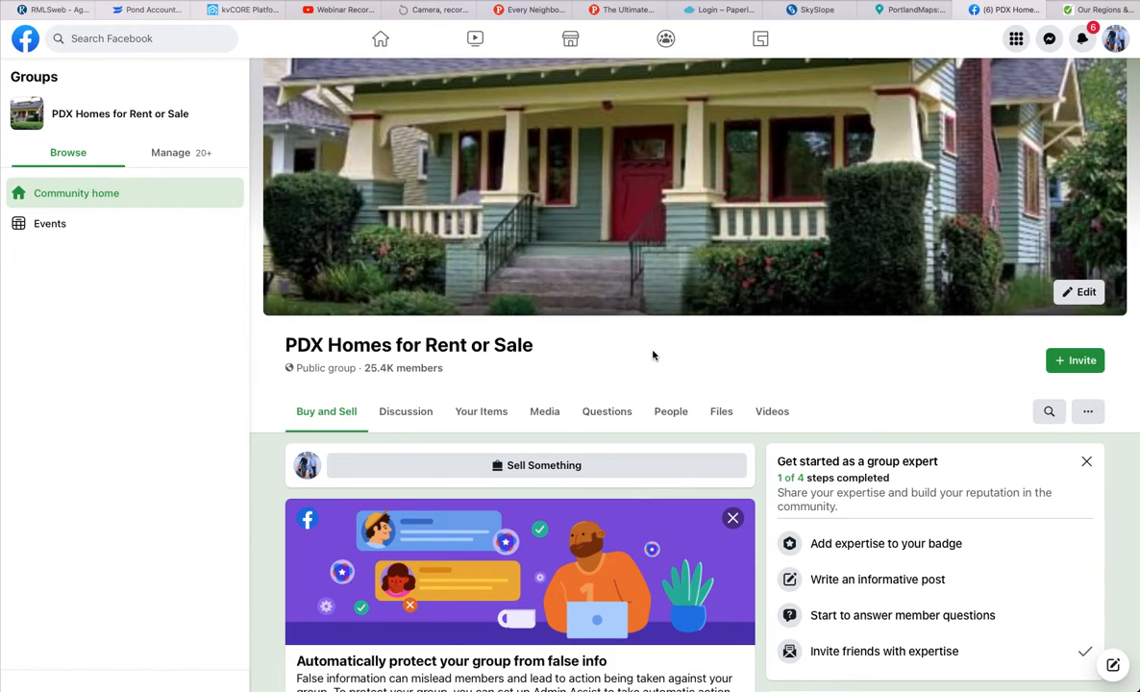
{"action": "mouse_move", "coordinate": [757, 373]}
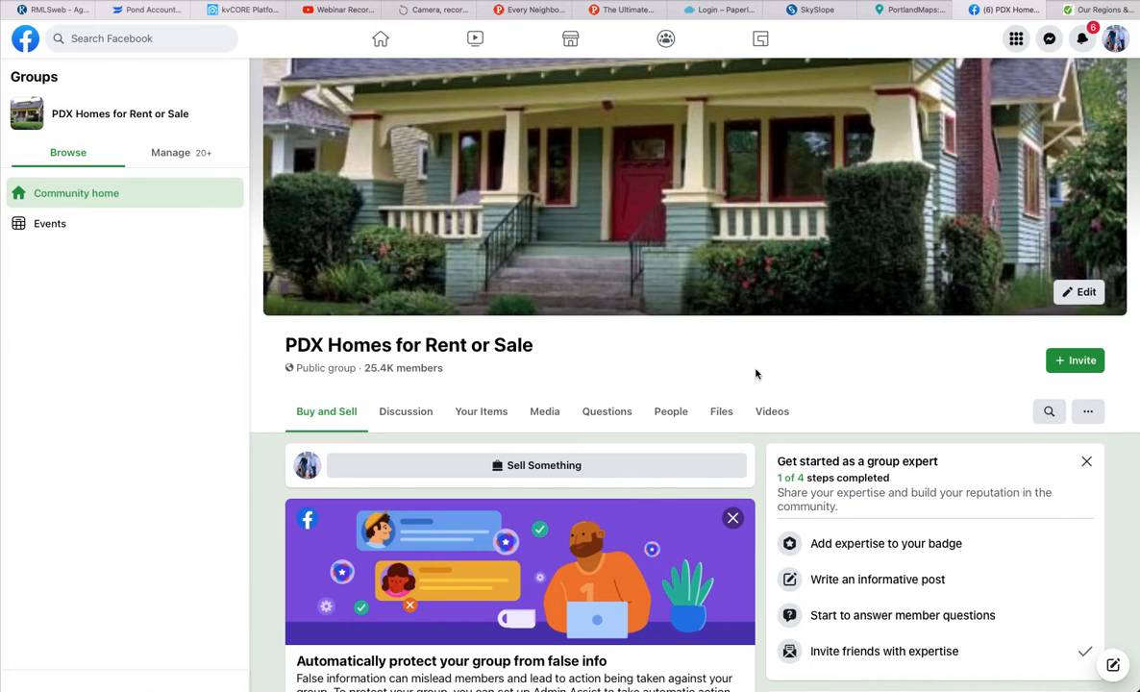
{"action": "mouse_move", "coordinate": [765, 454]}
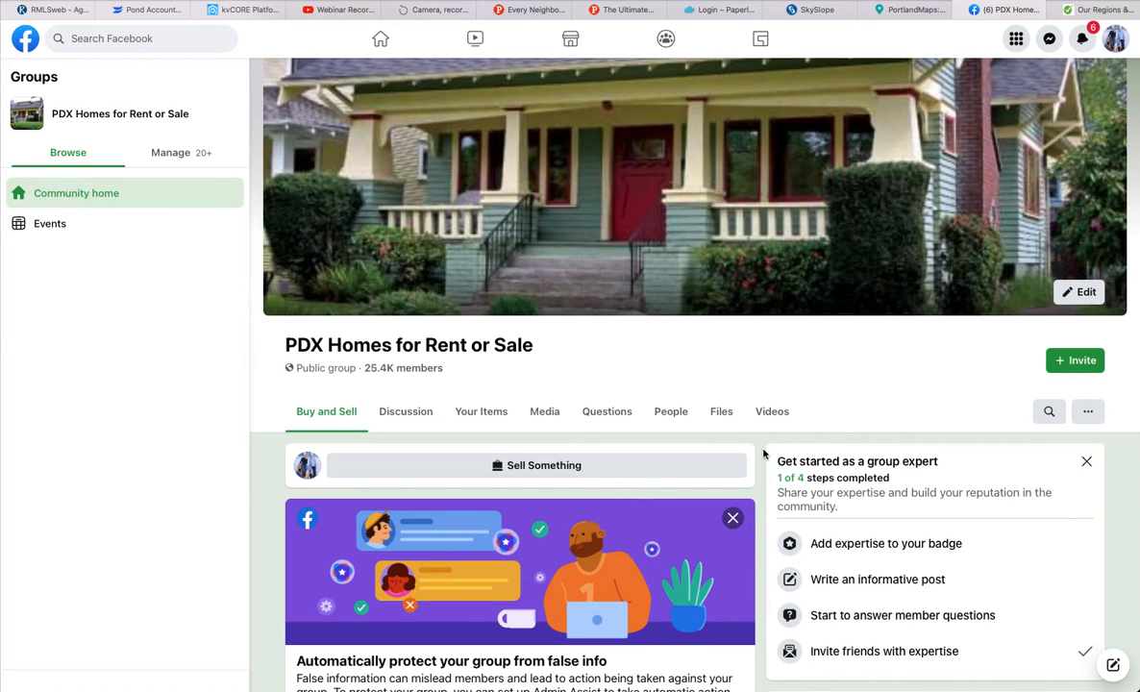
Start a new group post via 'Write an informative post' and focus it for the squeeze page link
{"action": "scroll", "scroll_direction": "down", "scroll_amount": 3}
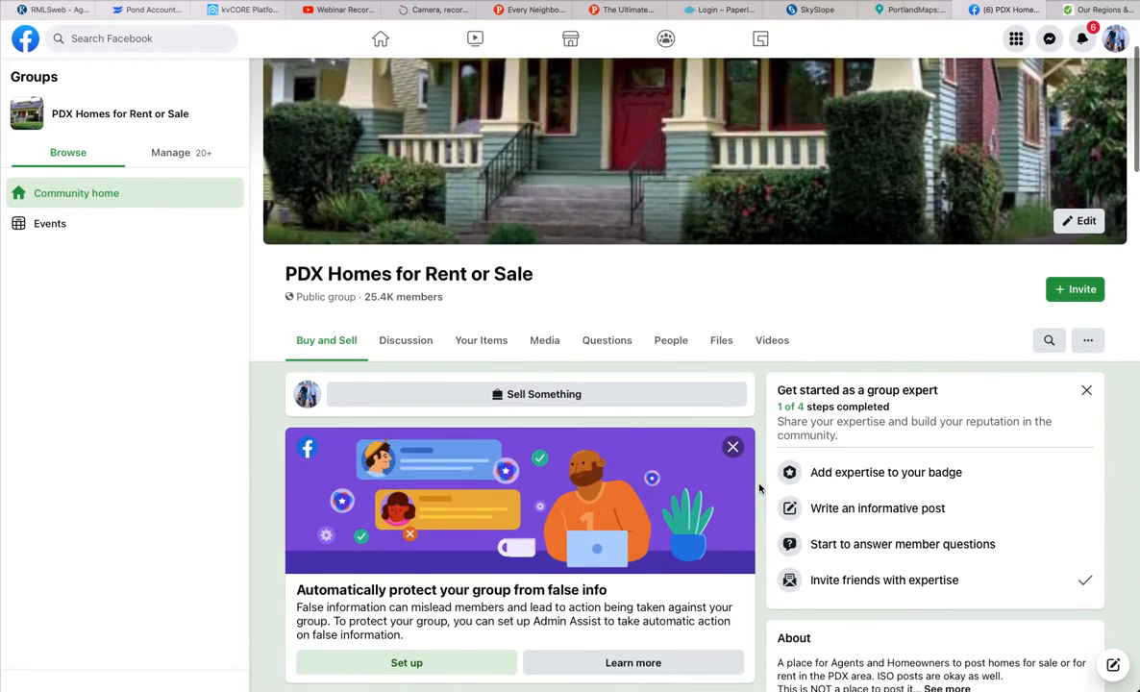
{"action": "mouse_move", "coordinate": [876, 508]}
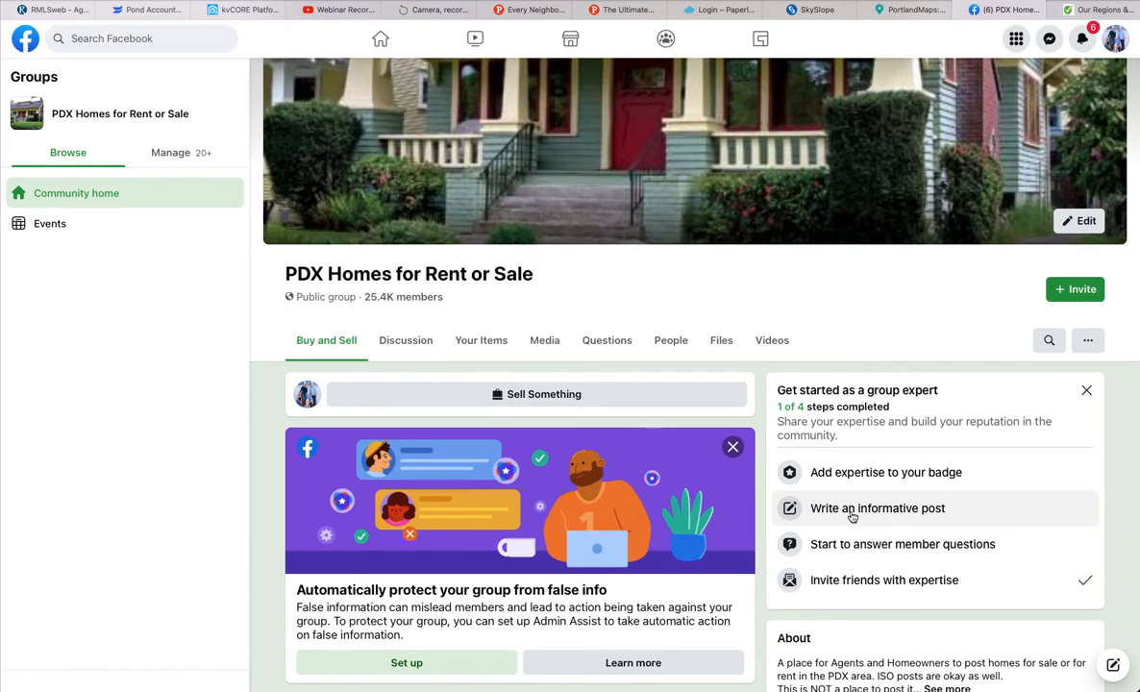
{"action": "left_click", "coordinate": [876, 507]}
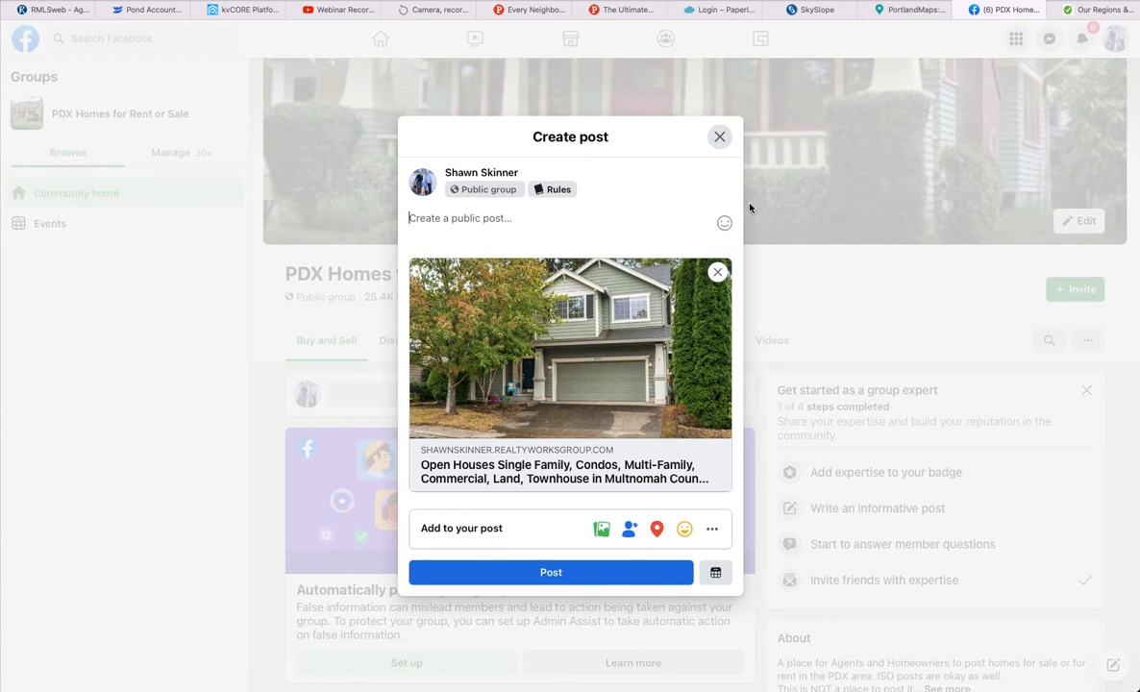
{"action": "left_click", "coordinate": [716, 271]}
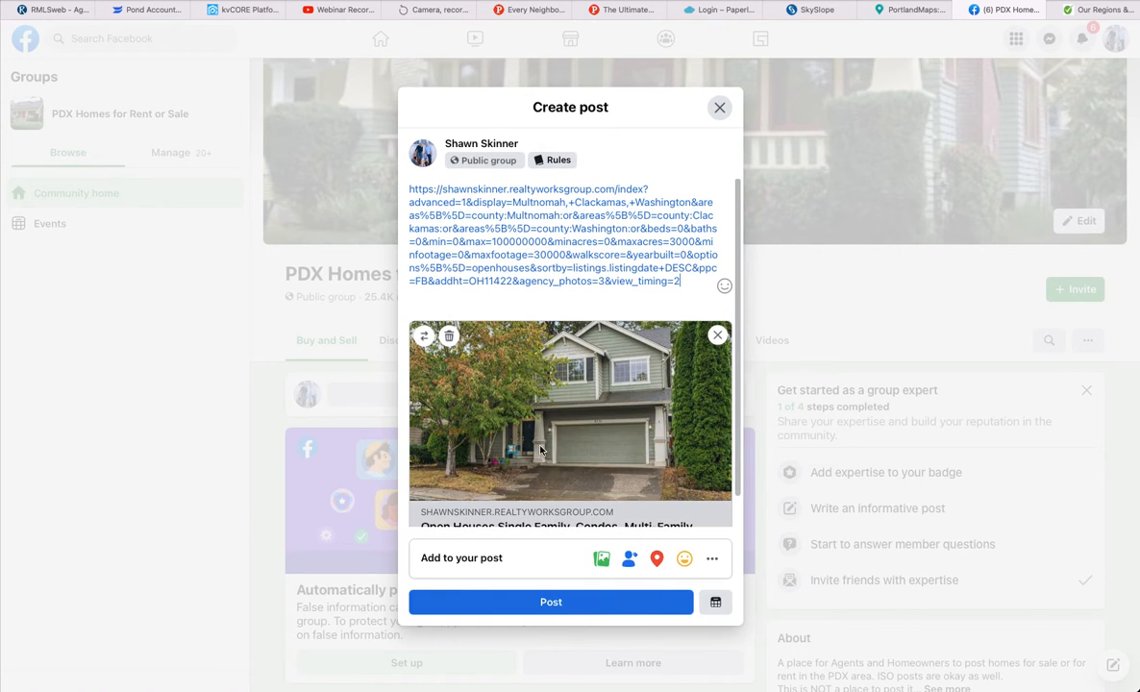
{"action": "mouse_move", "coordinate": [586, 369]}
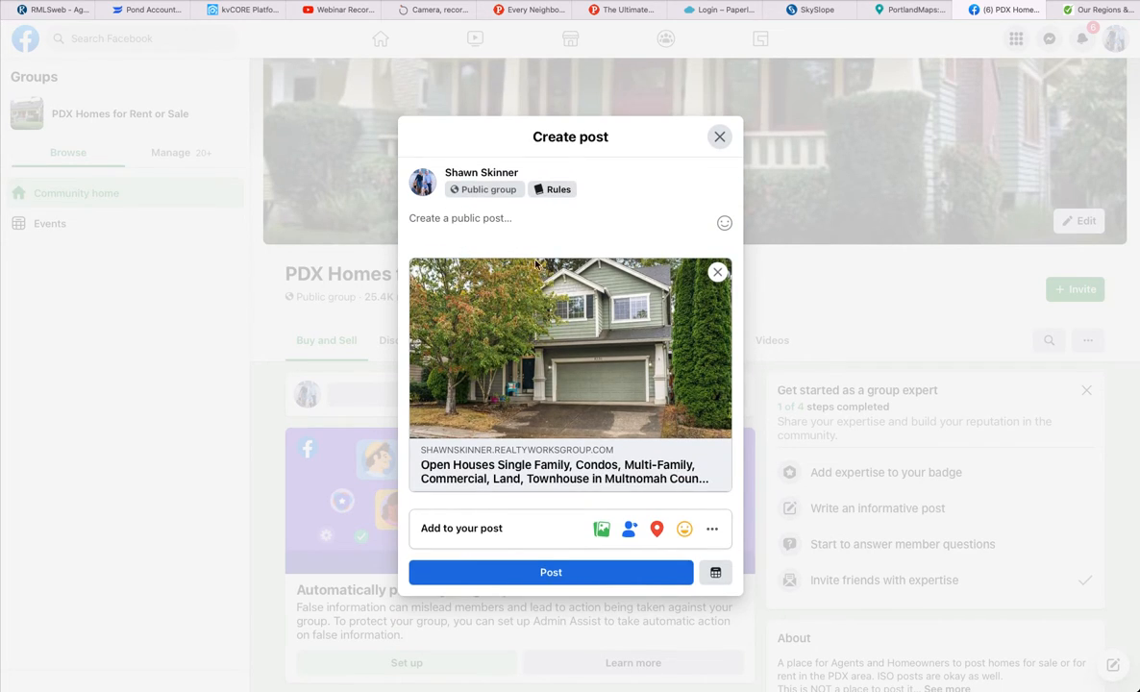
{"action": "mouse_move", "coordinate": [538, 440]}
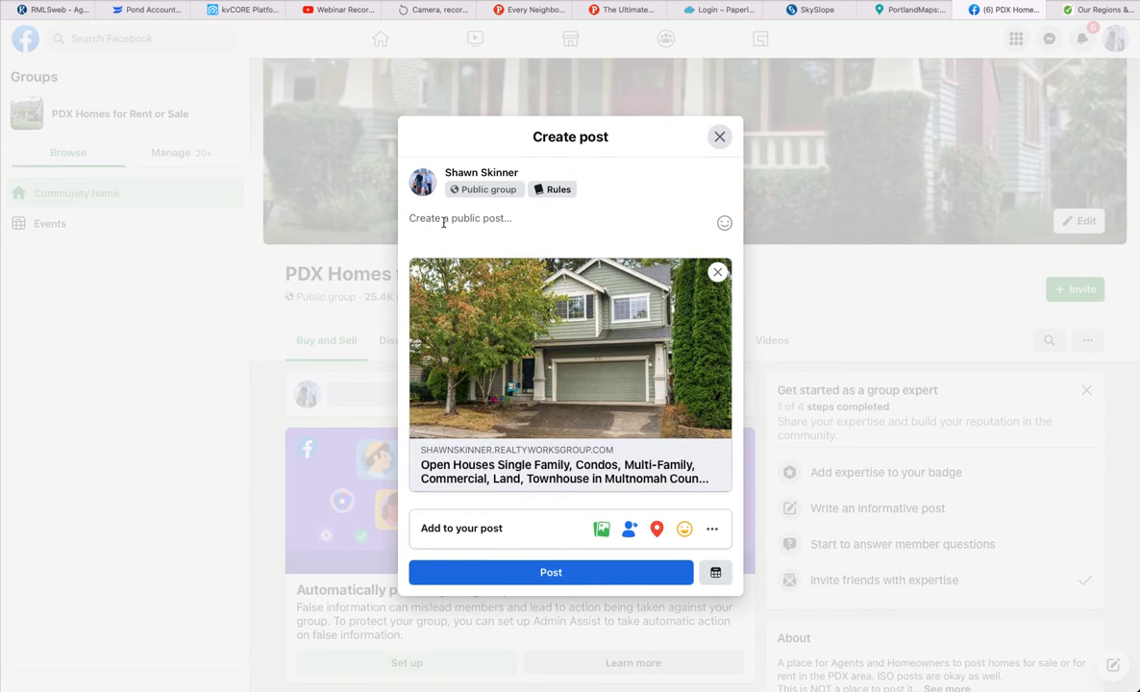
Write the caption 'Check out all the open houses this rainy weekend!' and post it to the group
{"action": "type", "text": "Ch"}
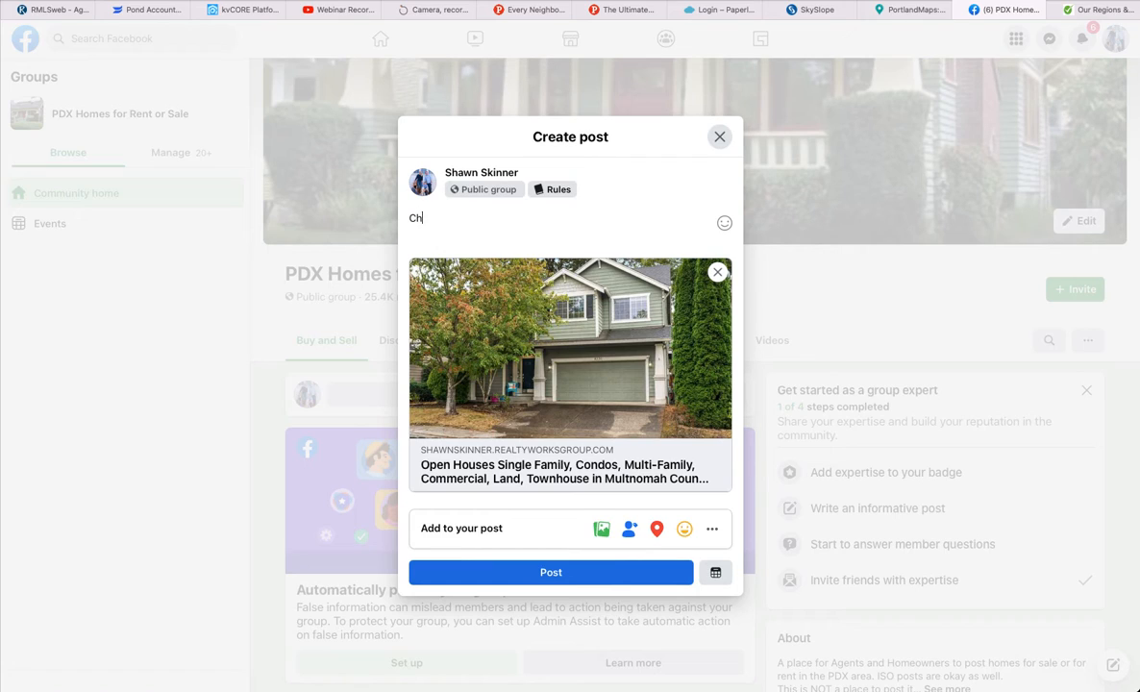
{"action": "type", "text": "eck o"}
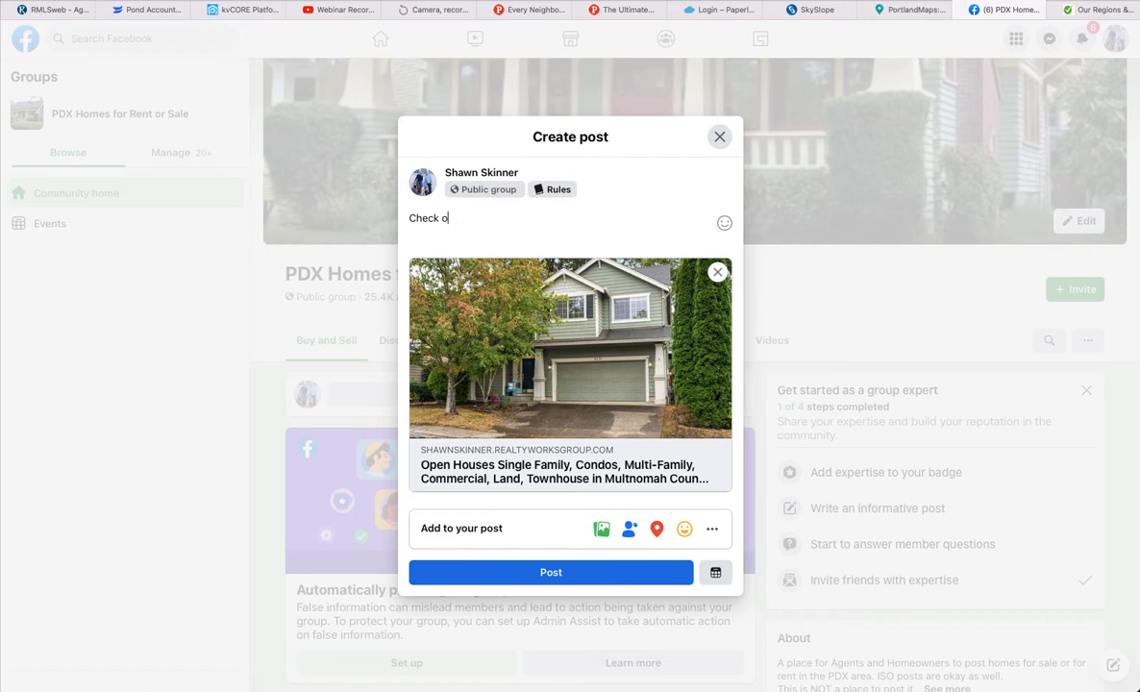
{"action": "type", "text": "ut all the"}
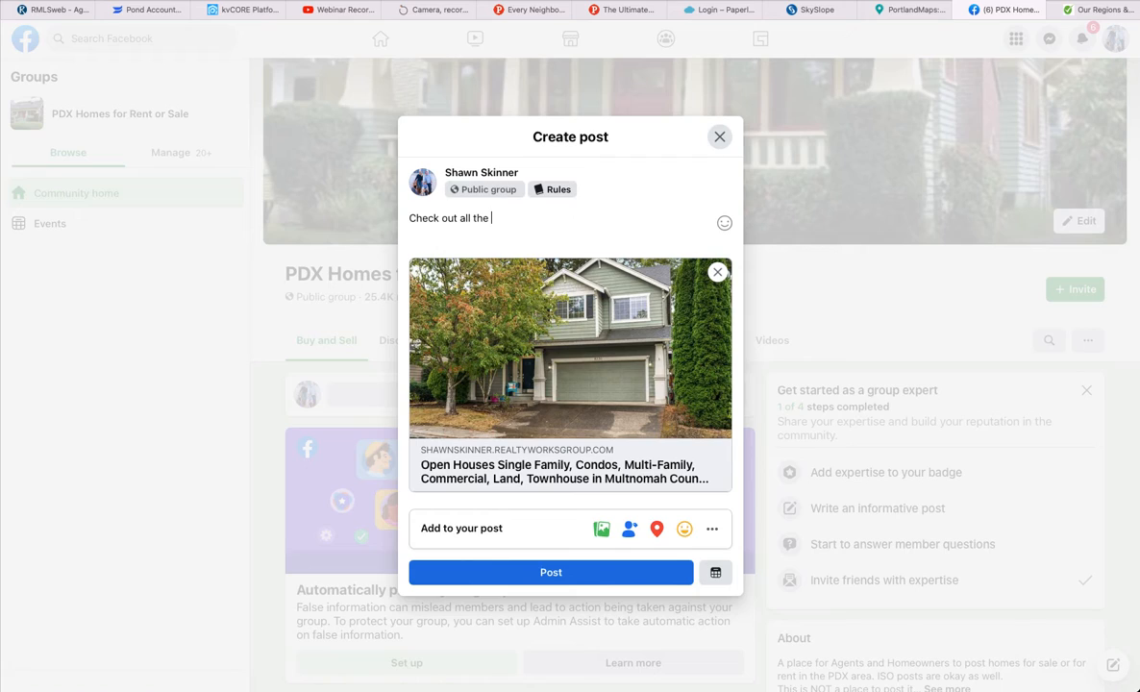
{"action": "type", "text": "open houses this ra"}
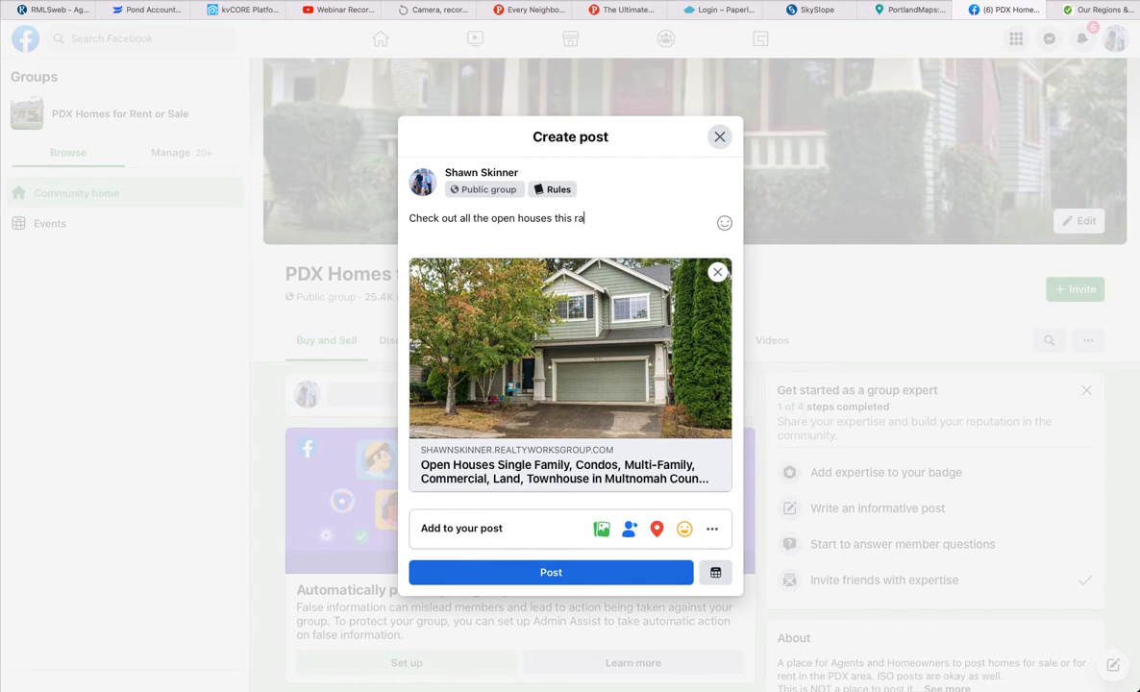
{"action": "type", "text": "in"}
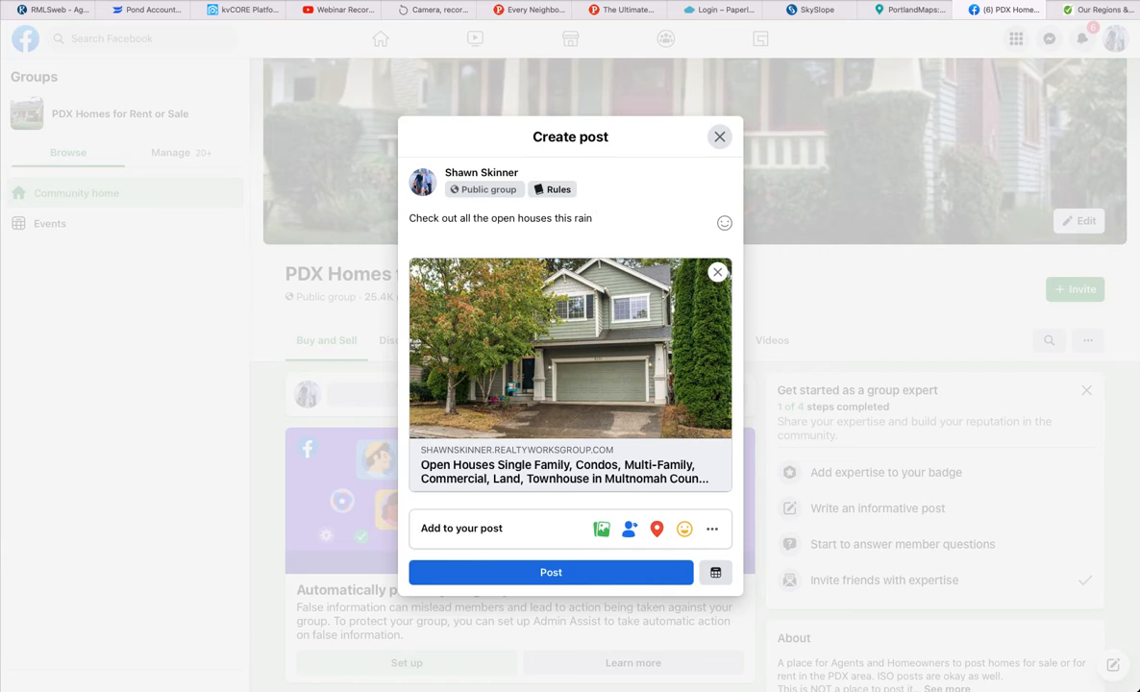
{"action": "type", "text": "!"}
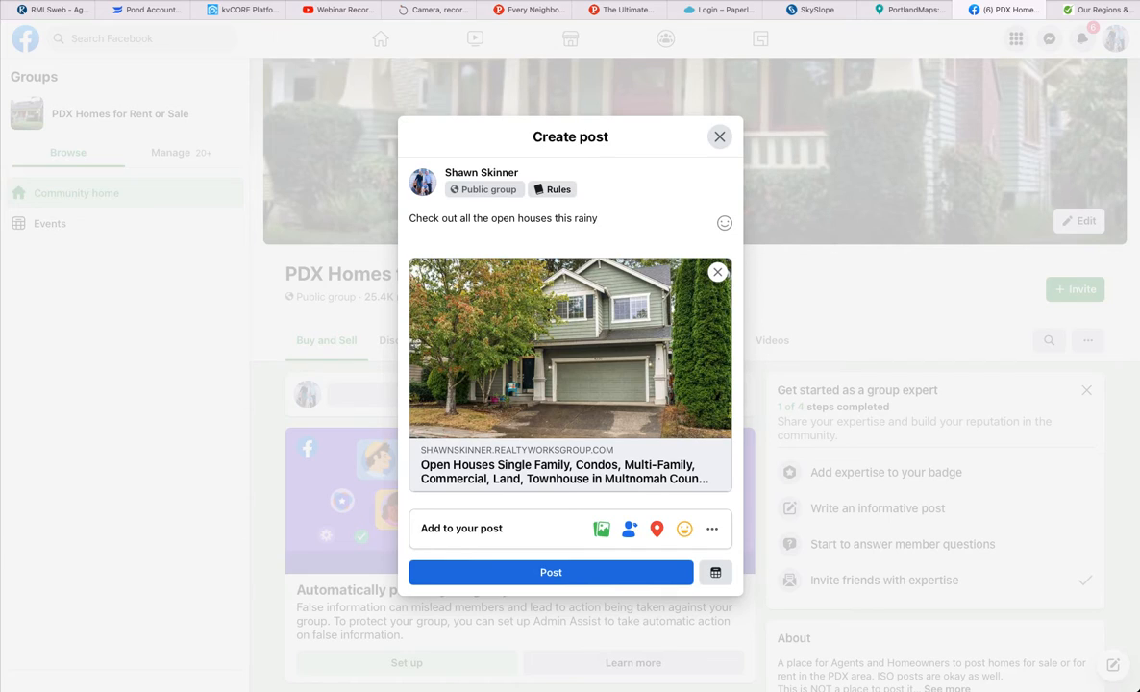
{"action": "type", "text": "weekend!"}
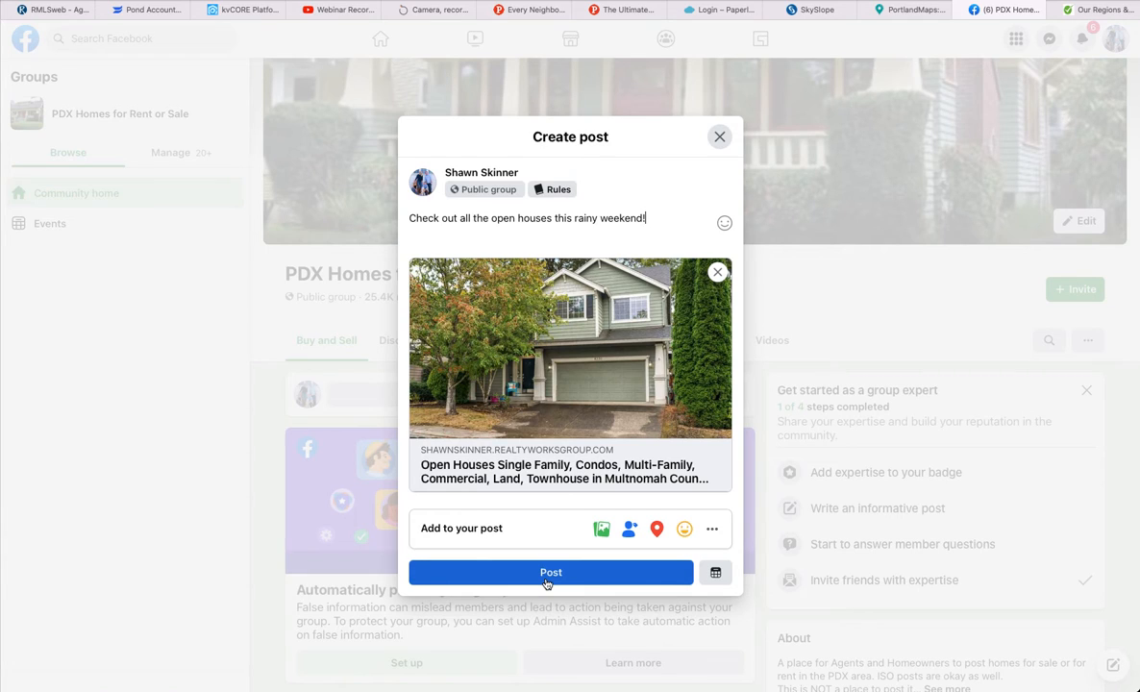
{"action": "left_click", "coordinate": [550, 572]}
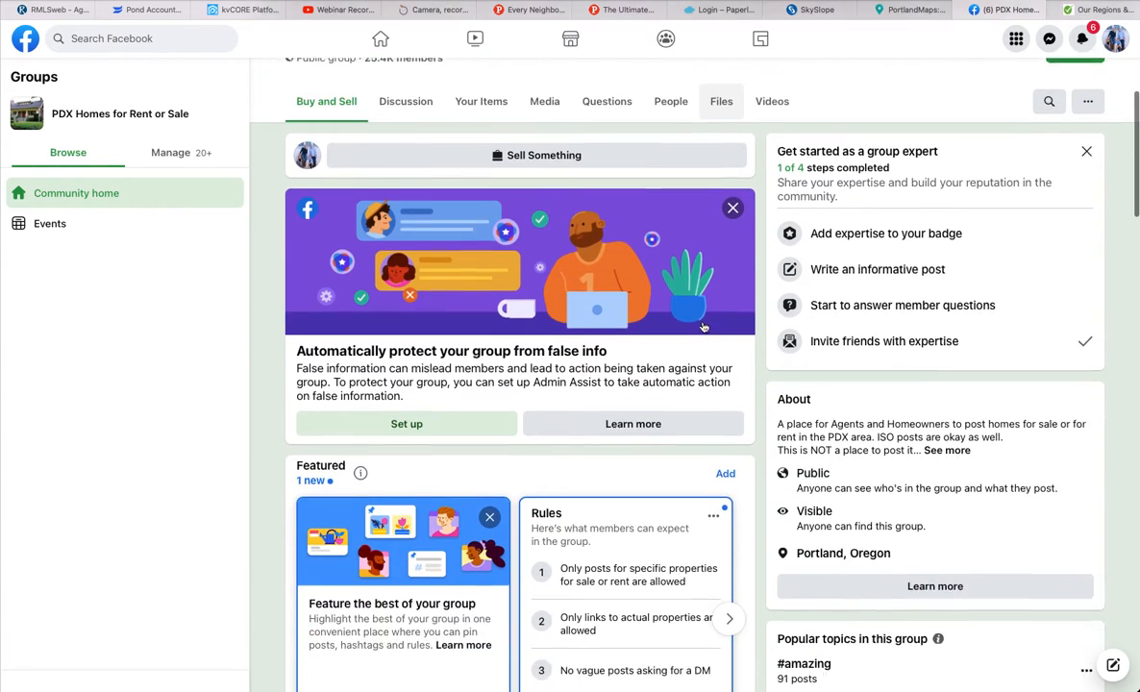
Show the group's Manage admin tools and browse the recent listing posts in the feed
{"action": "scroll", "scroll_direction": "down", "scroll_amount": 3}
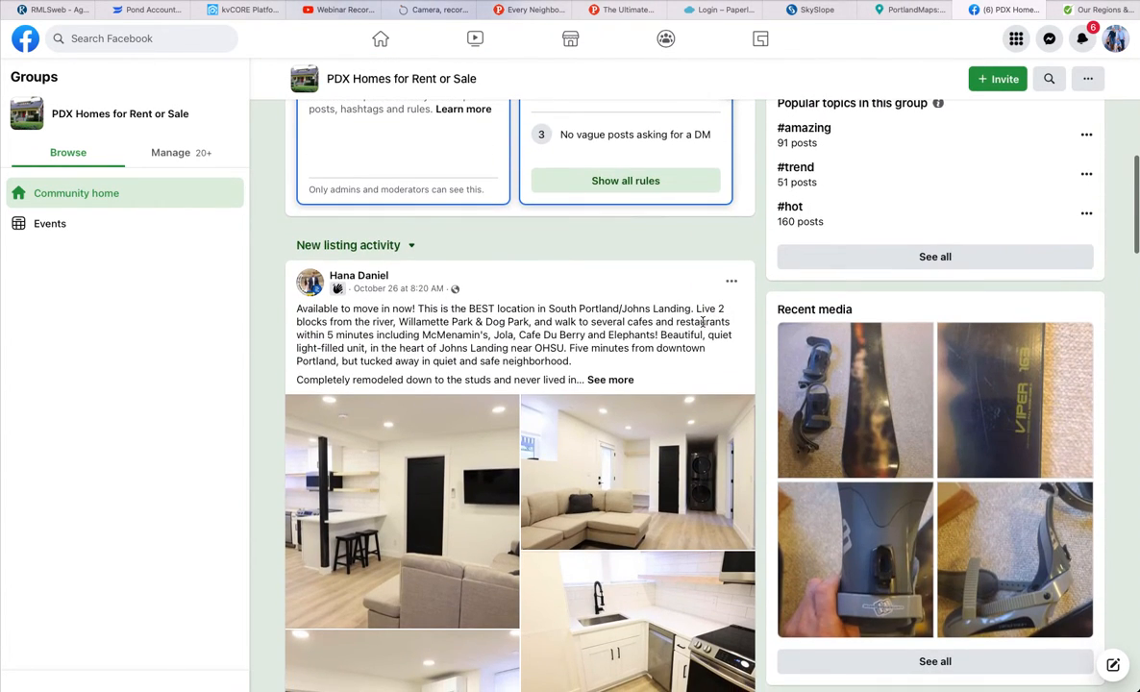
{"action": "scroll", "scroll_direction": "up", "scroll_amount": 3}
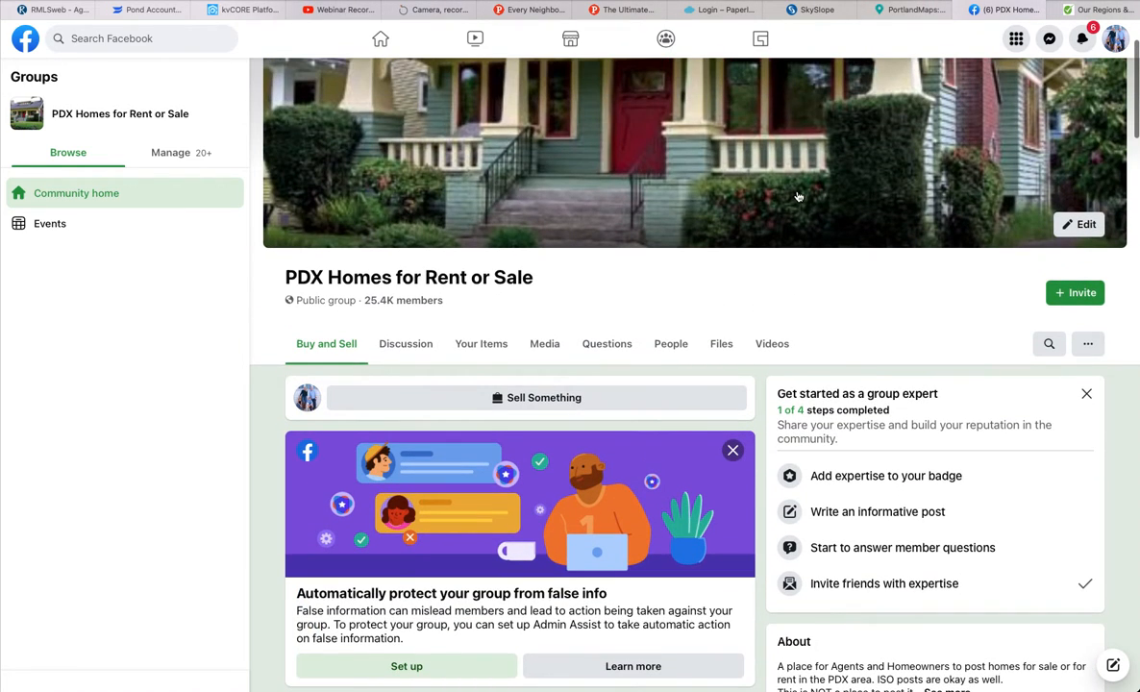
{"action": "left_click", "coordinate": [169, 152]}
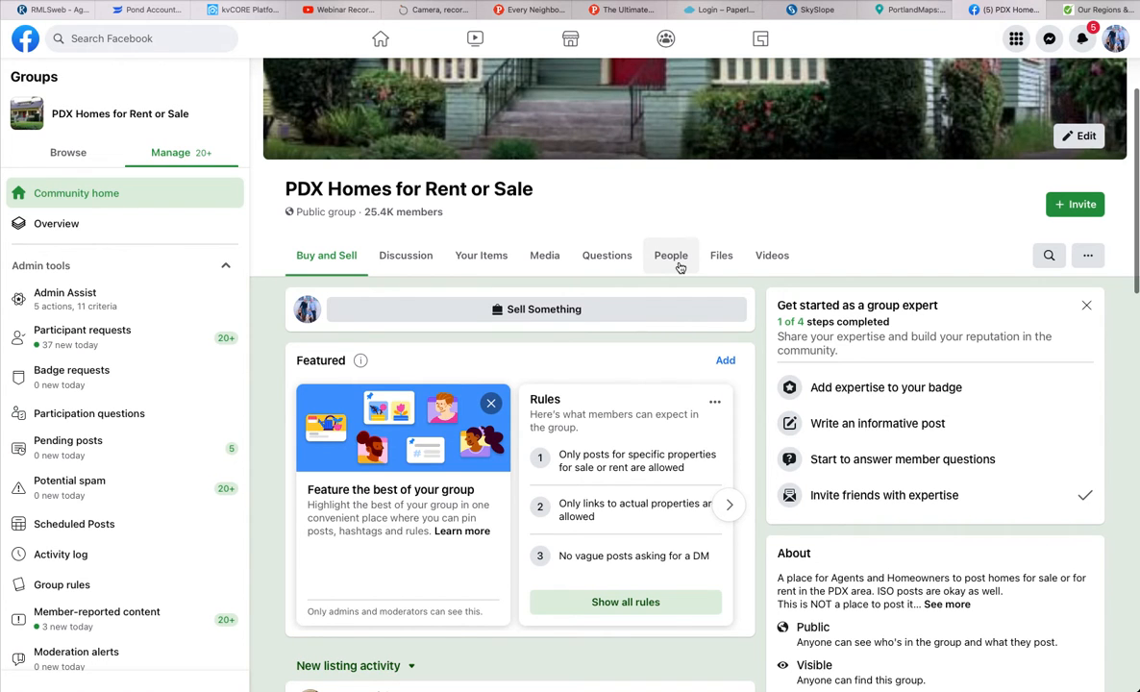
{"action": "scroll", "scroll_direction": "down", "scroll_amount": 3}
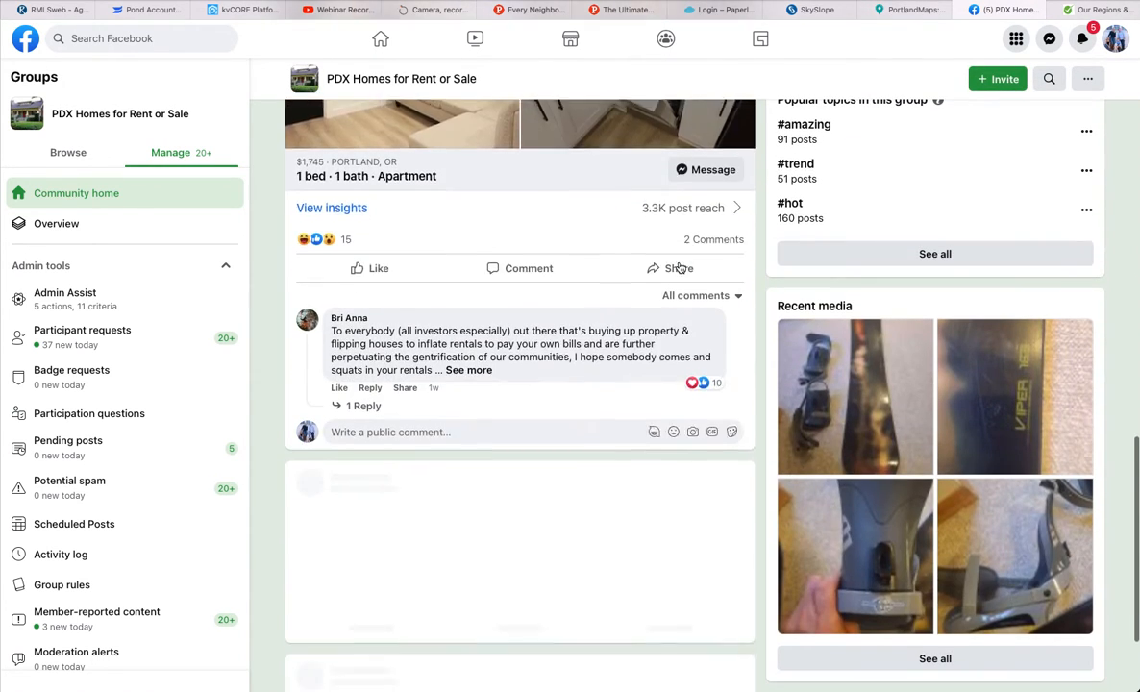
{"action": "scroll", "scroll_direction": "down", "scroll_amount": 3}
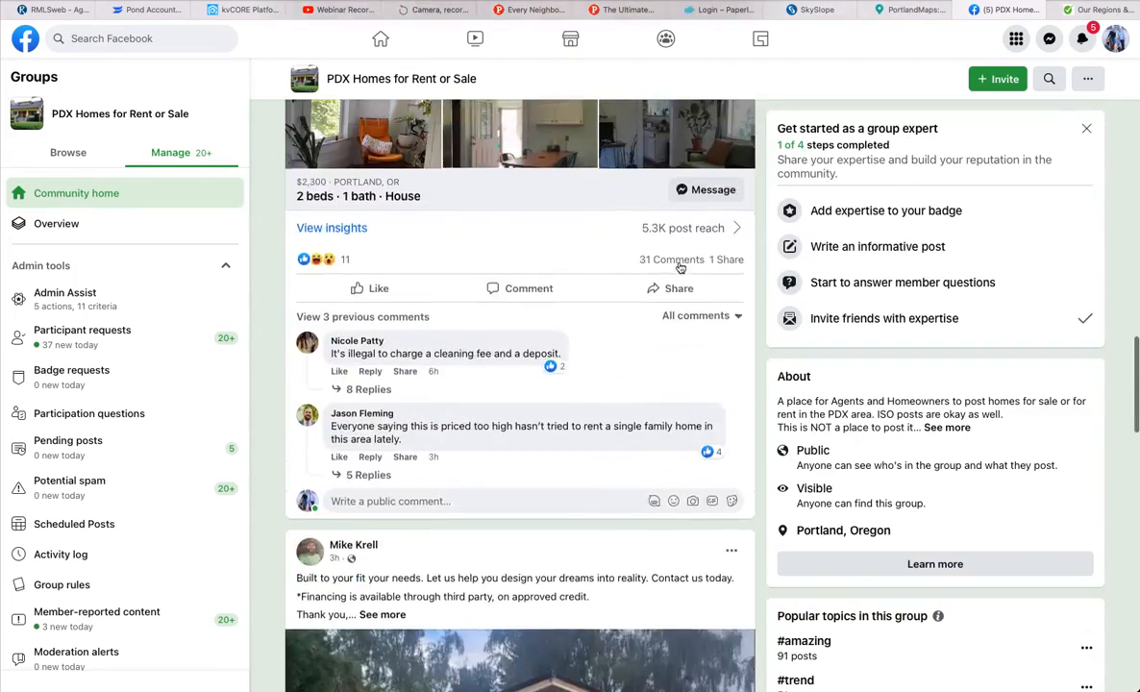
{"action": "scroll", "scroll_direction": "up", "scroll_amount": 3}
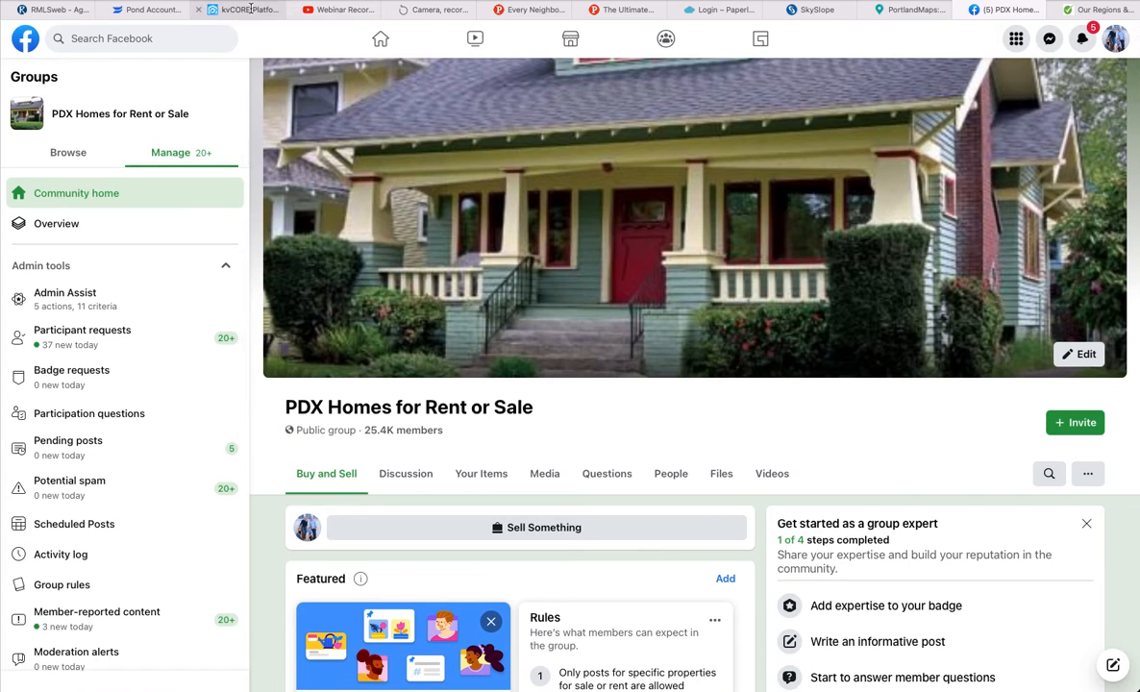
From the squeeze page History sorted newest first, view the Multnomah/Clackamas/Washington page live
{"action": "left_click", "coordinate": [246, 10]}
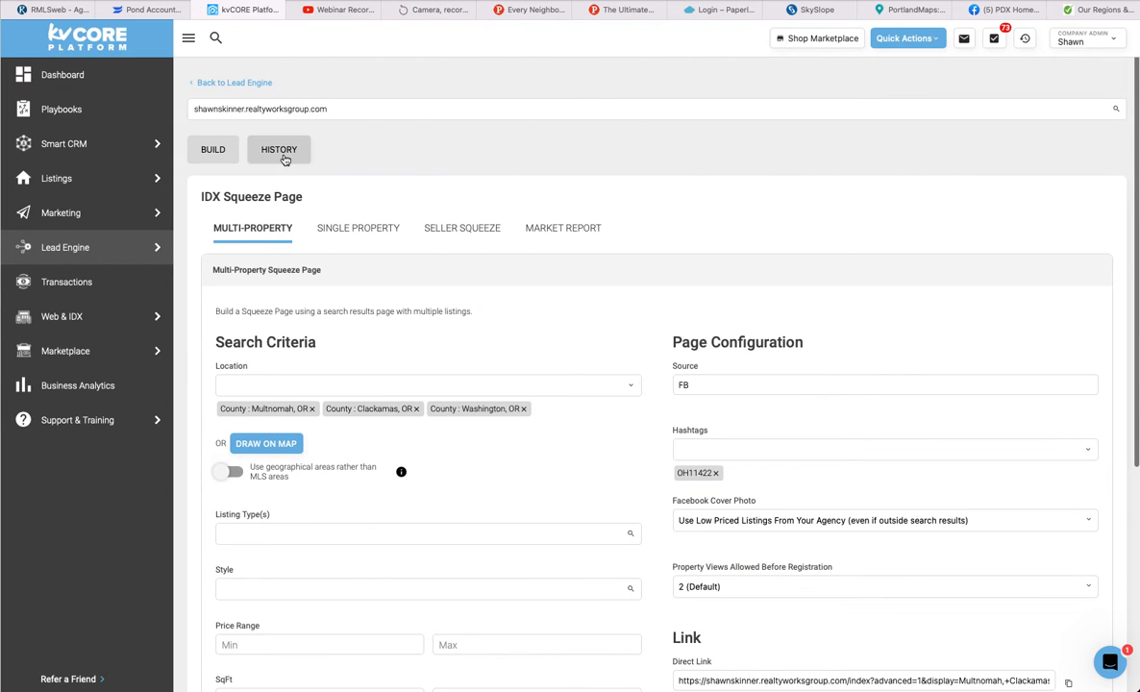
{"action": "left_click", "coordinate": [279, 150]}
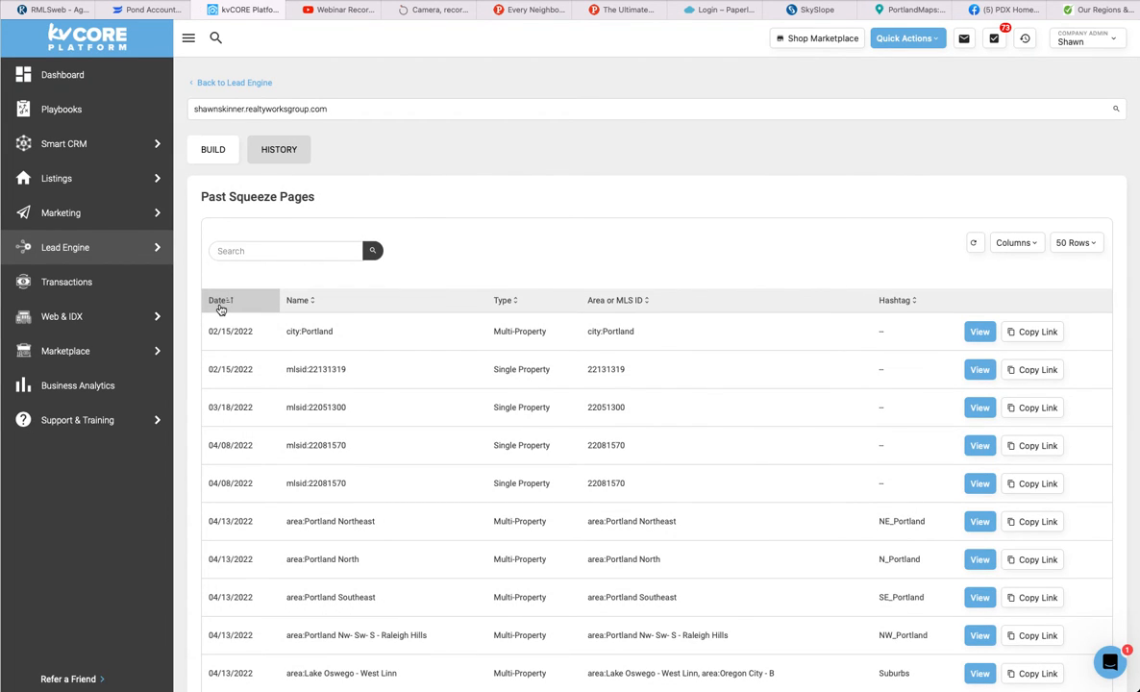
{"action": "left_click", "coordinate": [219, 300]}
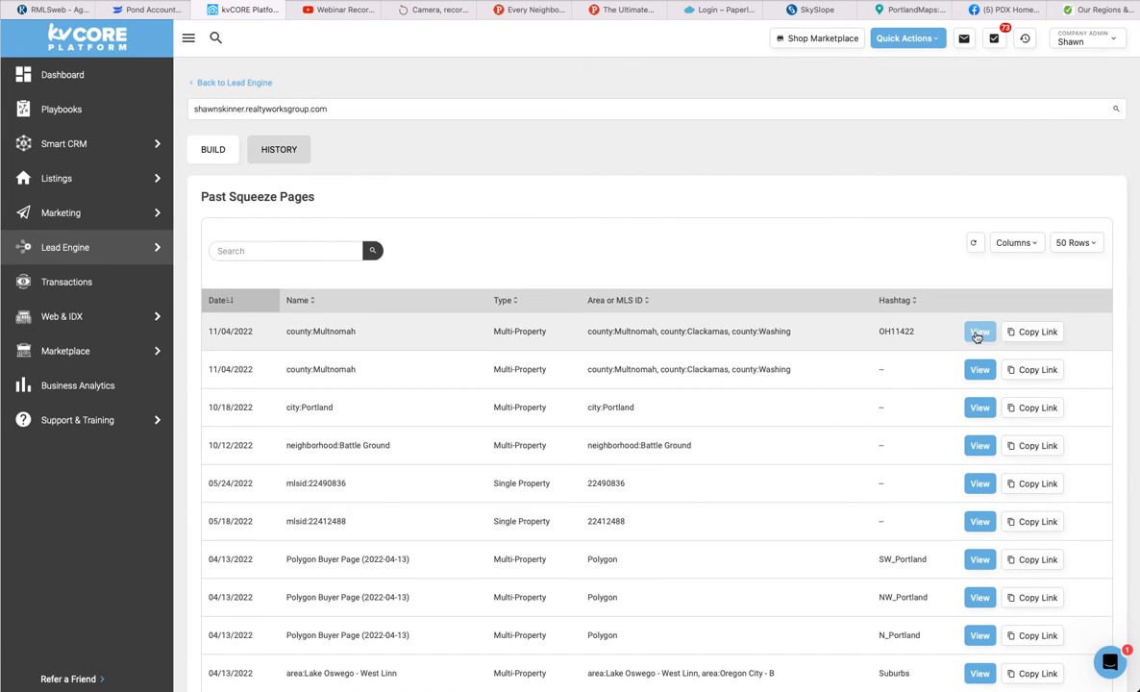
{"action": "left_click", "coordinate": [980, 331]}
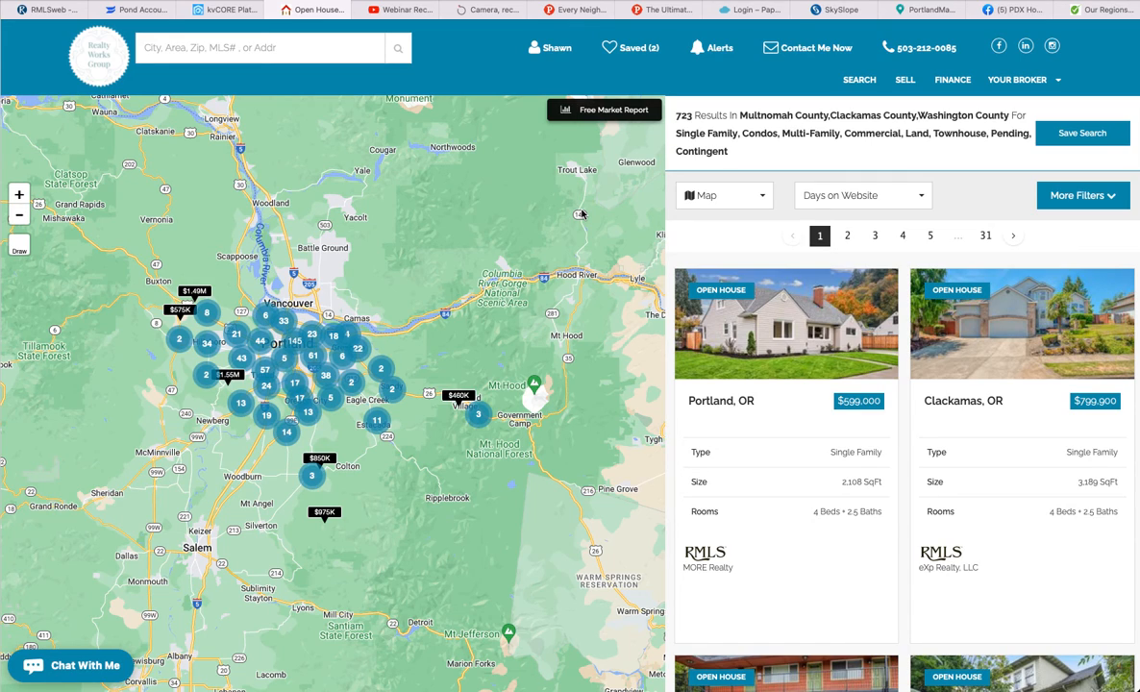
{"action": "mouse_move", "coordinate": [771, 442]}
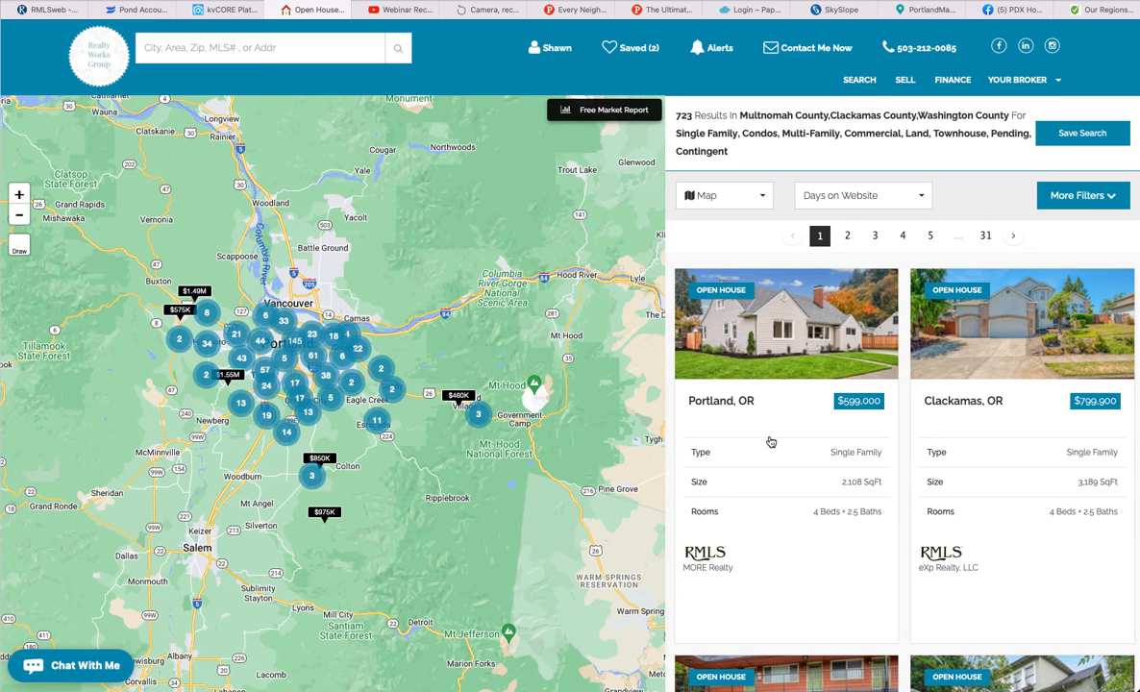
{"action": "scroll", "scroll_direction": "down", "scroll_amount": 3}
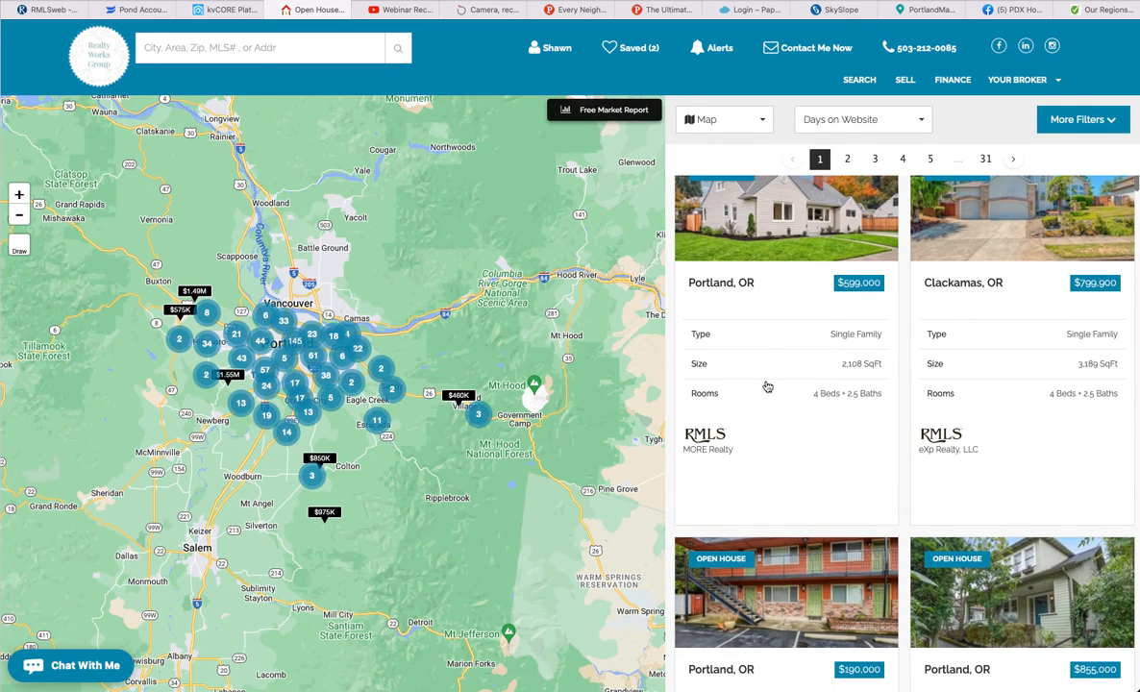
{"action": "scroll", "scroll_direction": "down", "scroll_amount": 3}
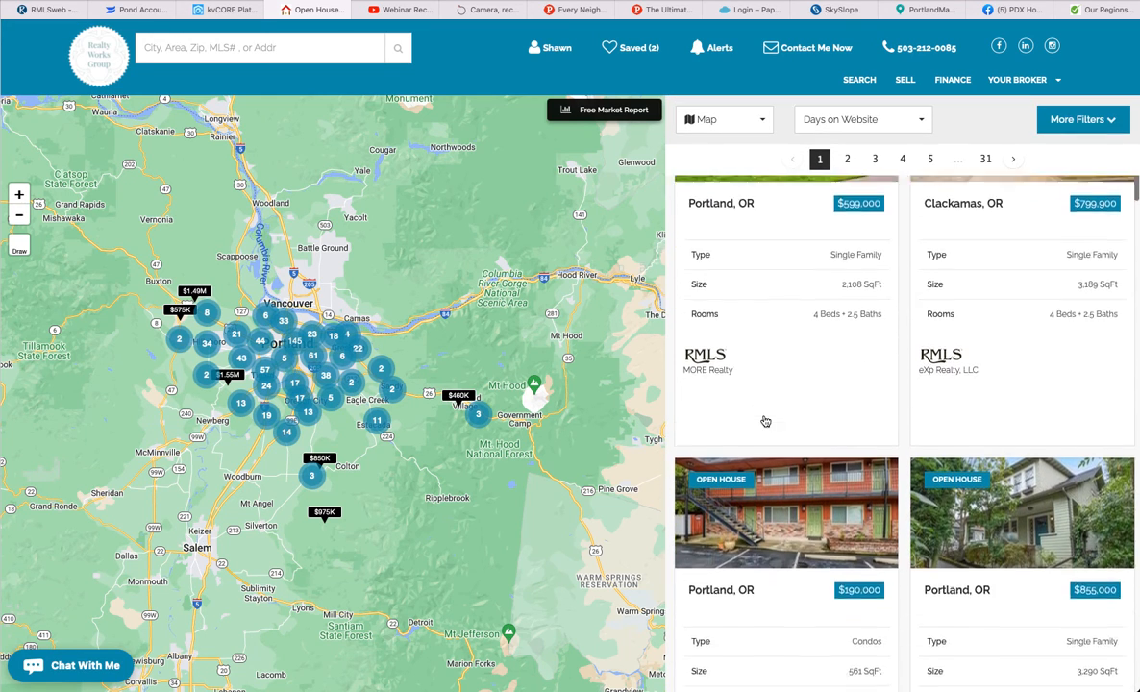
{"action": "scroll", "scroll_direction": "down", "scroll_amount": 3}
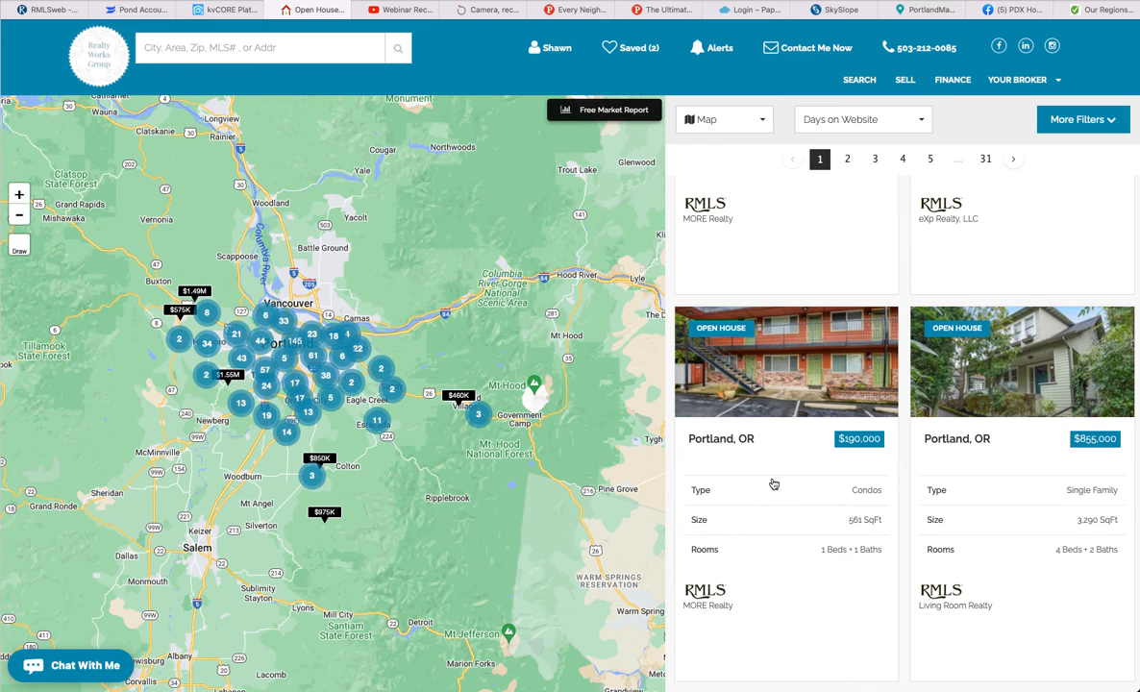
{"action": "scroll", "scroll_direction": "down", "scroll_amount": 3}
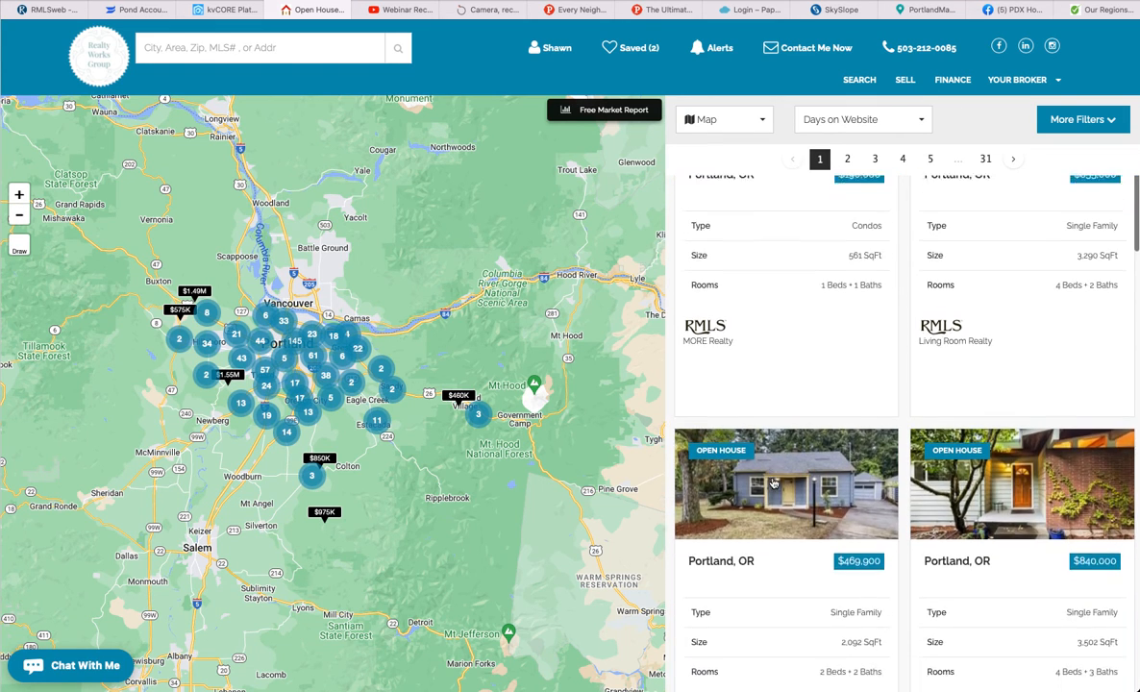
{"action": "scroll", "scroll_direction": "down", "scroll_amount": 3}
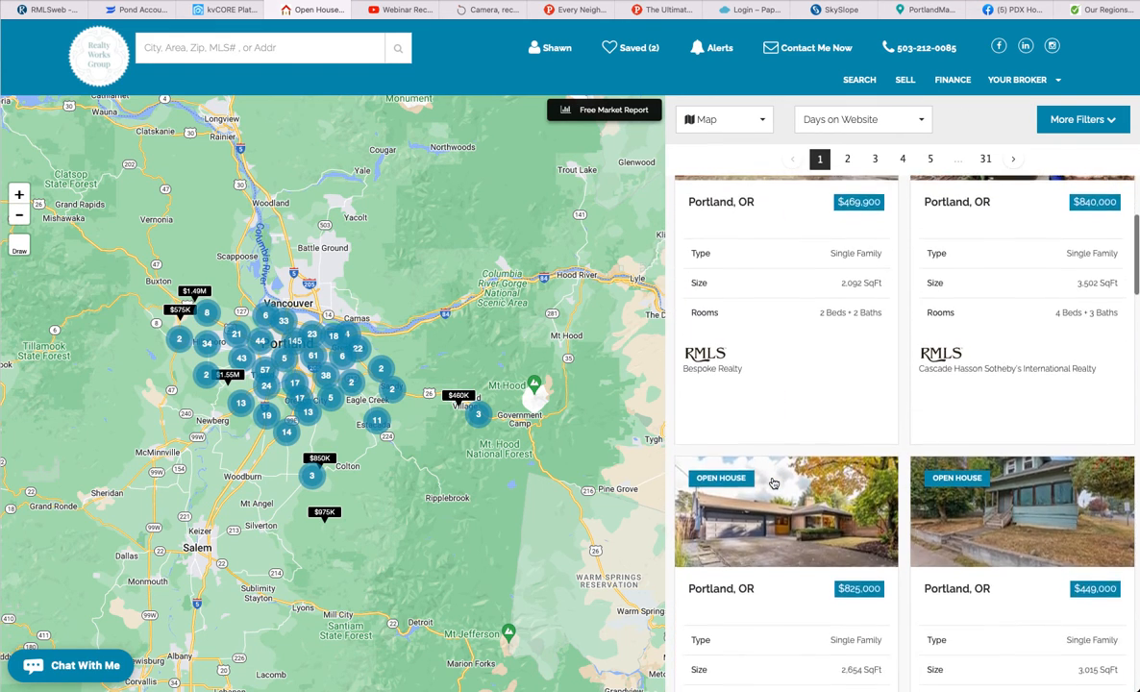
{"action": "scroll", "scroll_direction": "down", "scroll_amount": 3}
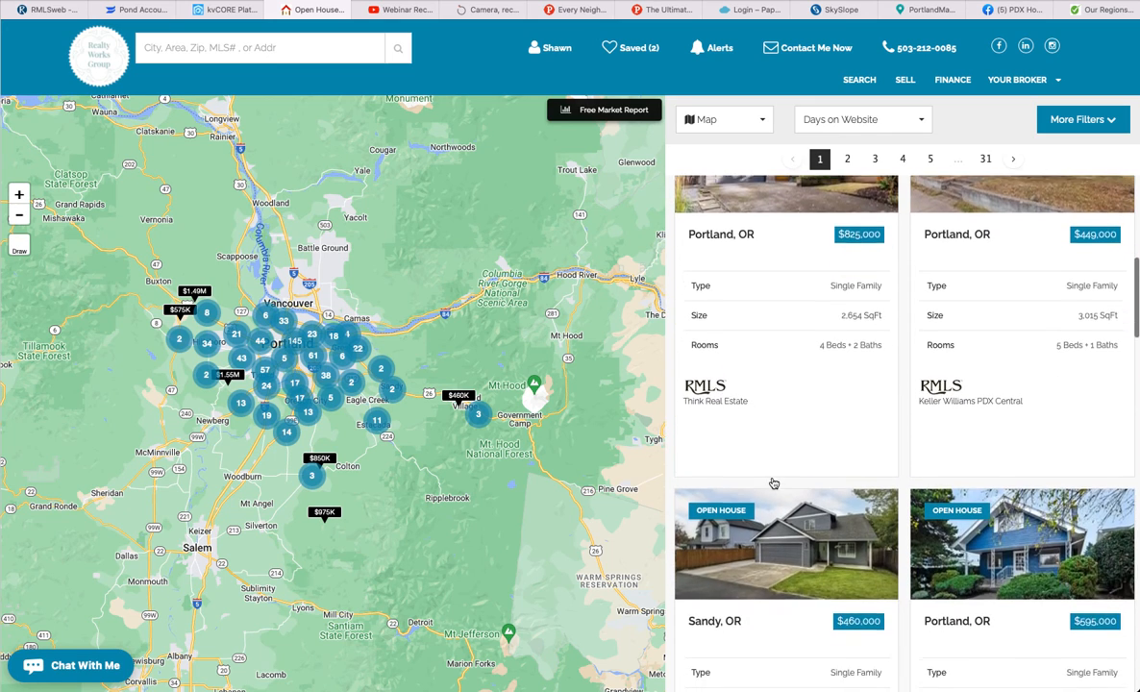
{"action": "scroll", "scroll_direction": "down", "scroll_amount": 3}
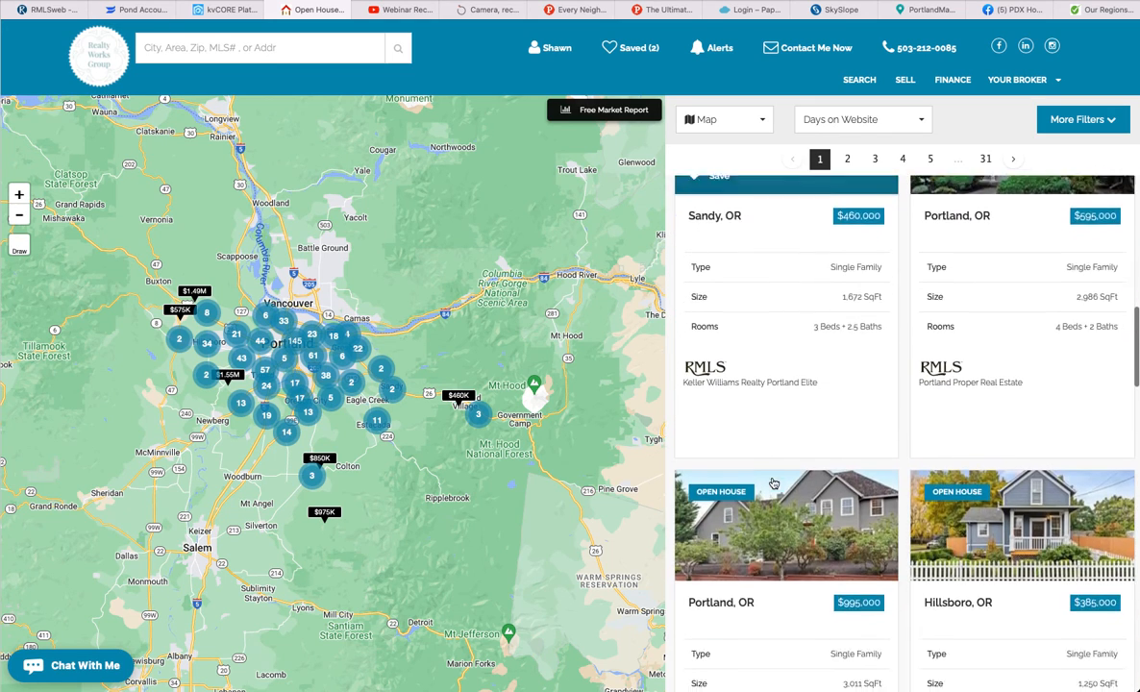
{"action": "scroll", "scroll_direction": "down", "scroll_amount": 3}
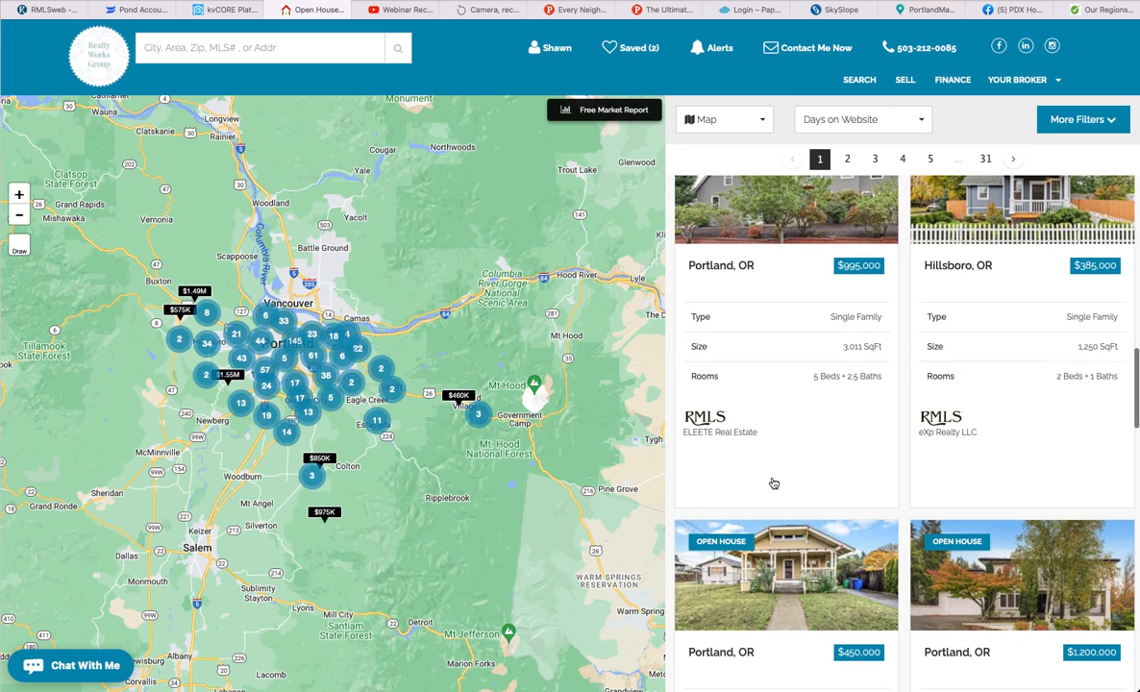
{"action": "scroll", "scroll_direction": "down", "scroll_amount": 3}
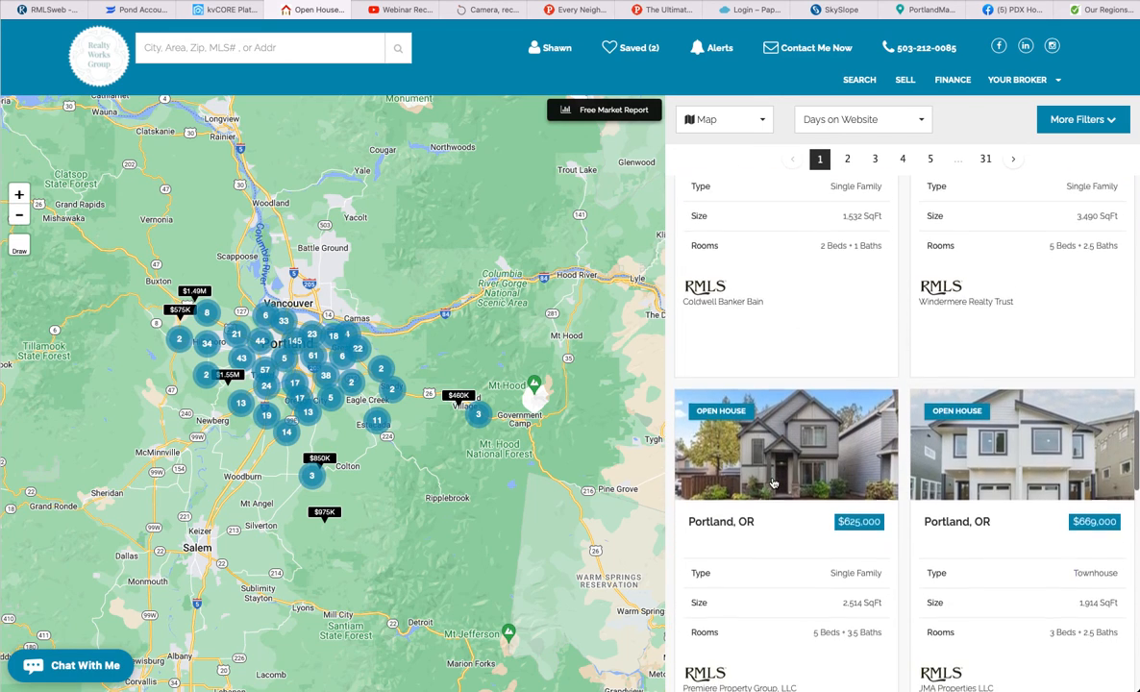